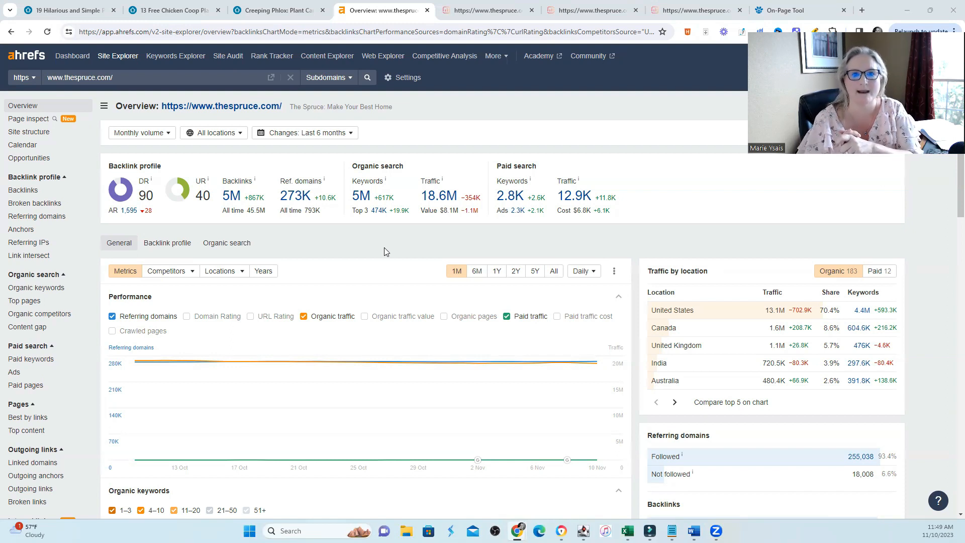
pyautogui.moveTo(371, 242)
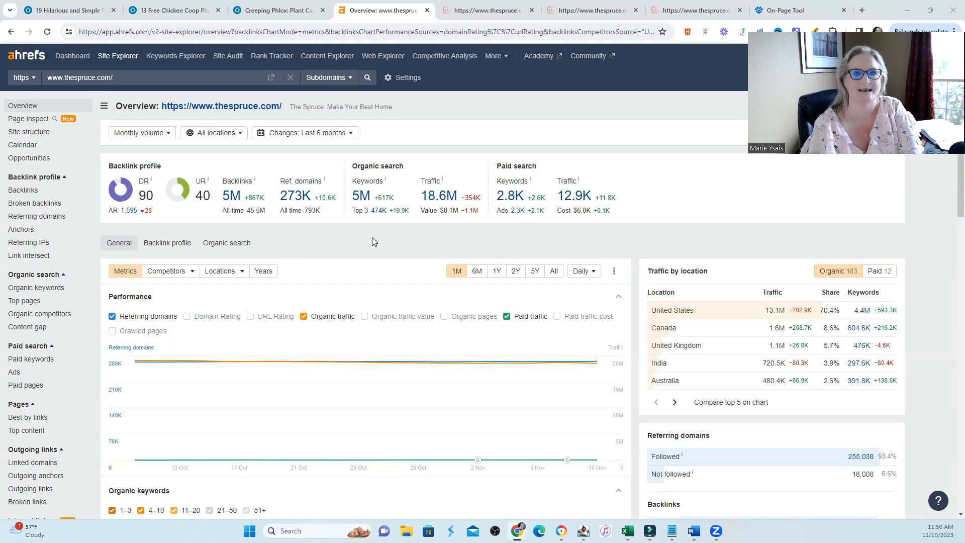
pyautogui.moveTo(418, 171)
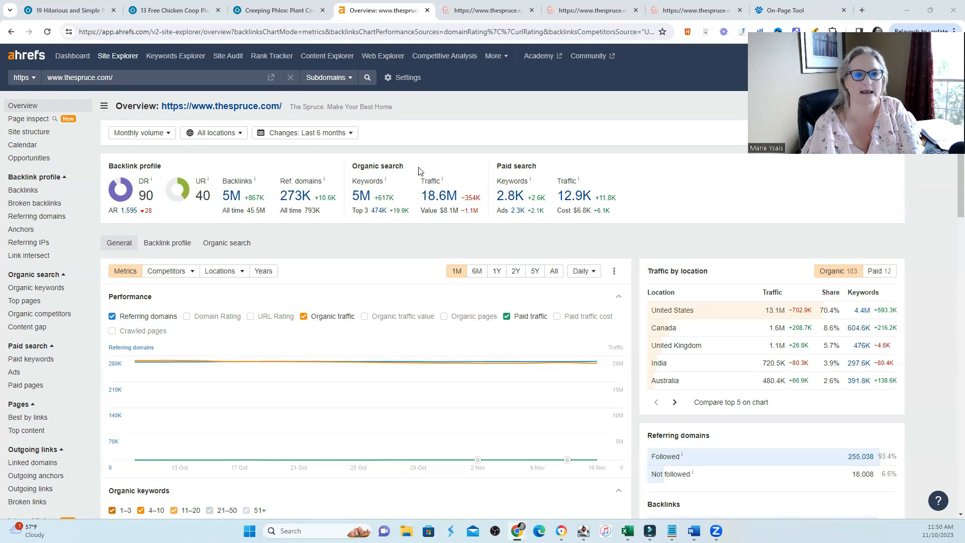
pyautogui.moveTo(191, 218)
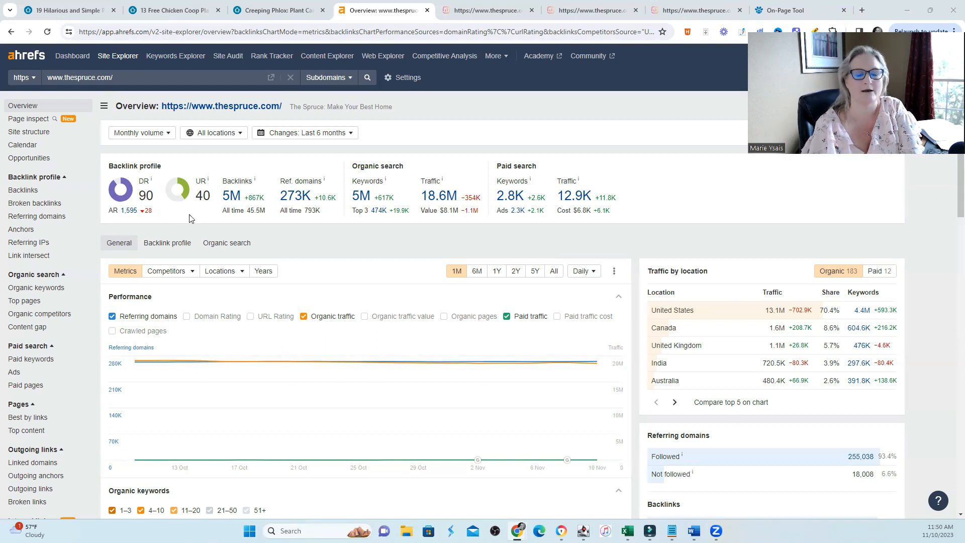
pyautogui.moveTo(215, 218)
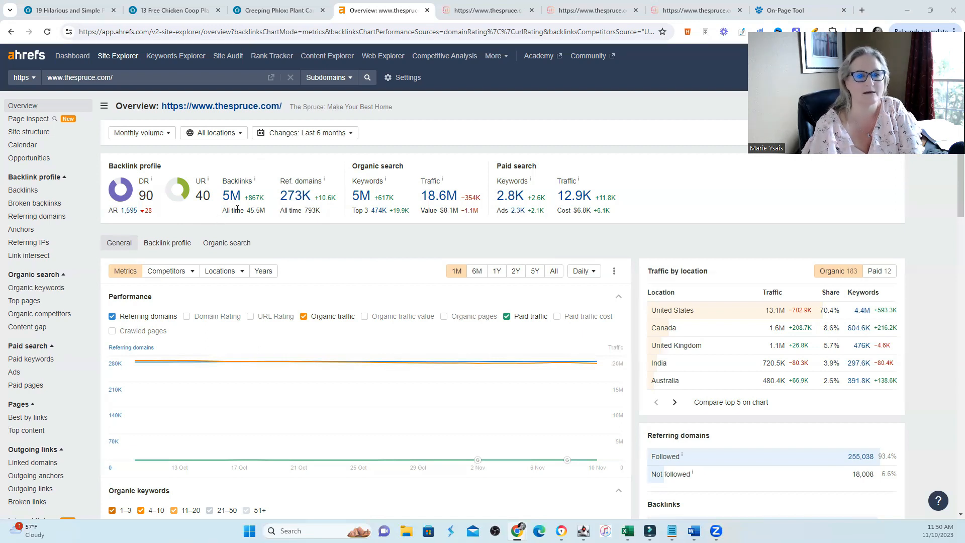
pyautogui.moveTo(390, 218)
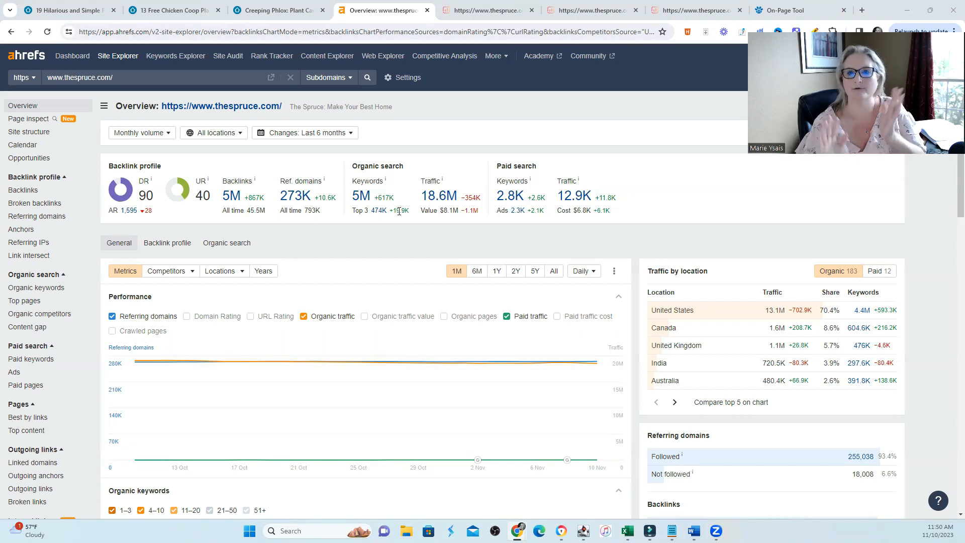
pyautogui.moveTo(351, 232)
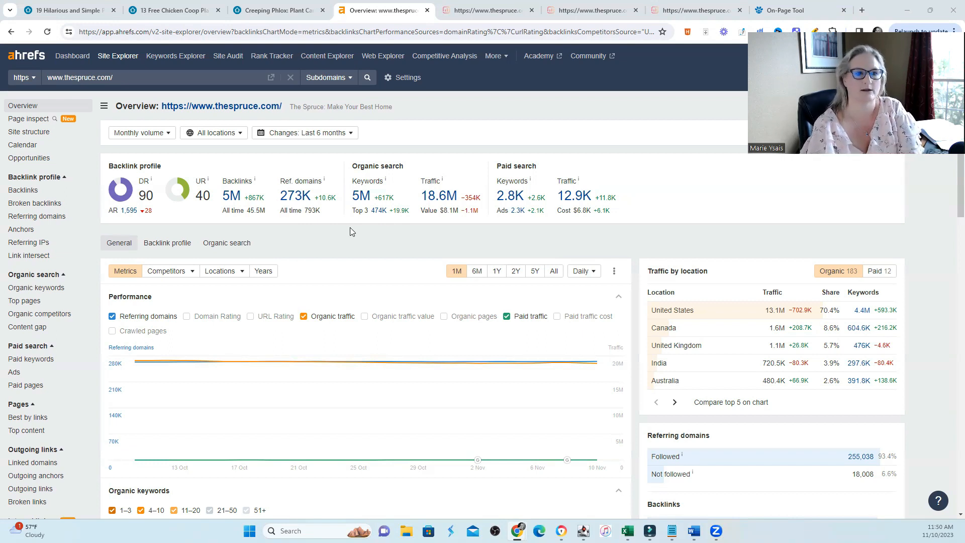
pyautogui.moveTo(310, 271)
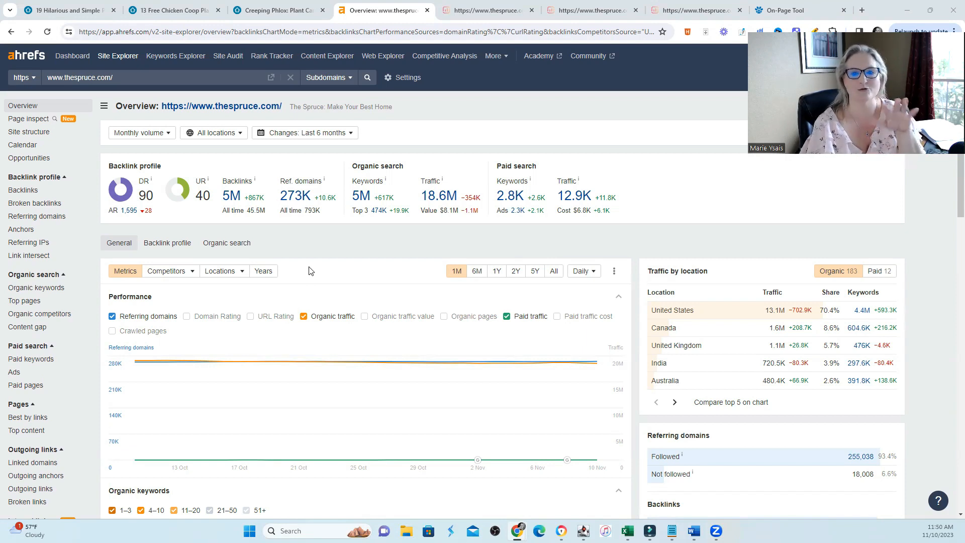
pyautogui.moveTo(39, 303)
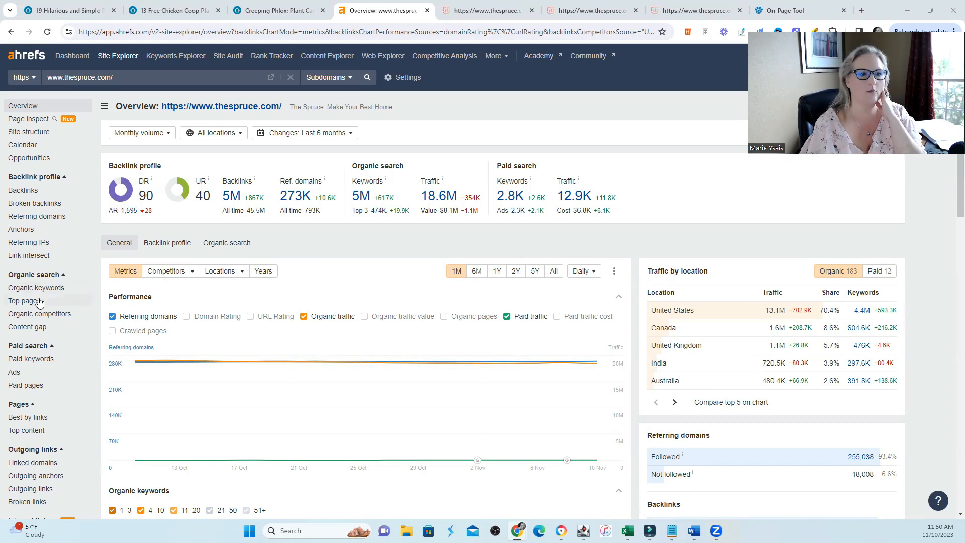
# Bring up the 19 Party Games for Adults article and scroll through its first headings.
pyautogui.click(25, 301)
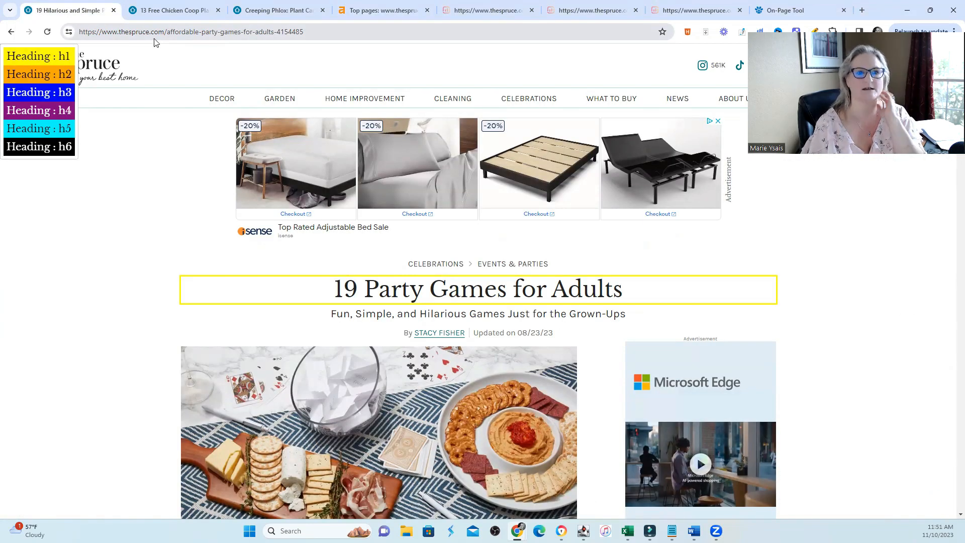
pyautogui.moveTo(164, 44)
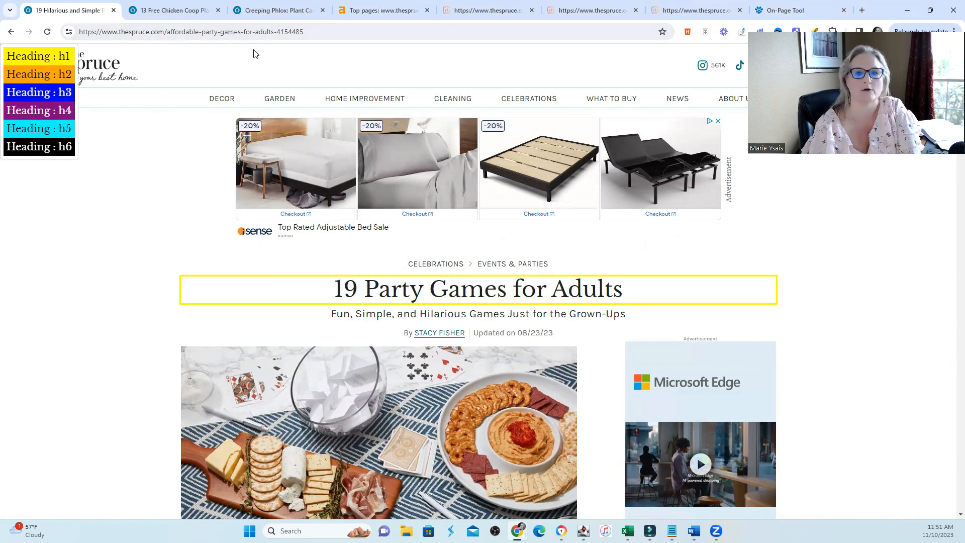
pyautogui.moveTo(819, 360)
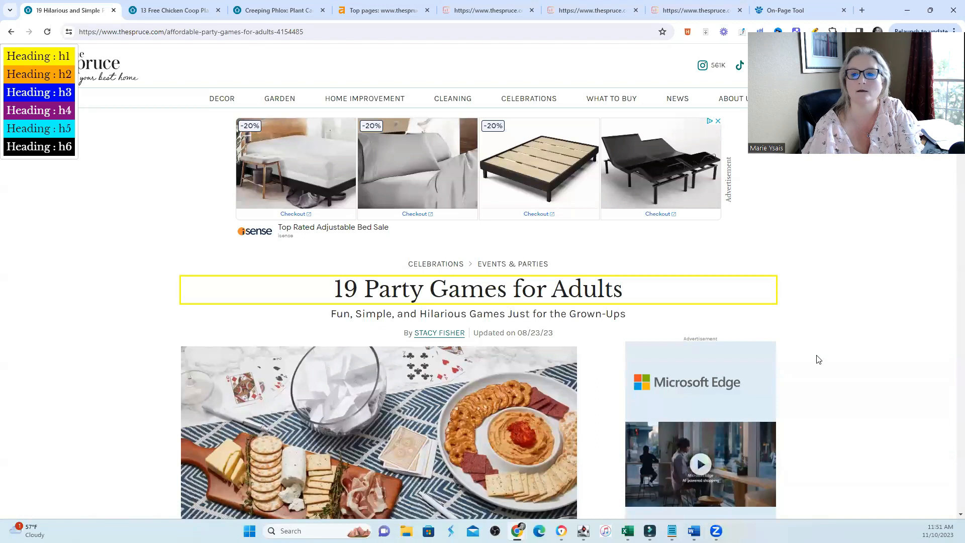
pyautogui.scroll(-3)
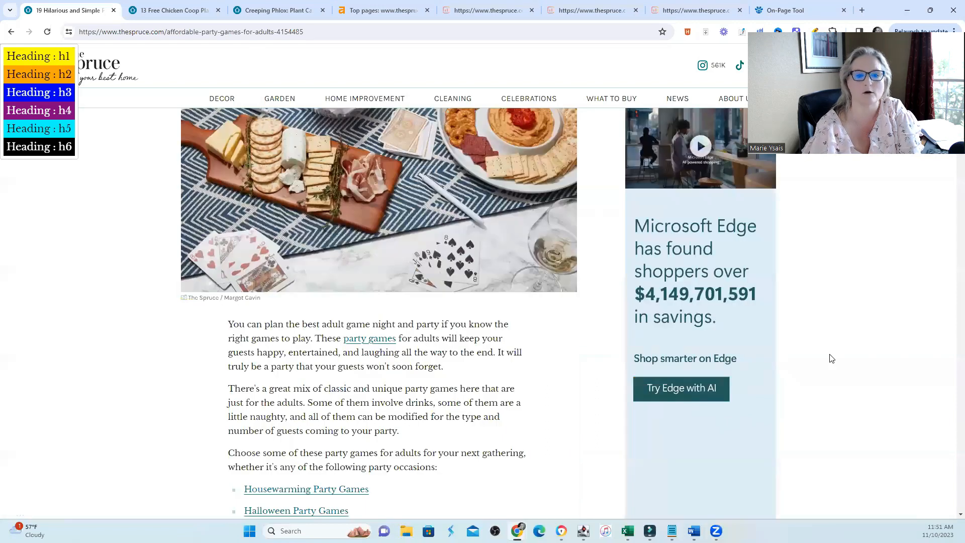
pyautogui.scroll(3)
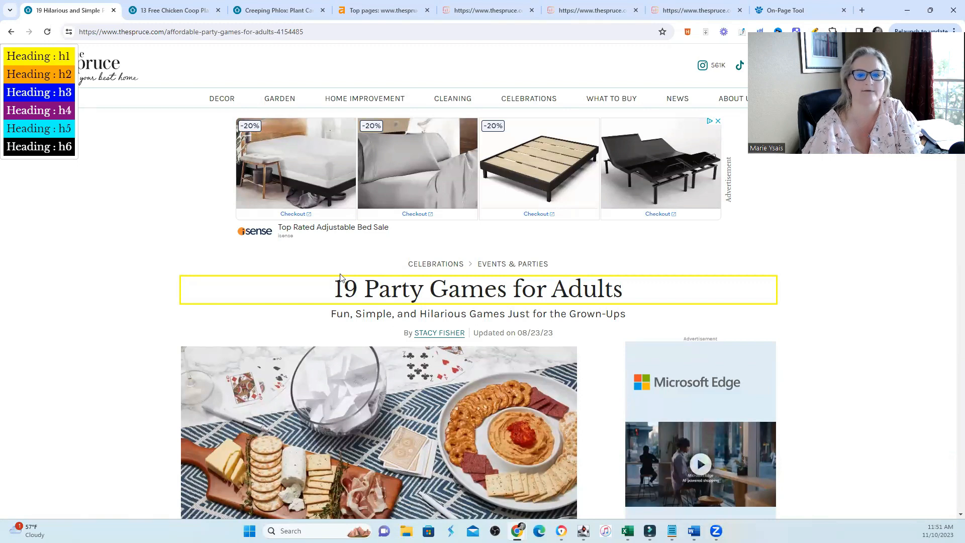
pyautogui.scroll(-3)
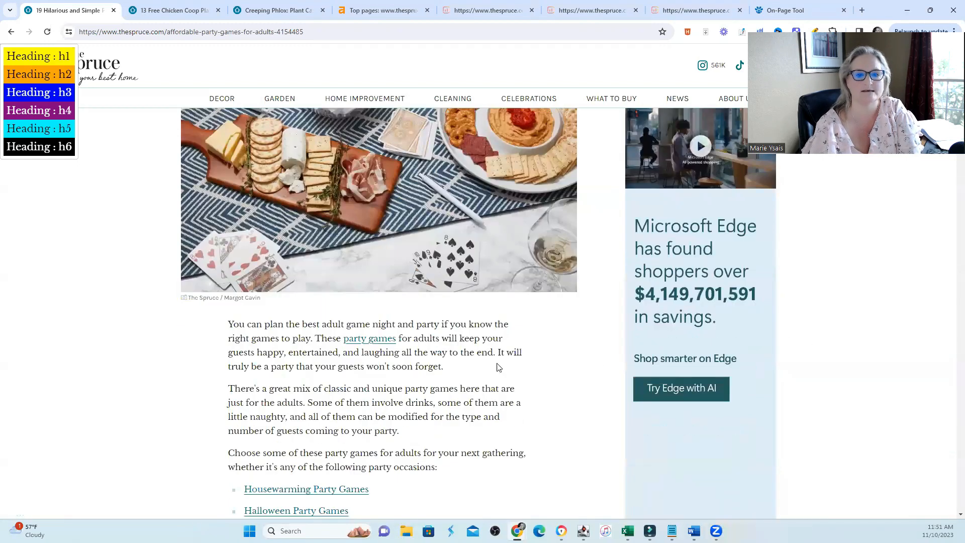
pyautogui.scroll(-3)
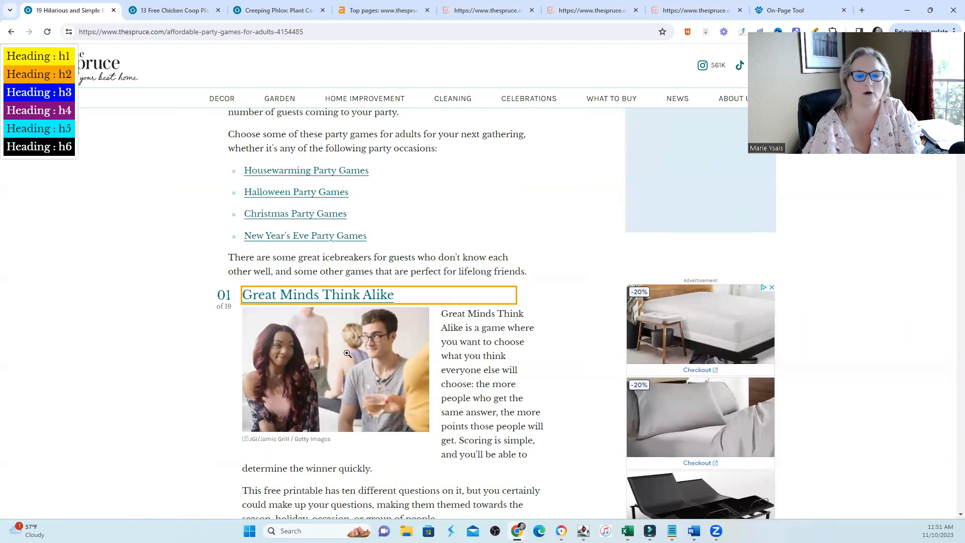
pyautogui.moveTo(456, 310)
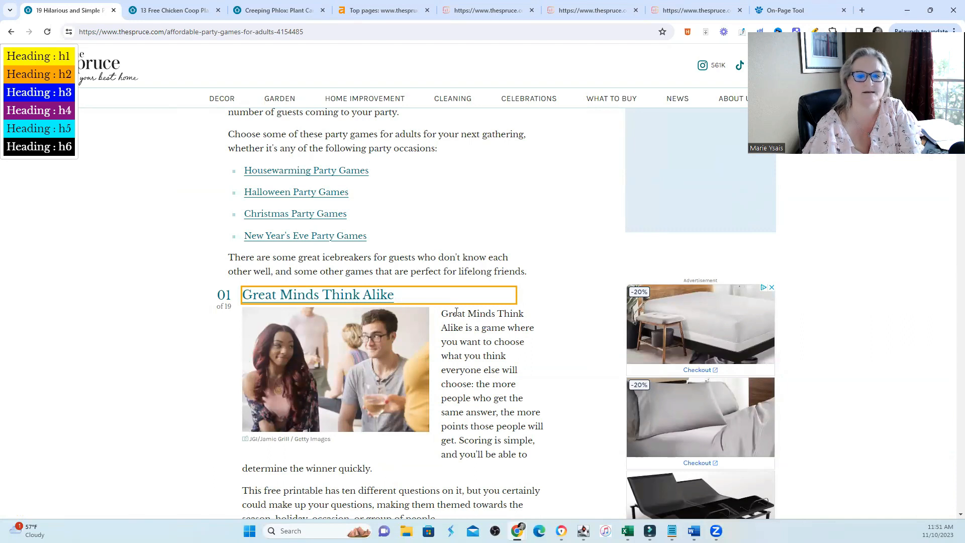
pyautogui.scroll(-3)
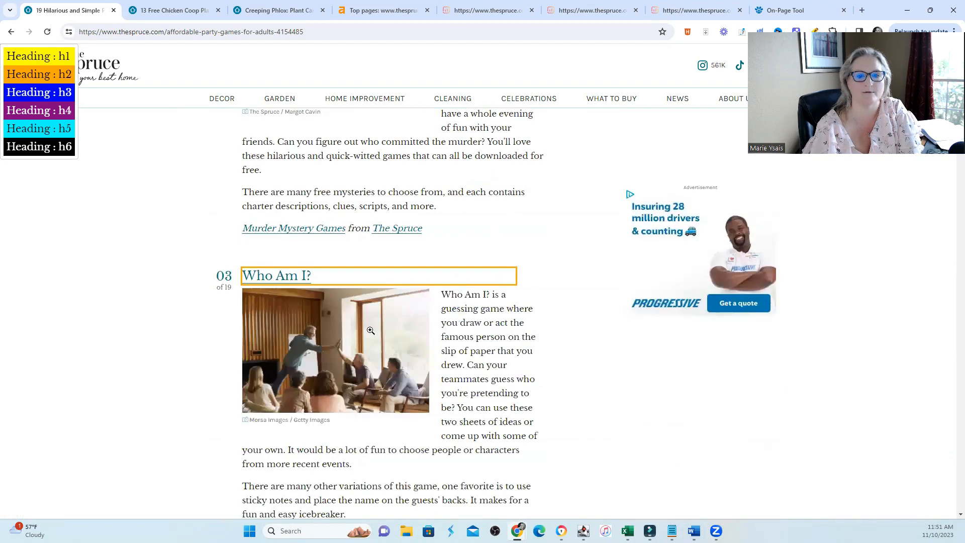
pyautogui.scroll(-3)
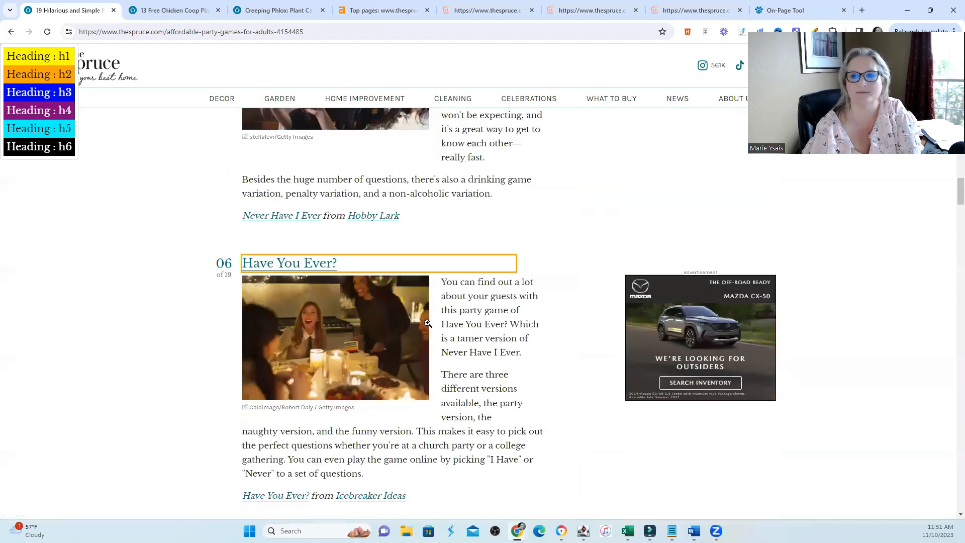
pyautogui.scroll(-3)
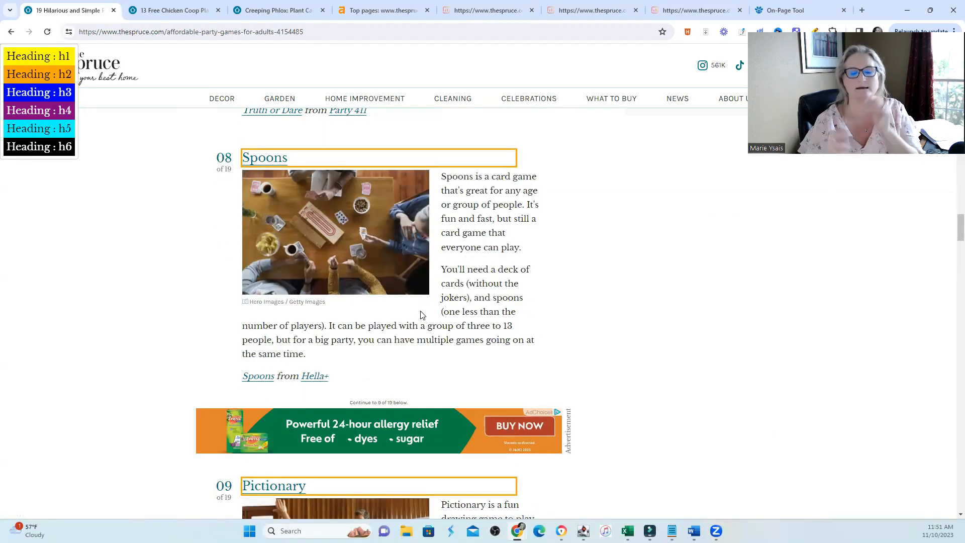
pyautogui.moveTo(249, 171)
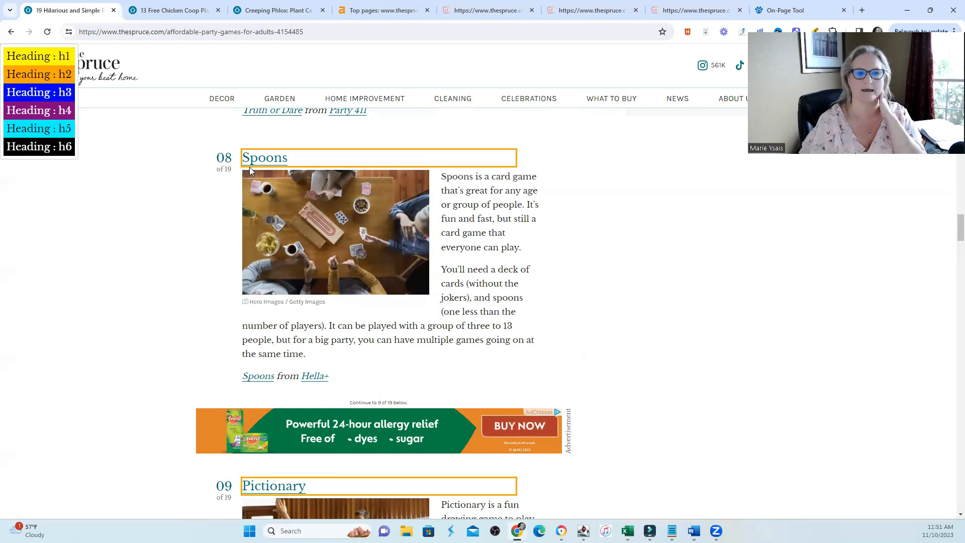
pyautogui.moveTo(295, 167)
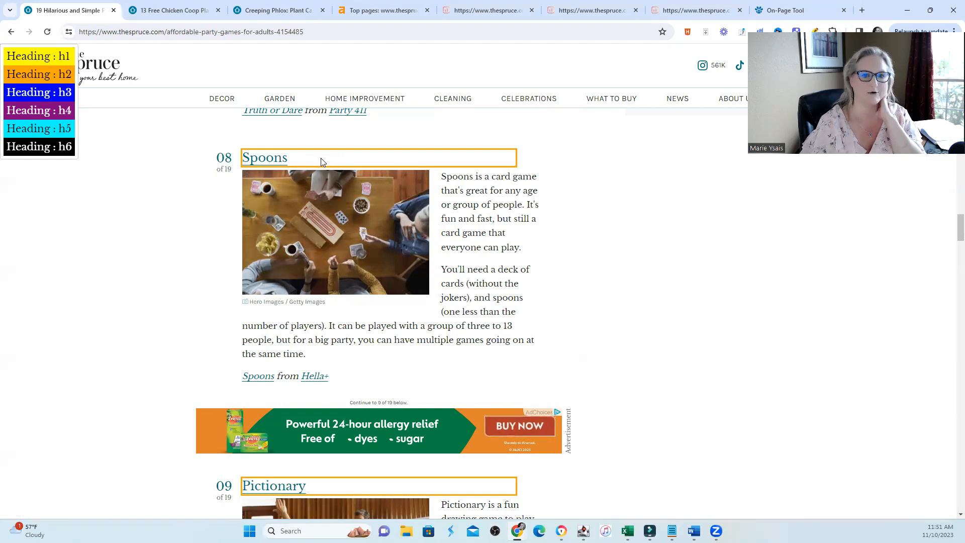
# Scroll further down past the remaining numbered game H2 headings.
pyautogui.scroll(-3)
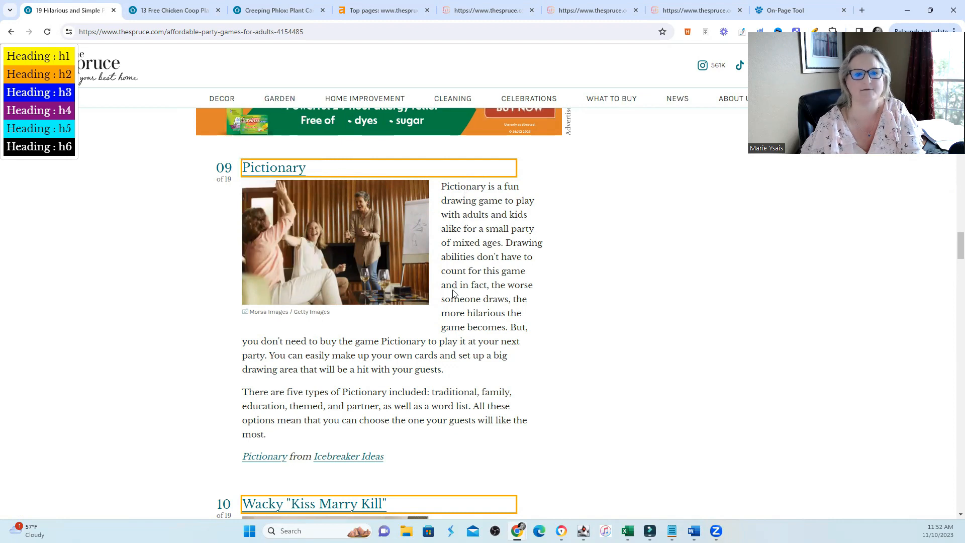
pyautogui.scroll(-3)
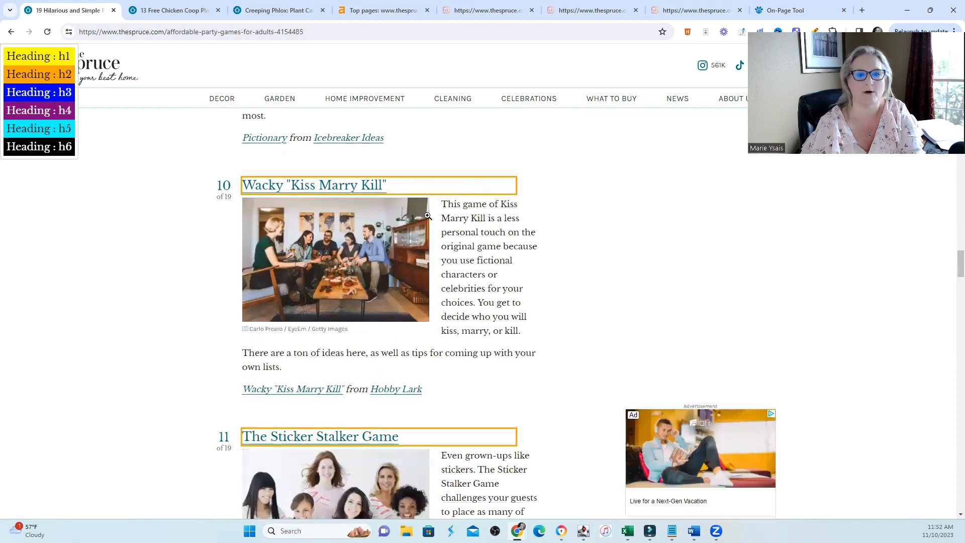
pyautogui.scroll(-3)
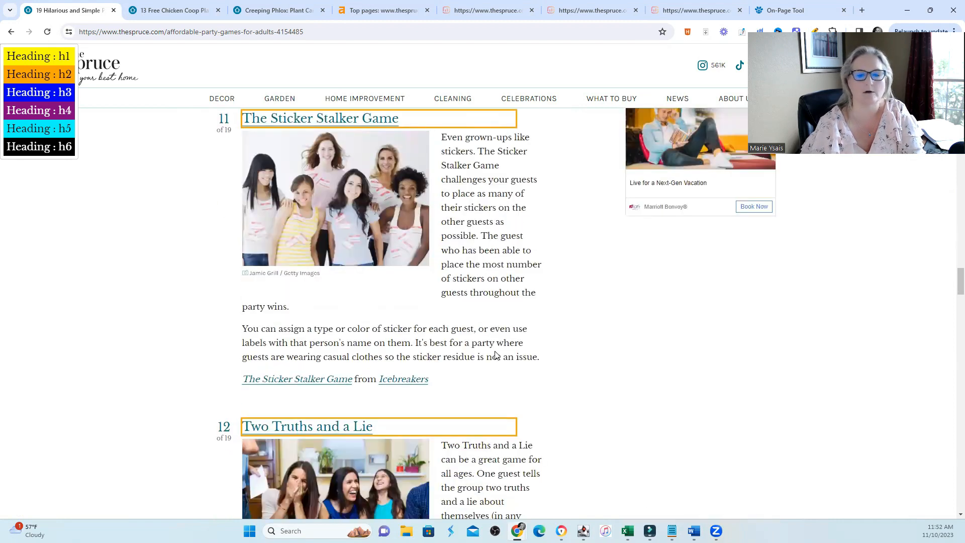
pyautogui.scroll(-3)
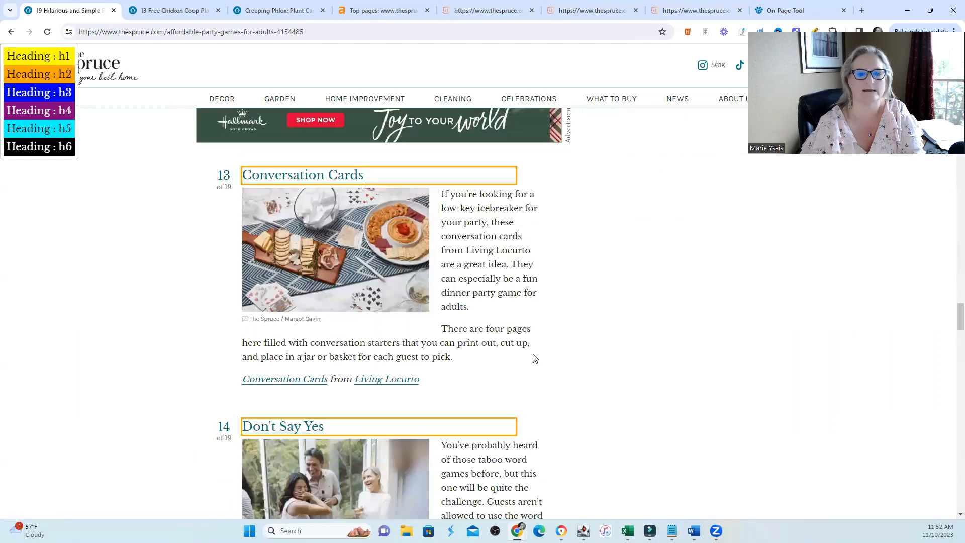
pyautogui.scroll(-3)
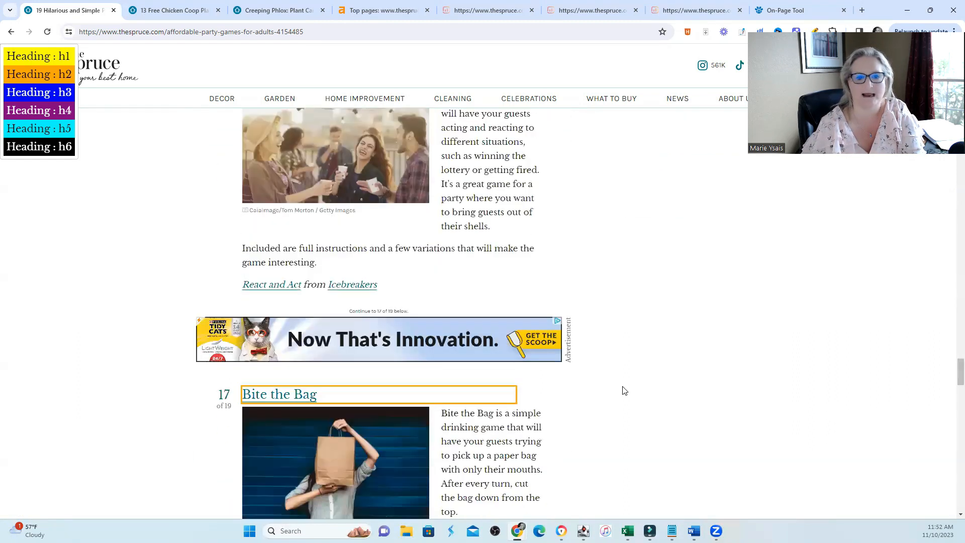
pyautogui.scroll(3)
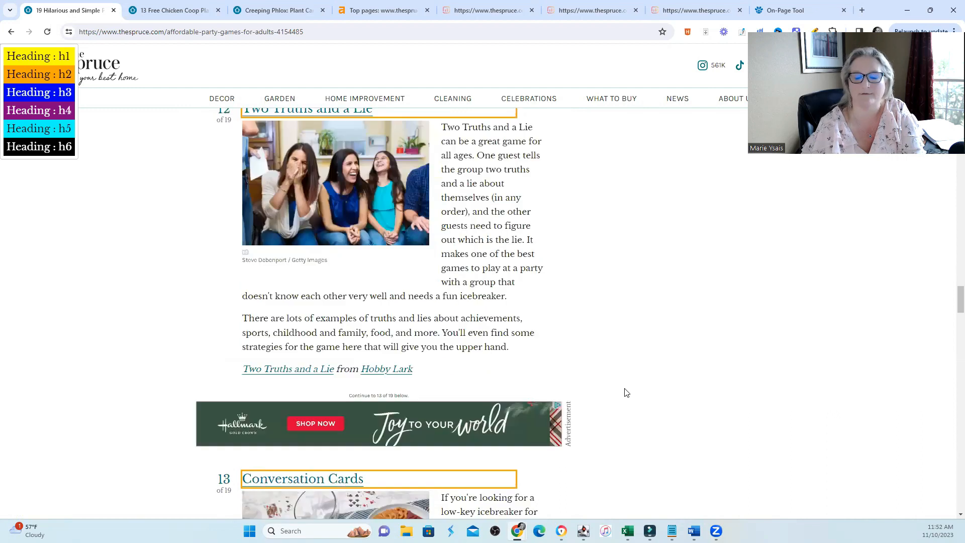
pyautogui.scroll(3)
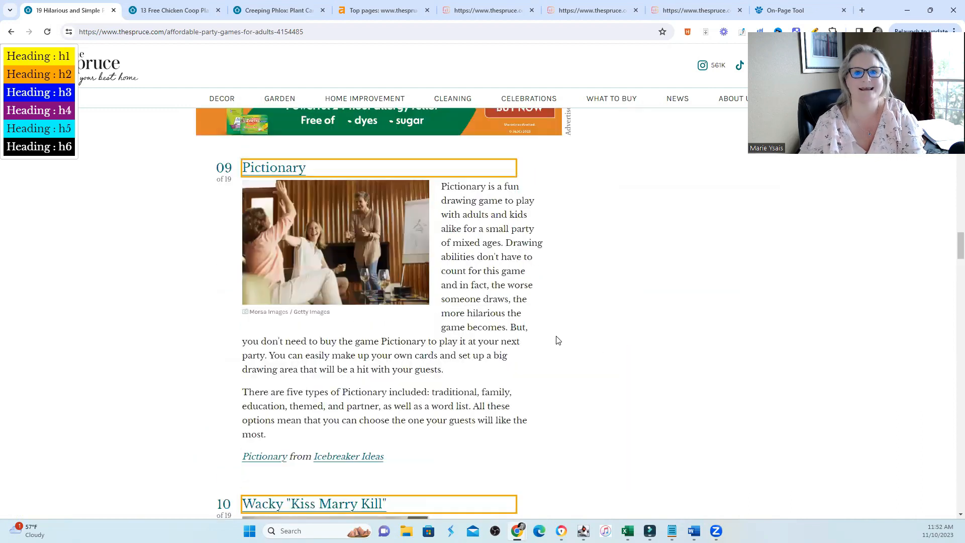
pyautogui.moveTo(546, 345)
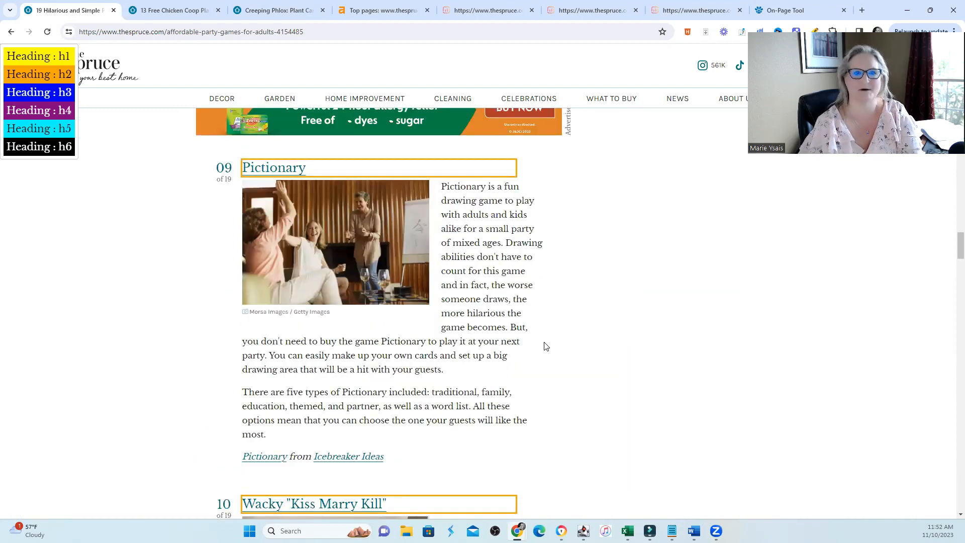
pyautogui.scroll(-3)
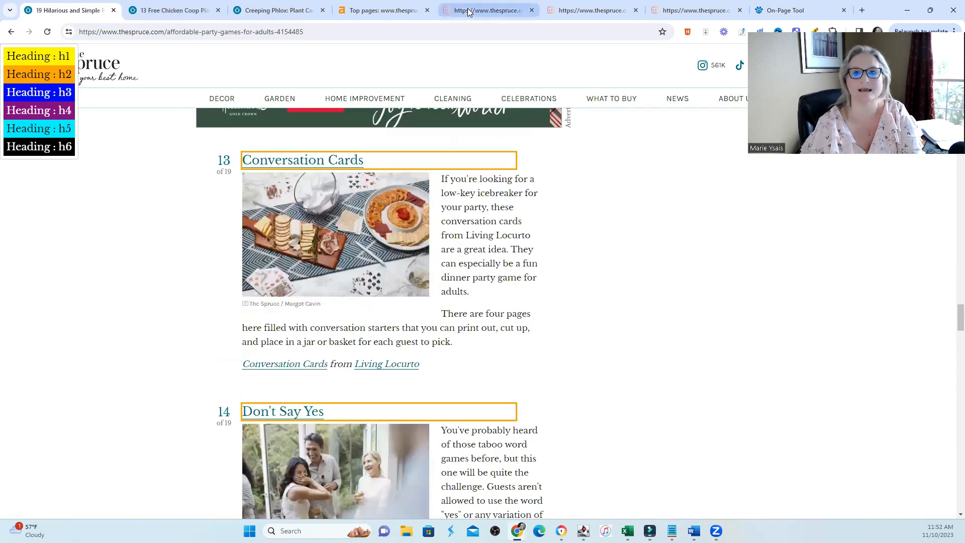
pyautogui.click(486, 10)
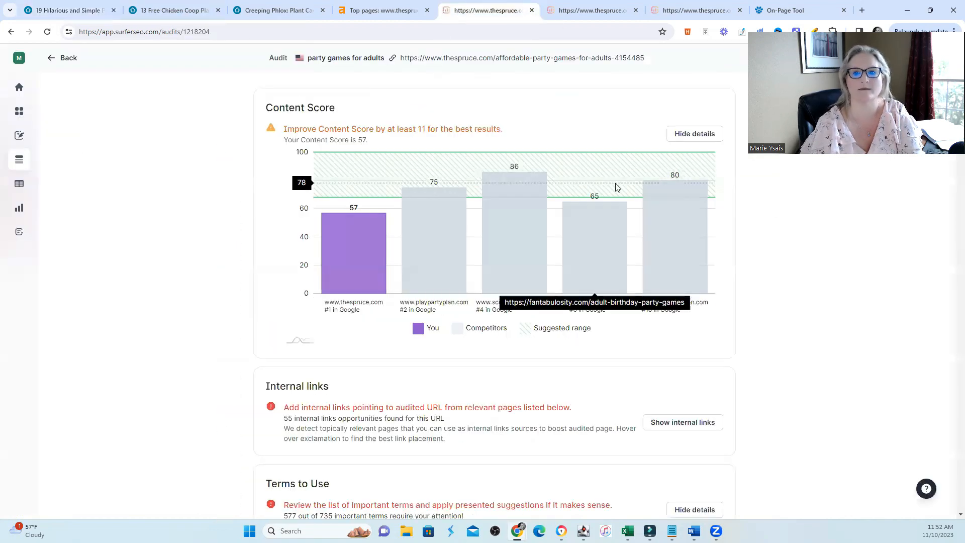
pyautogui.moveTo(792, 235)
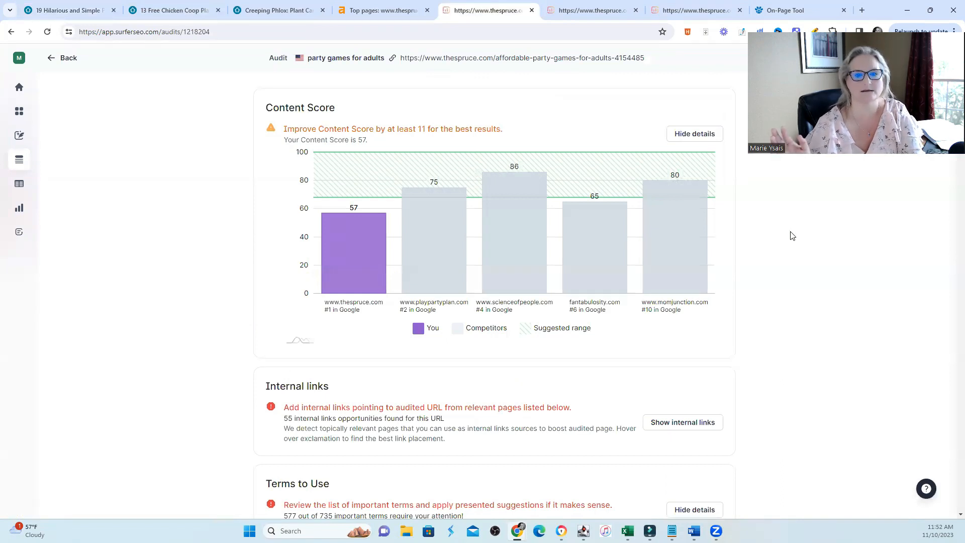
pyautogui.moveTo(320, 323)
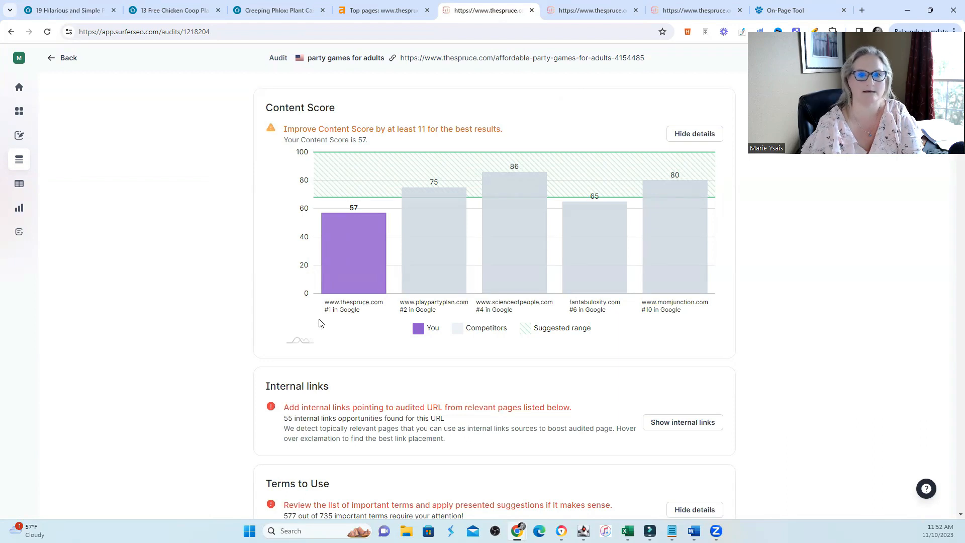
pyautogui.moveTo(346, 220)
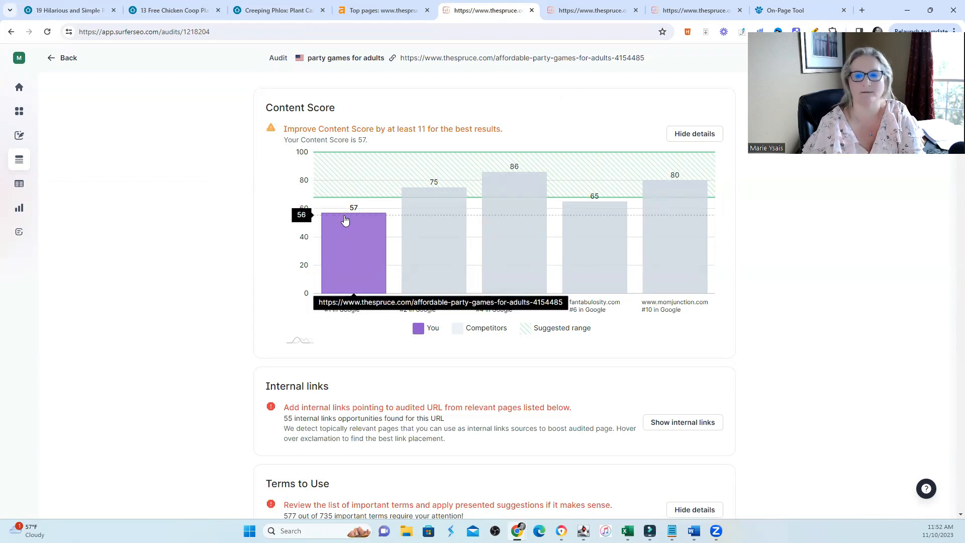
pyautogui.moveTo(506, 253)
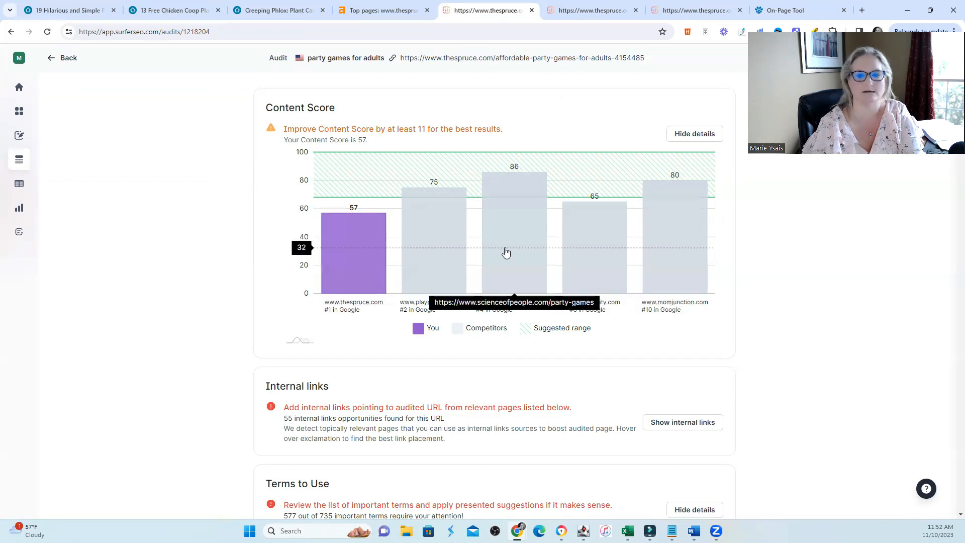
pyautogui.moveTo(468, 236)
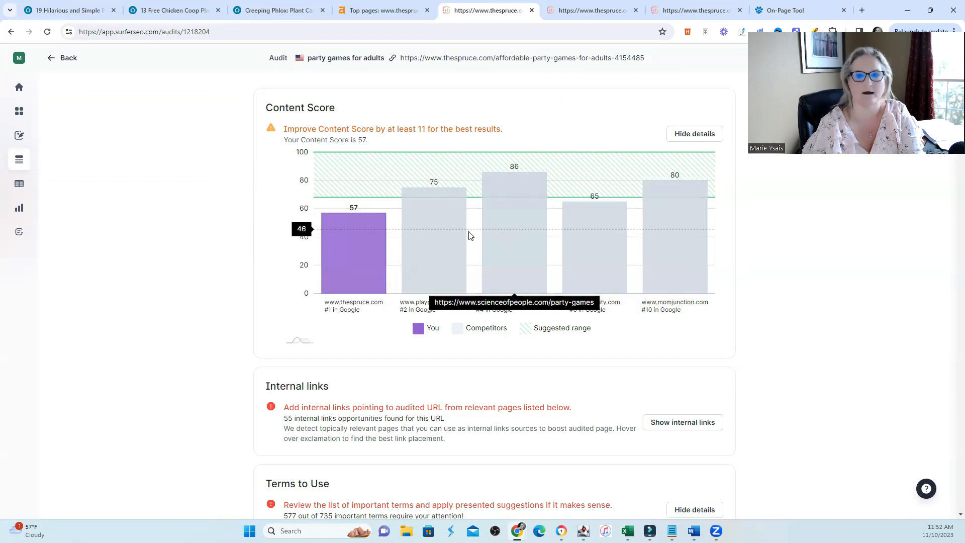
pyautogui.moveTo(691, 223)
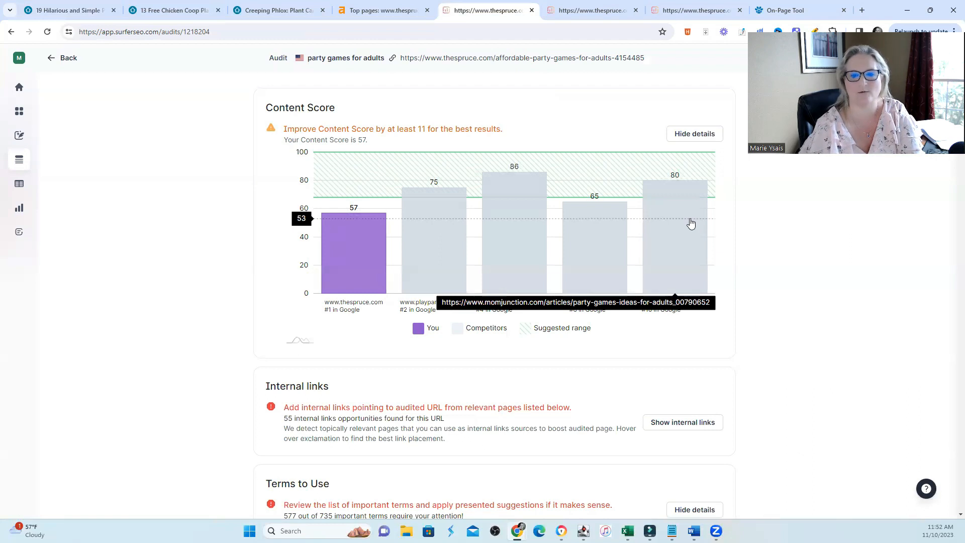
pyautogui.moveTo(464, 358)
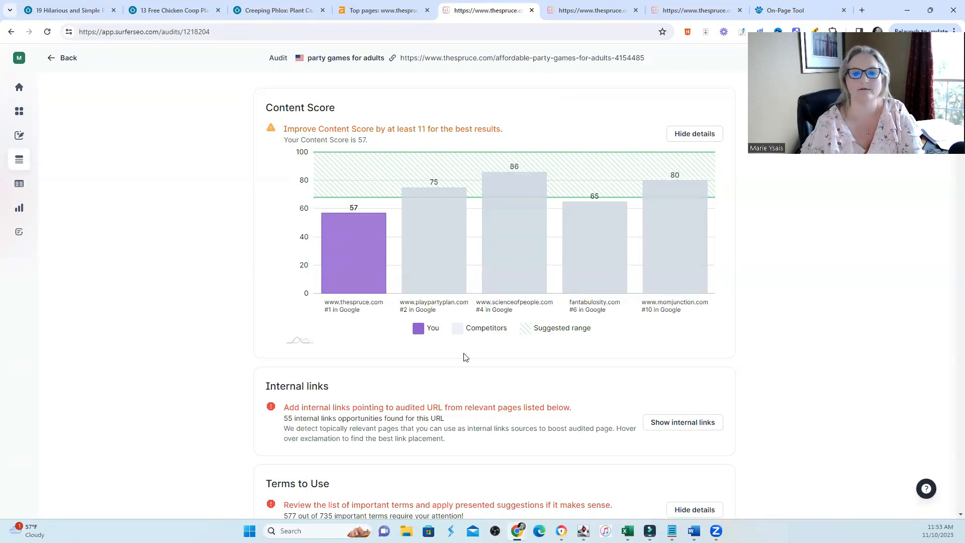
pyautogui.moveTo(479, 333)
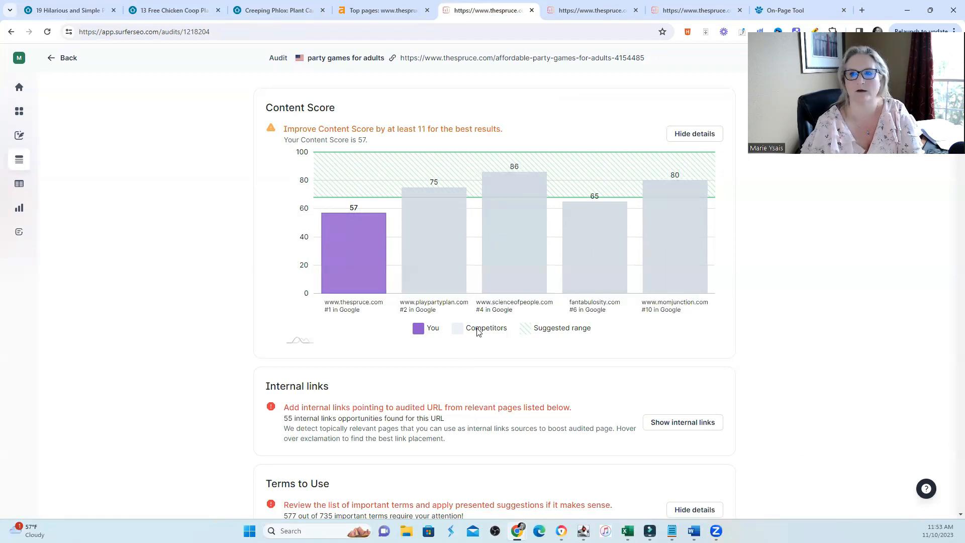
pyautogui.moveTo(471, 321)
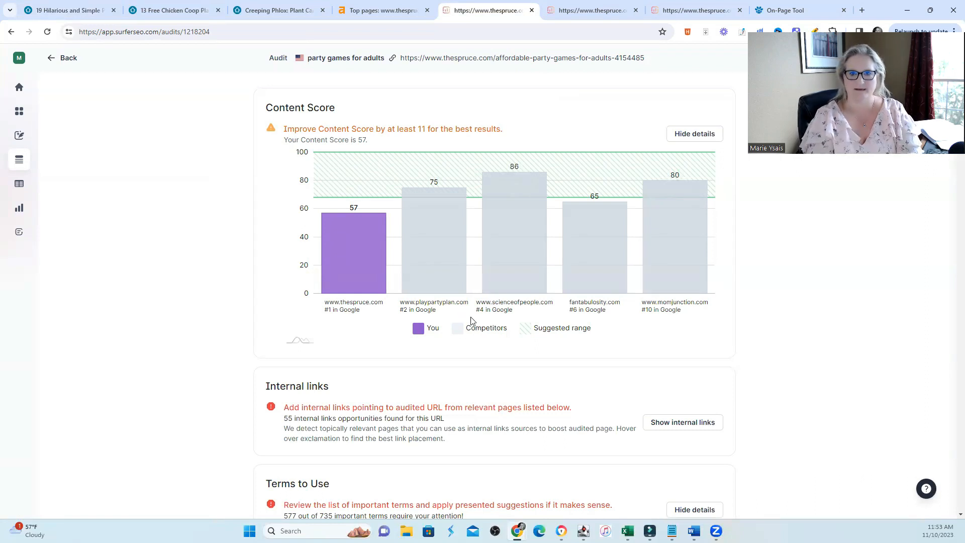
pyautogui.moveTo(522, 381)
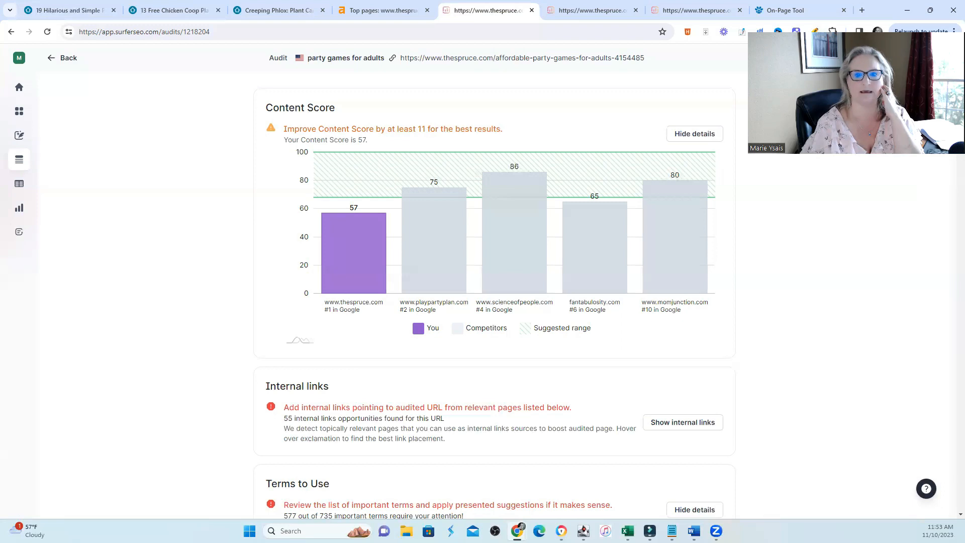
# Scroll through the Terms to Use table to the Word count advice (add 1969–3937 words).
pyautogui.scroll(-3)
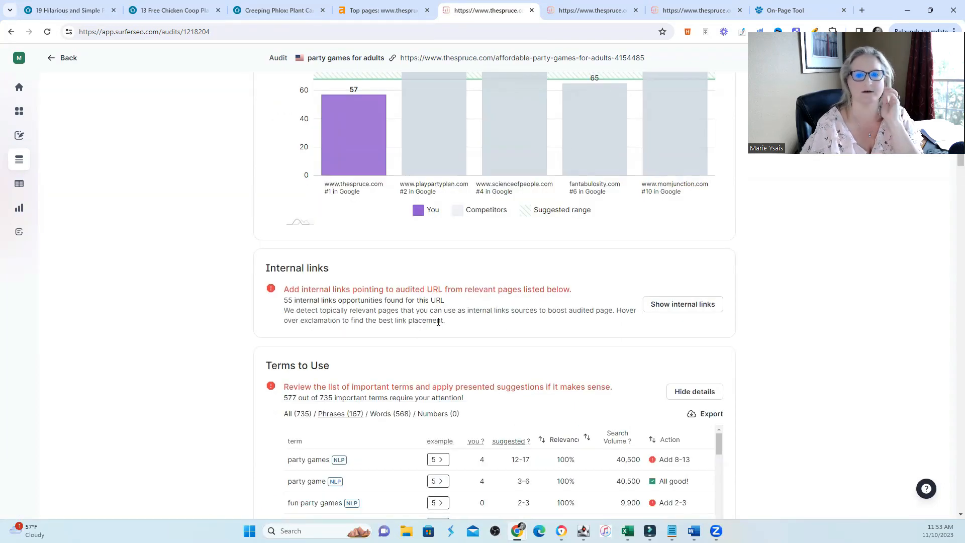
pyautogui.scroll(-3)
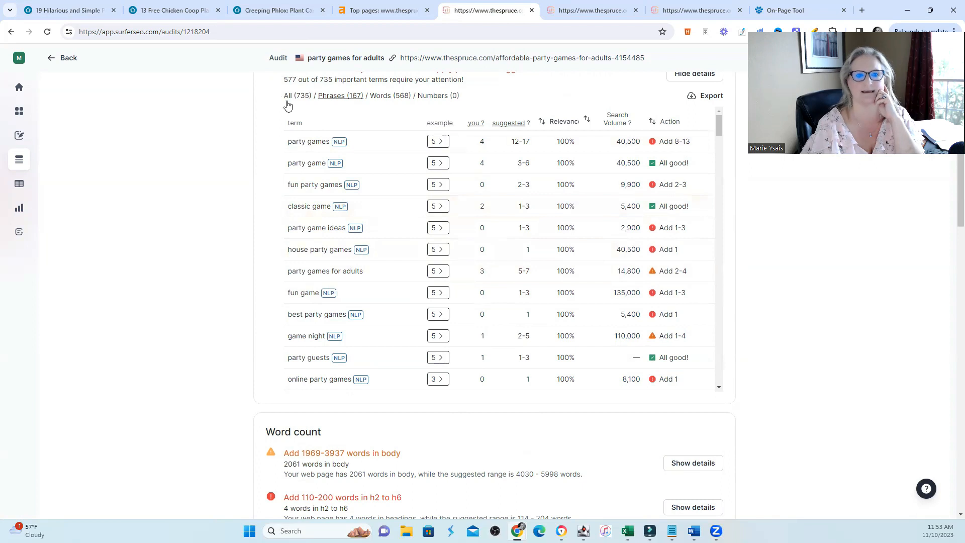
pyautogui.moveTo(327, 87)
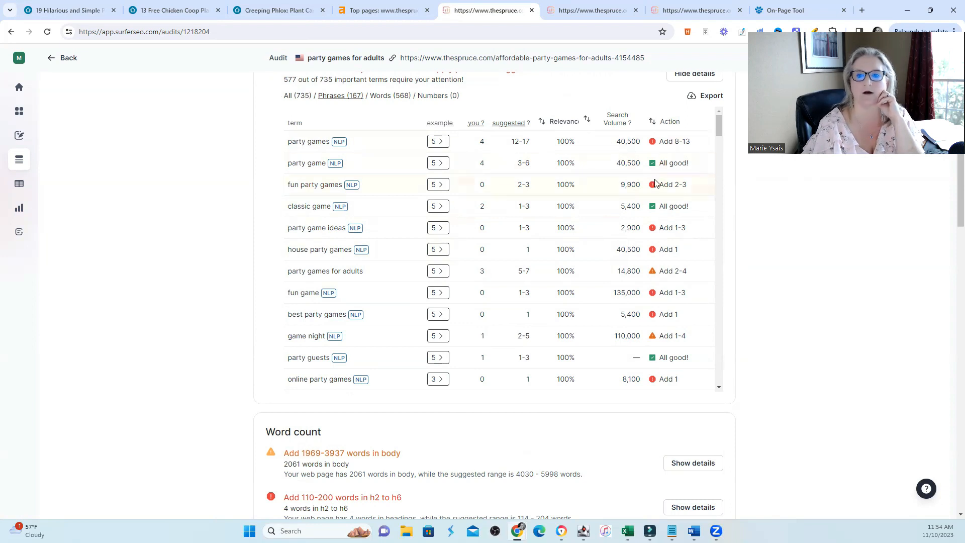
pyautogui.scroll(-3)
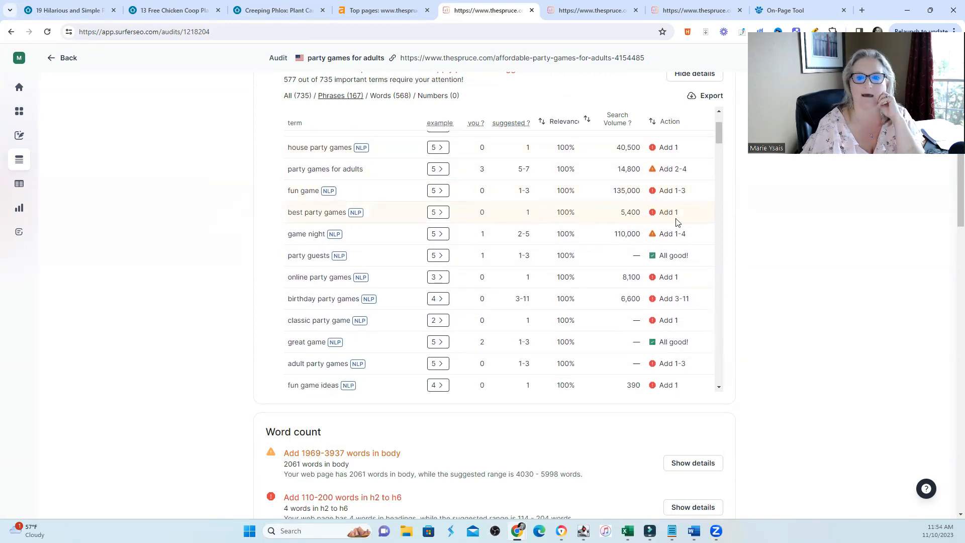
pyautogui.moveTo(492, 220)
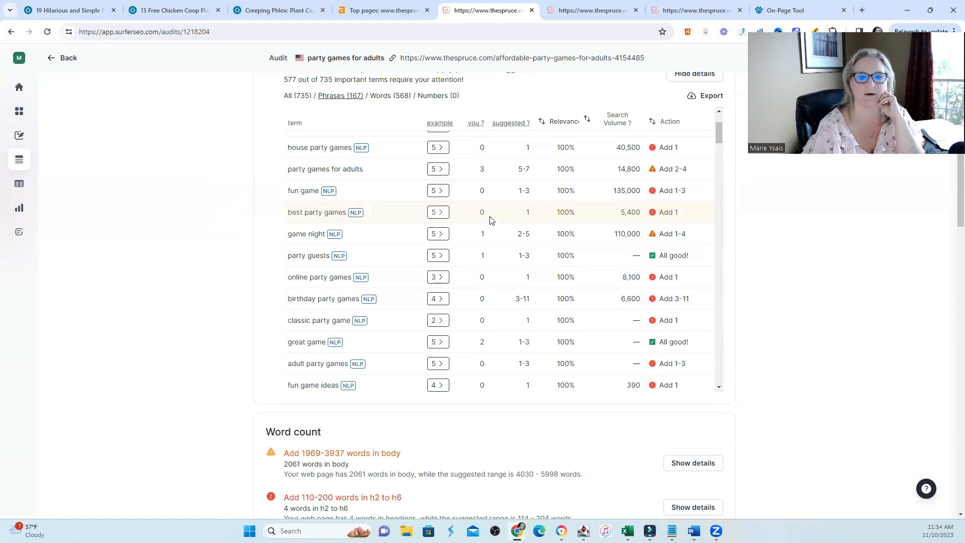
pyautogui.moveTo(487, 258)
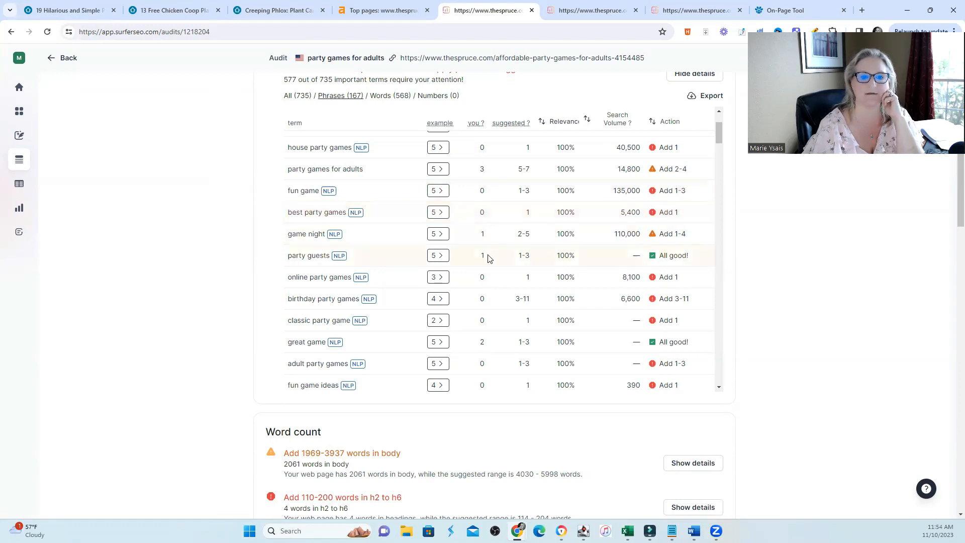
pyautogui.scroll(-3)
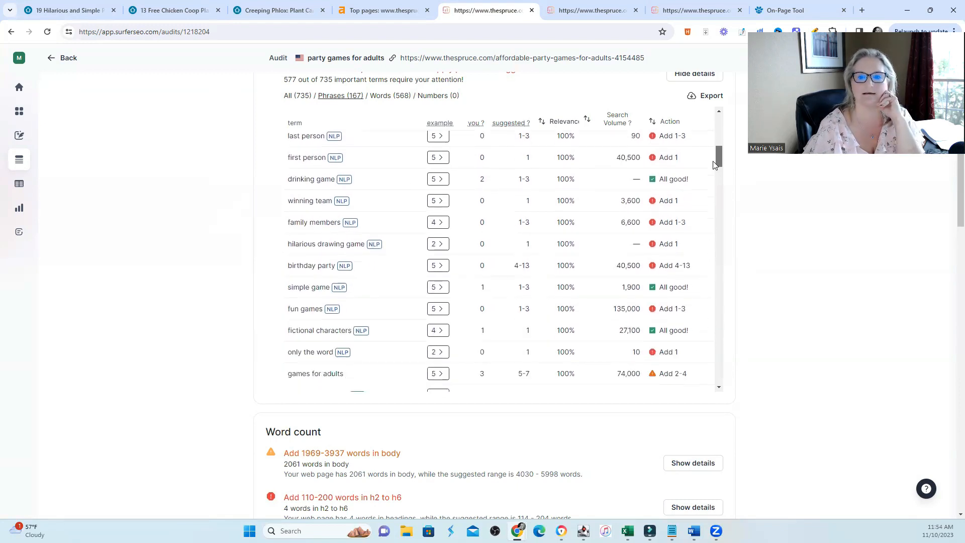
pyautogui.scroll(-3)
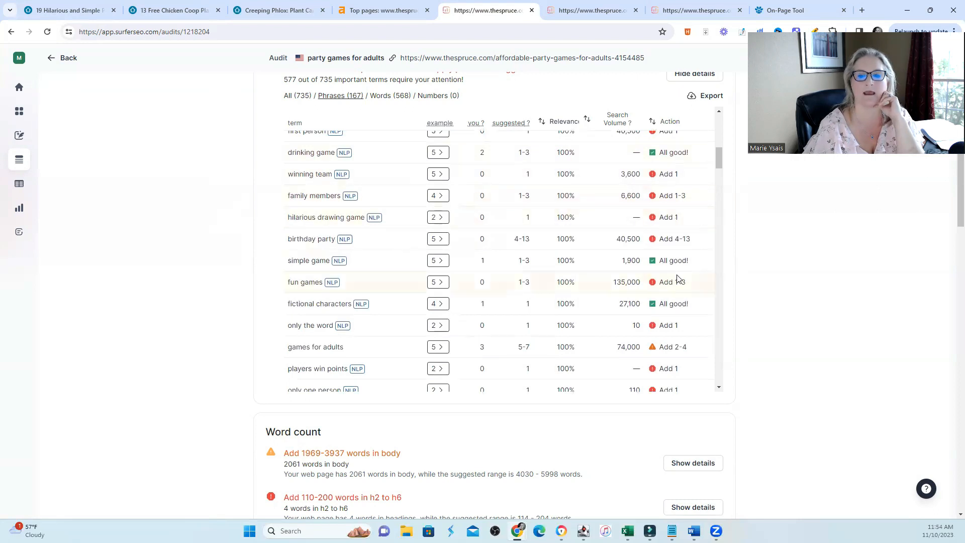
pyautogui.scroll(-3)
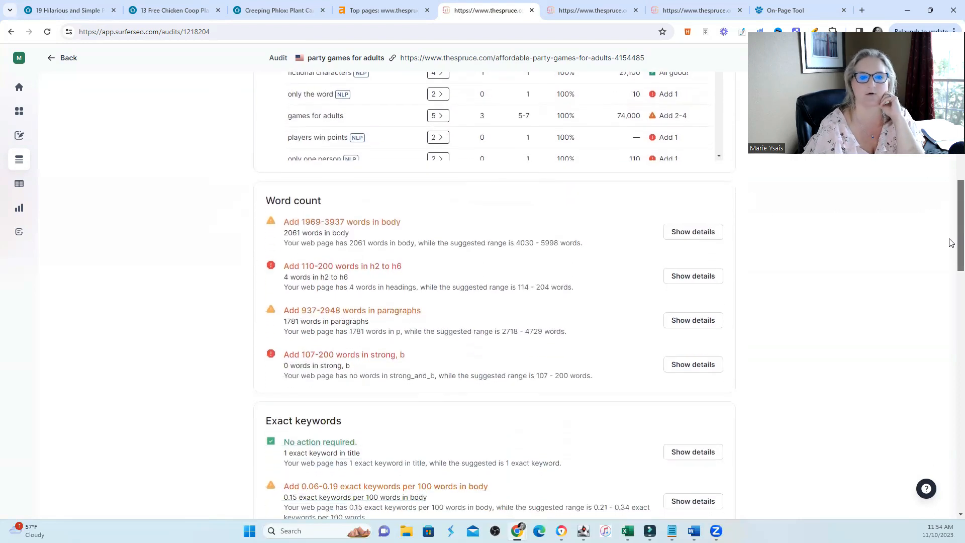
# Scroll past Word count, Exact and Partial keywords to Page structure (33–65 more headings).
pyautogui.scroll(-3)
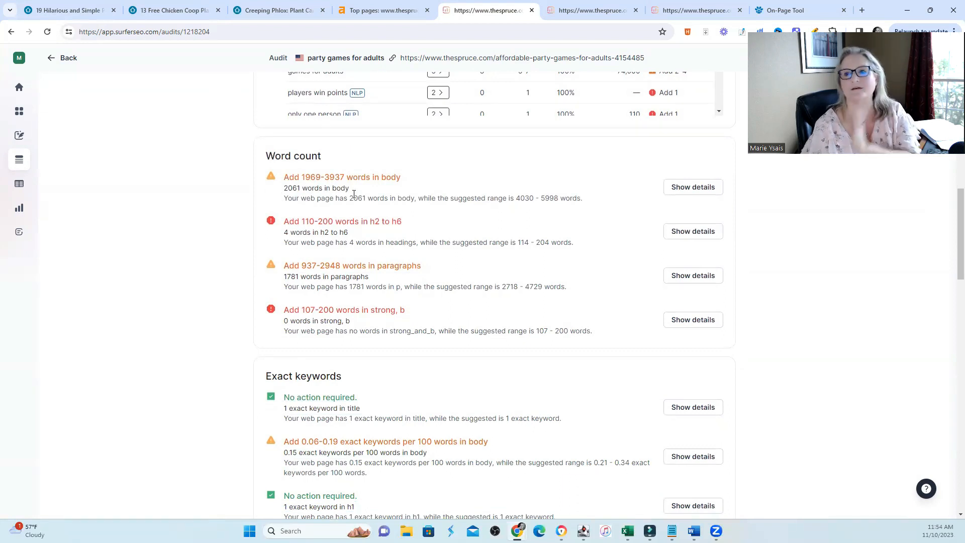
pyautogui.moveTo(295, 242)
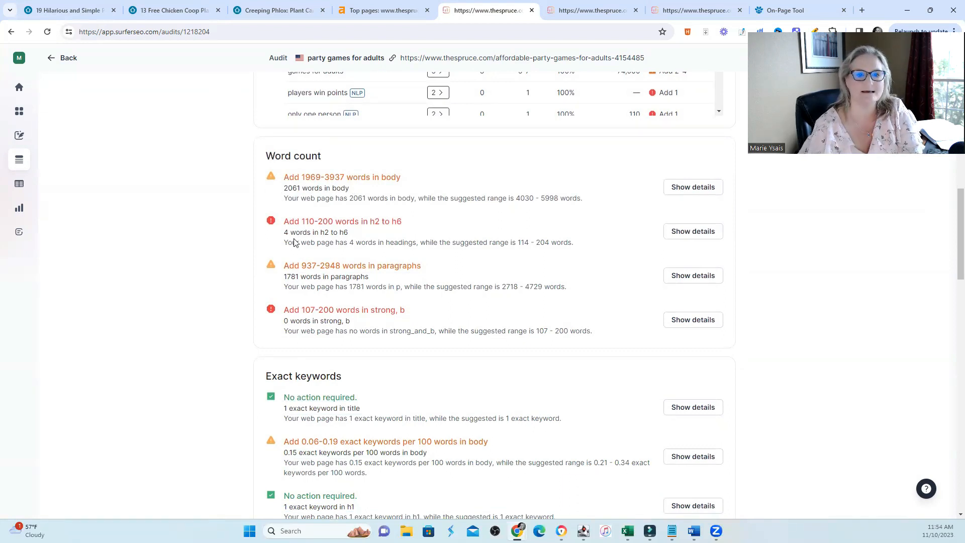
pyautogui.moveTo(378, 236)
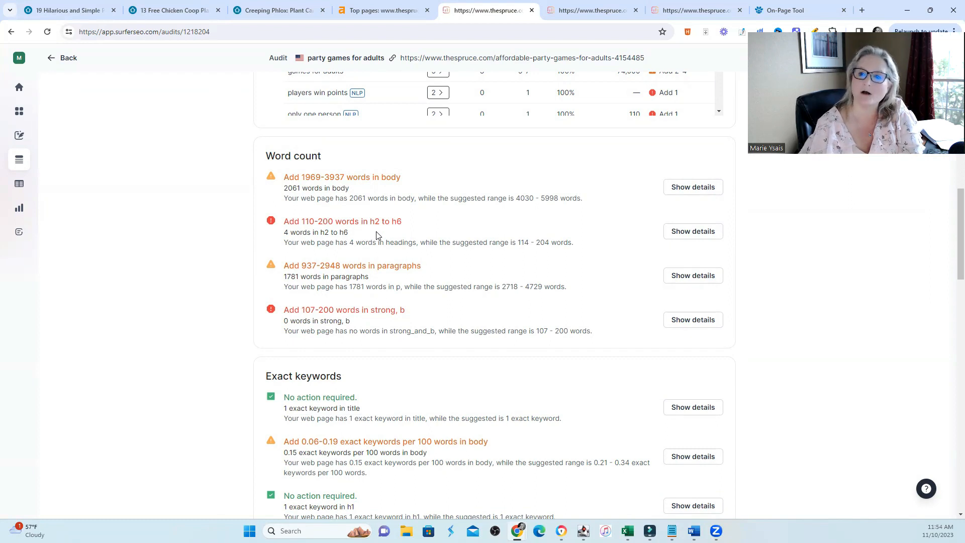
pyautogui.moveTo(370, 272)
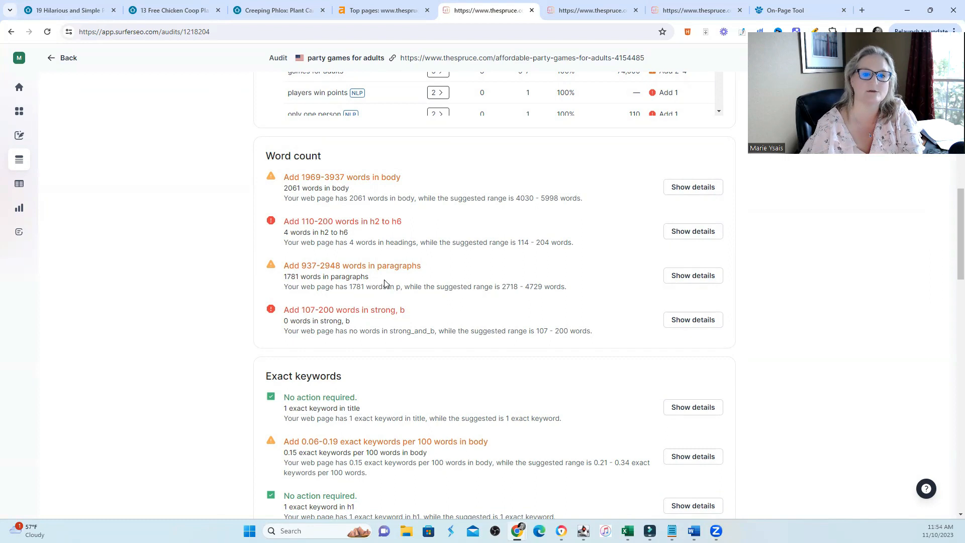
pyautogui.moveTo(492, 324)
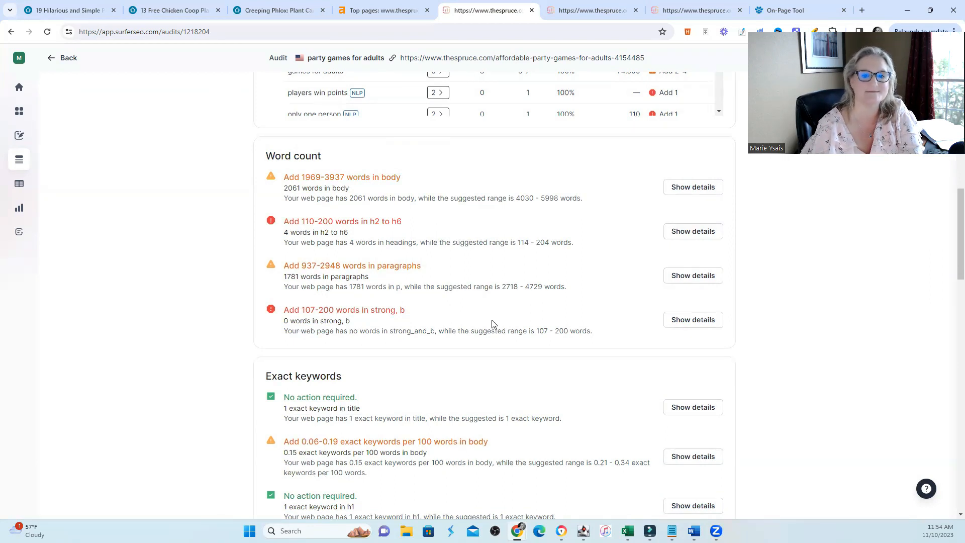
pyautogui.scroll(-3)
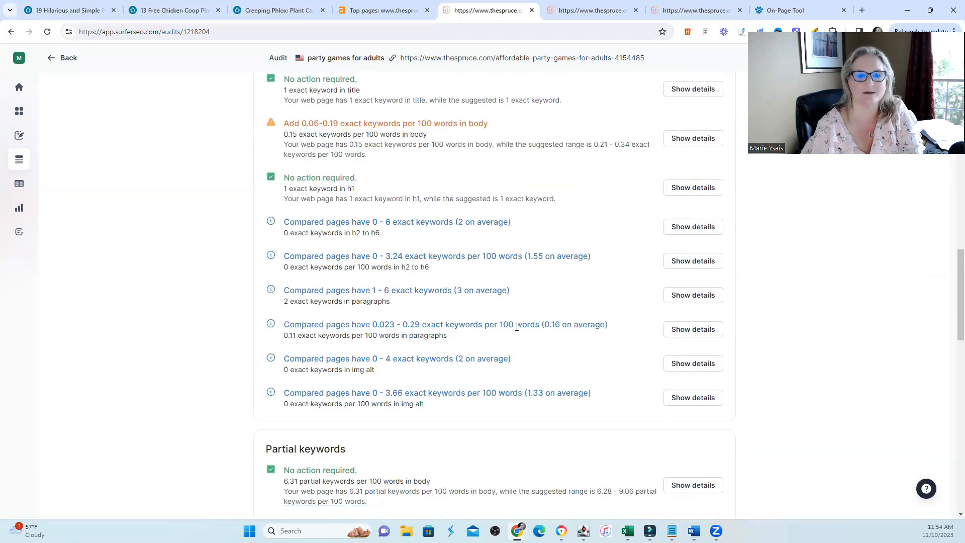
pyautogui.scroll(-3)
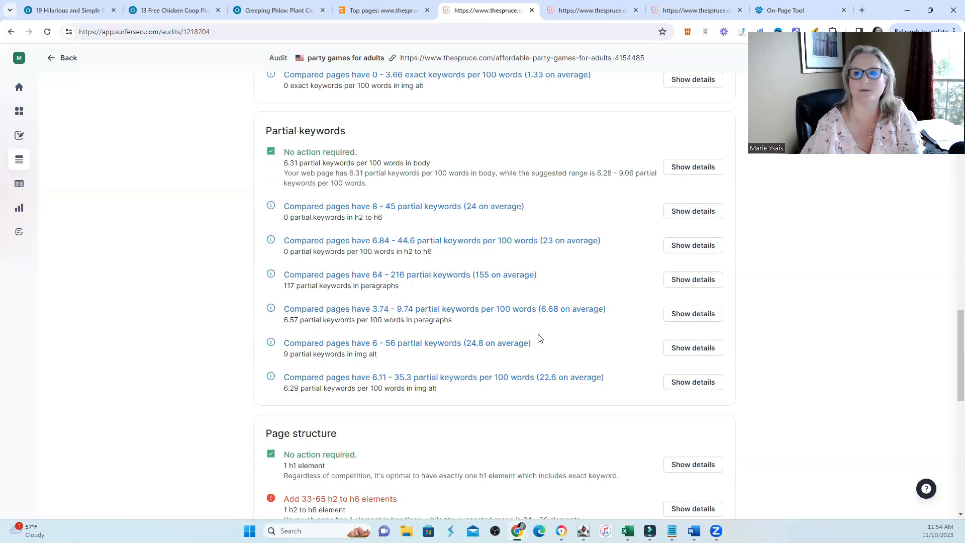
pyautogui.scroll(-3)
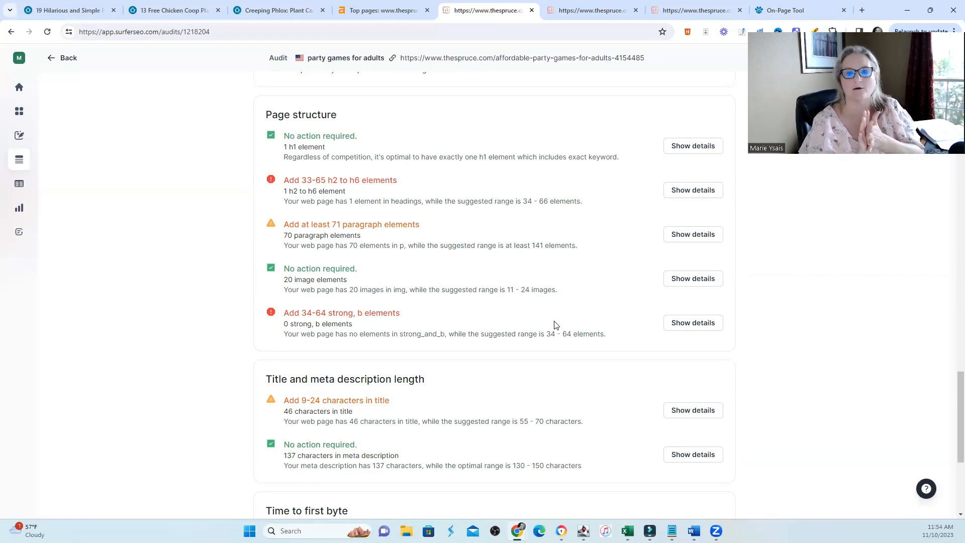
pyautogui.moveTo(564, 307)
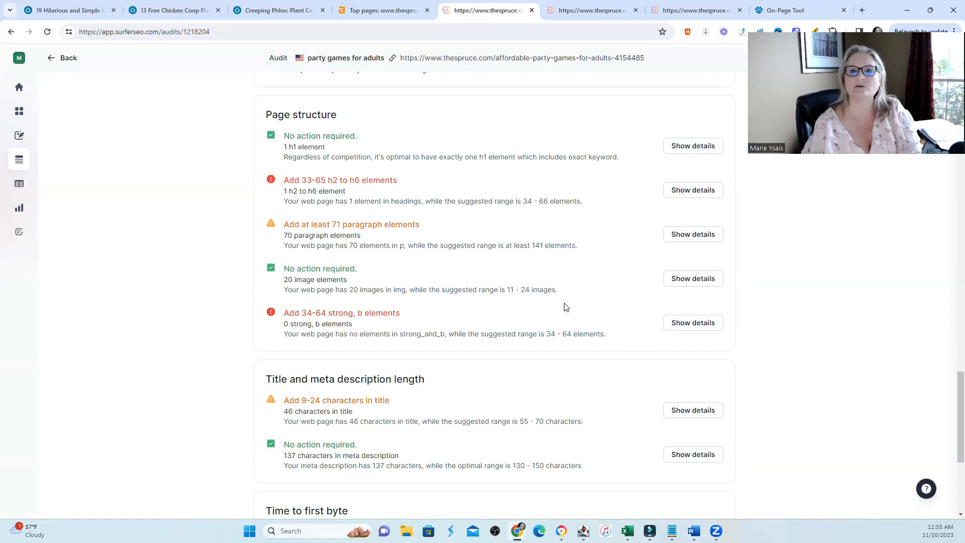
pyautogui.scroll(-3)
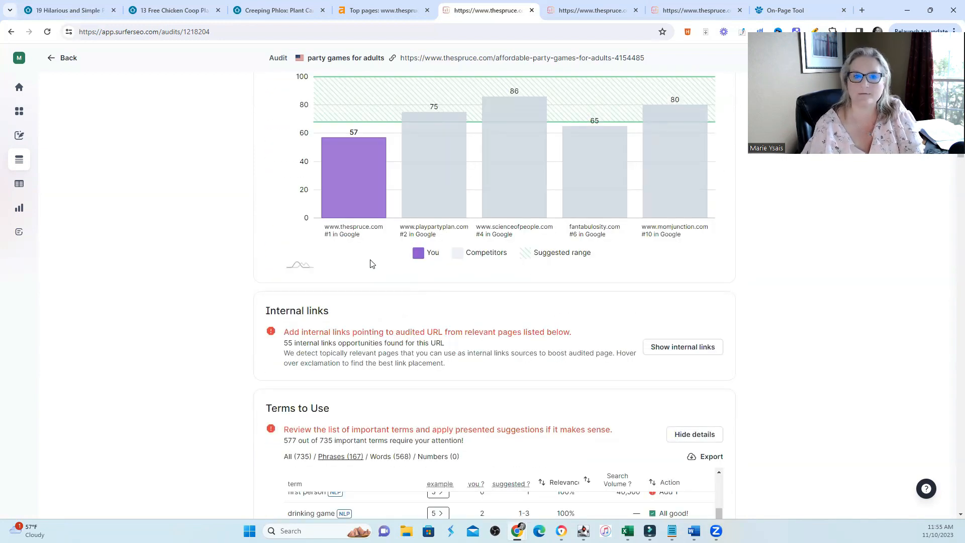
pyautogui.moveTo(354, 170)
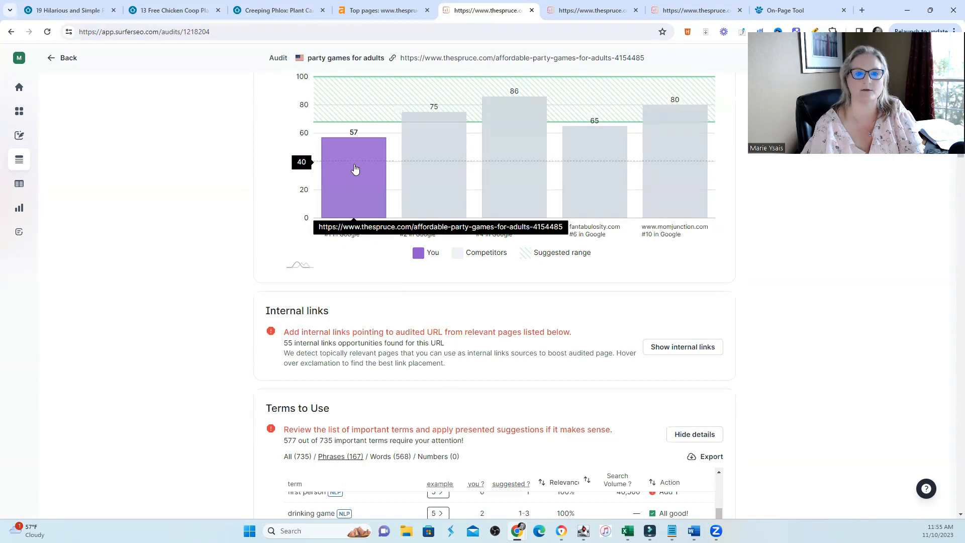
pyautogui.moveTo(362, 186)
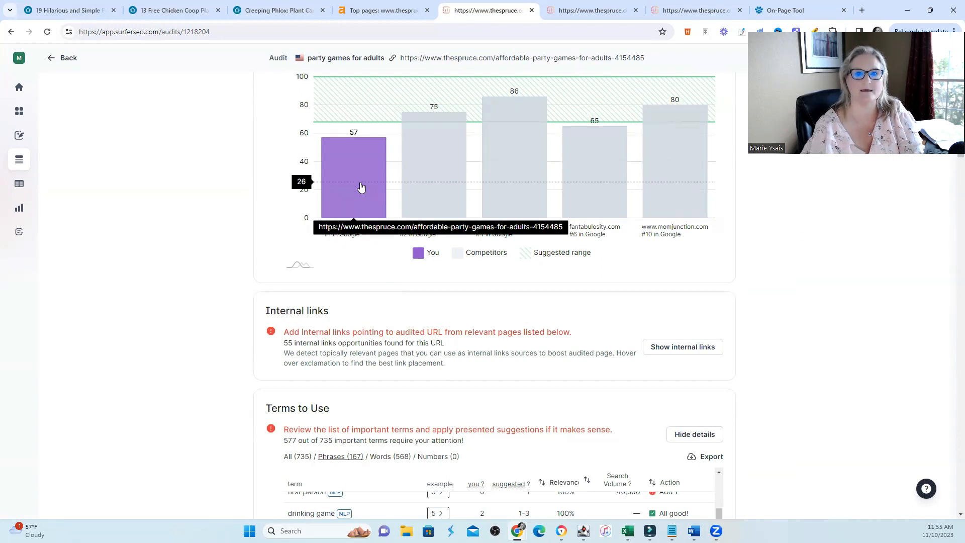
pyautogui.moveTo(509, 105)
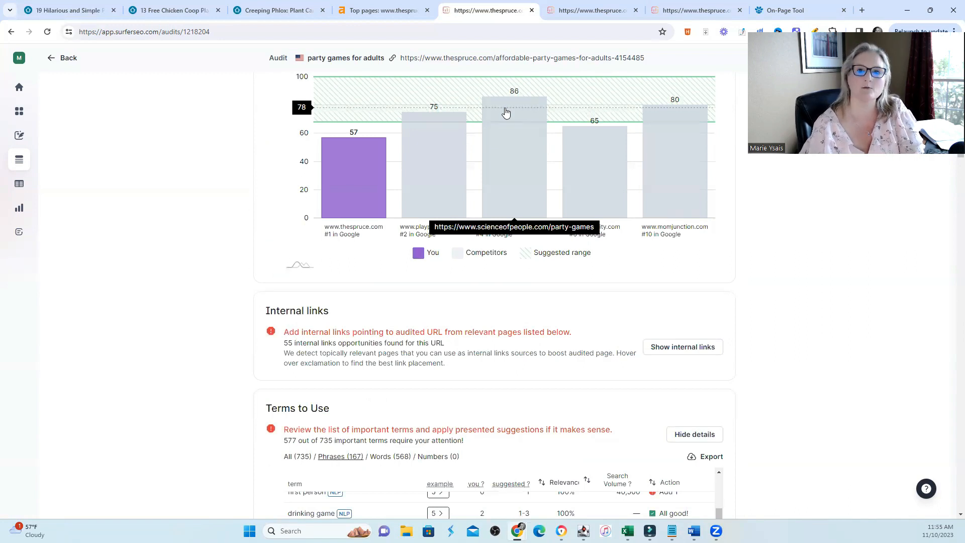
pyautogui.moveTo(504, 147)
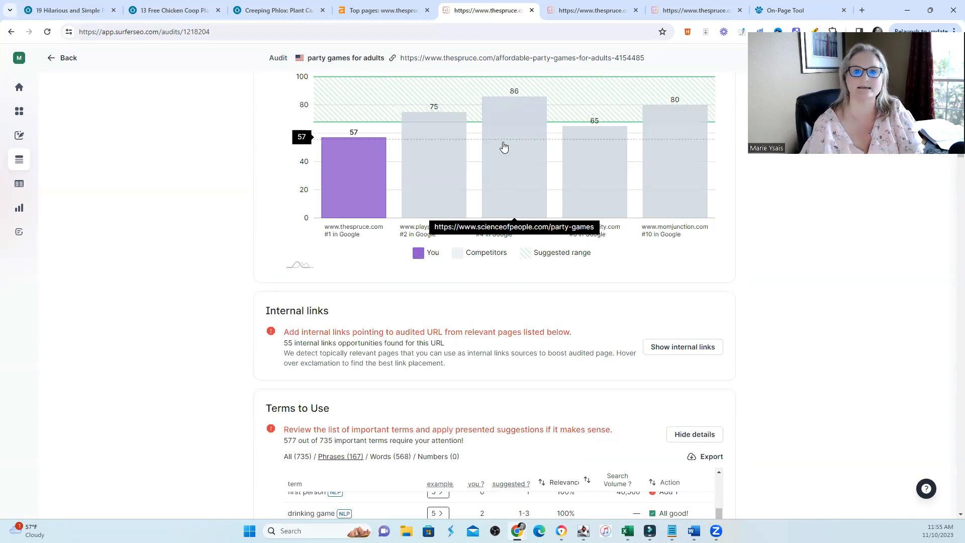
pyautogui.moveTo(510, 247)
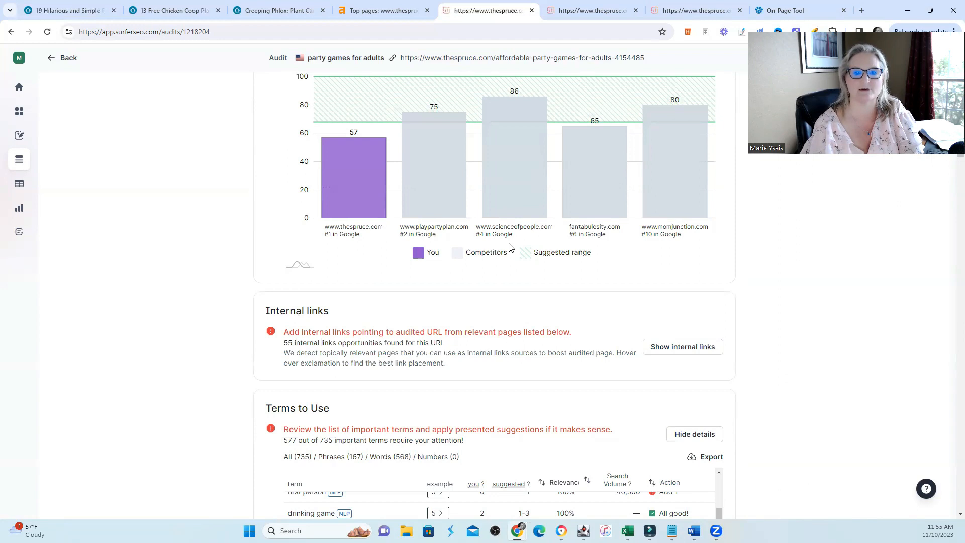
pyautogui.moveTo(353, 236)
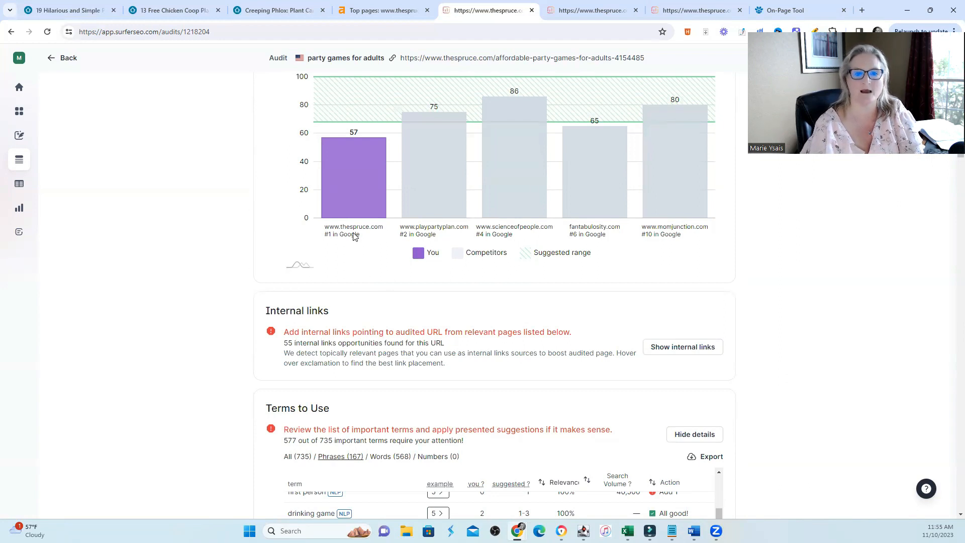
pyautogui.moveTo(367, 182)
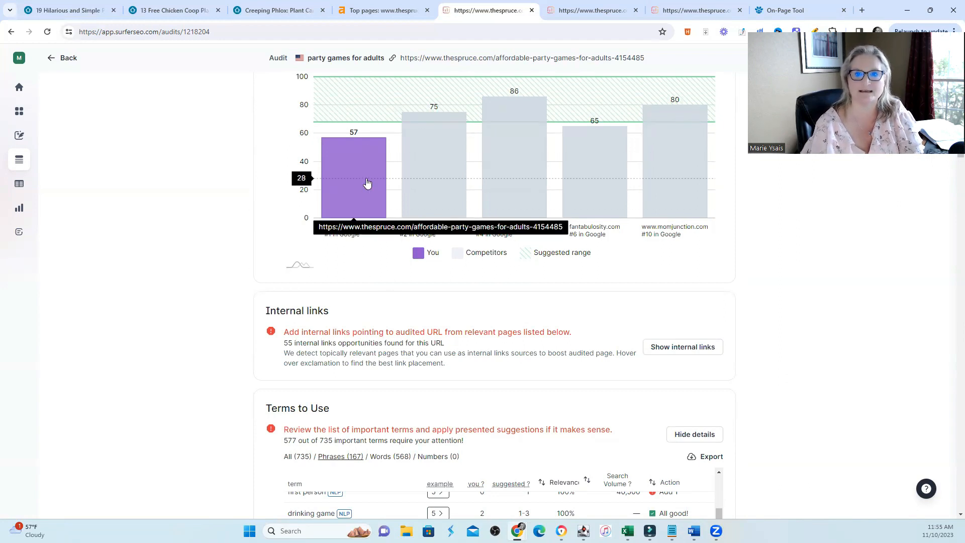
pyautogui.scroll(3)
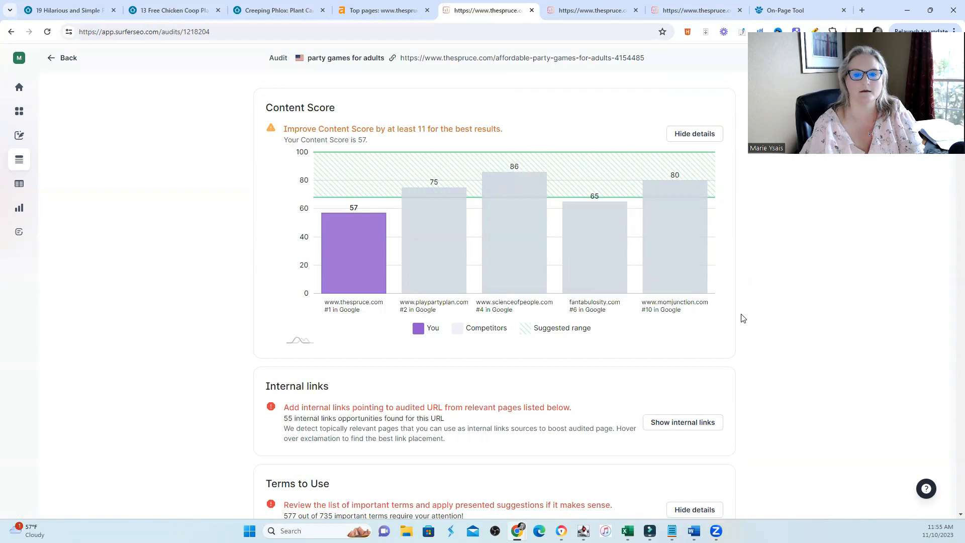
pyautogui.scroll(-3)
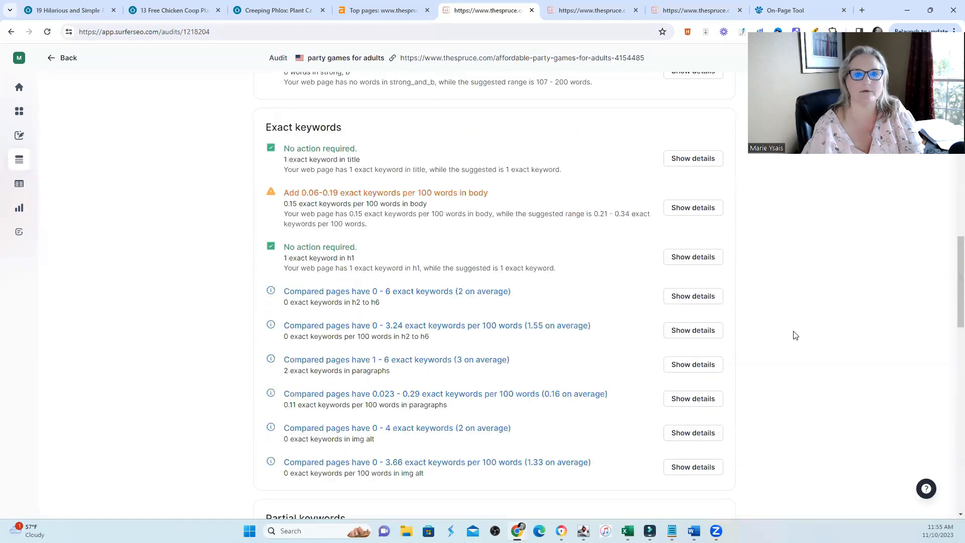
pyautogui.scroll(3)
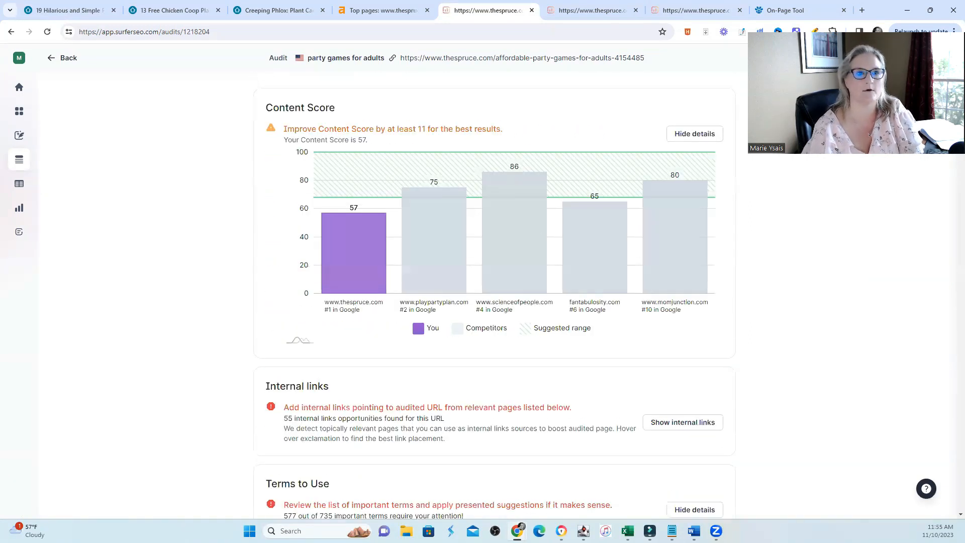
# Bring up the 13 Free DIY Chicken Coop Plans article and check its h1 outline.
pyautogui.click(172, 10)
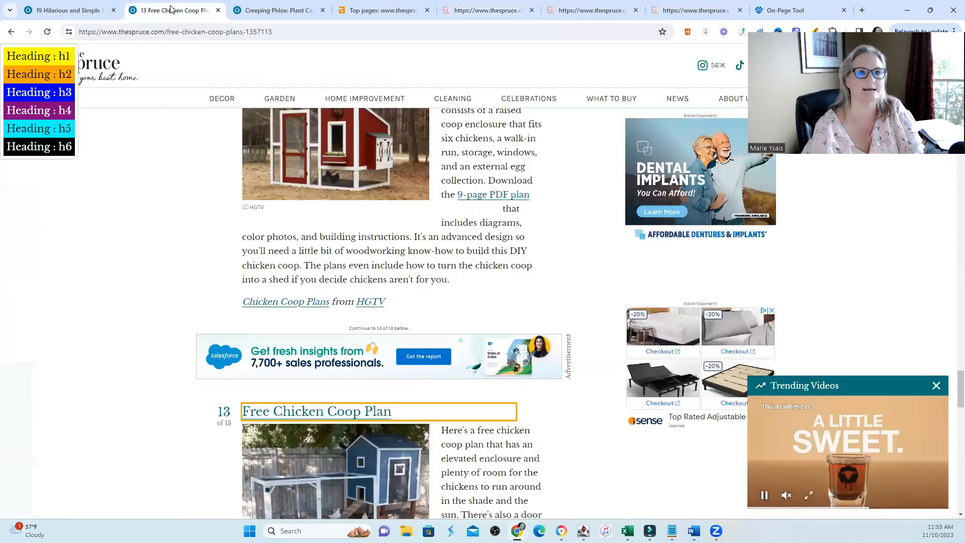
pyautogui.scroll(3)
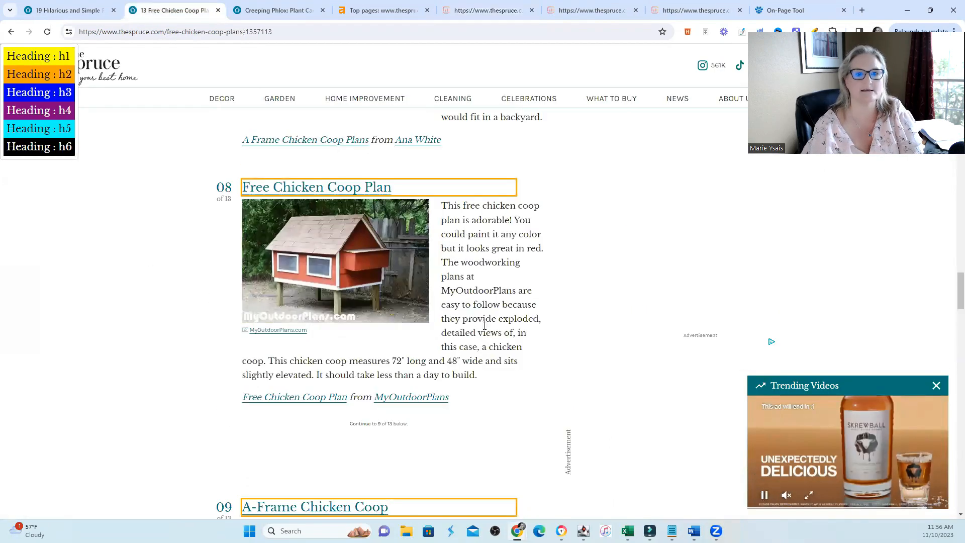
pyautogui.scroll(3)
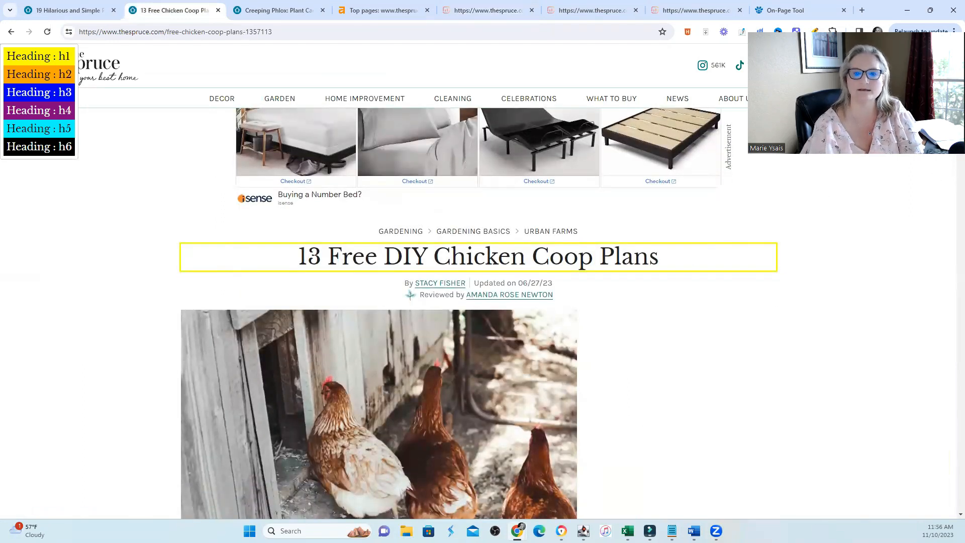
pyautogui.scroll(-3)
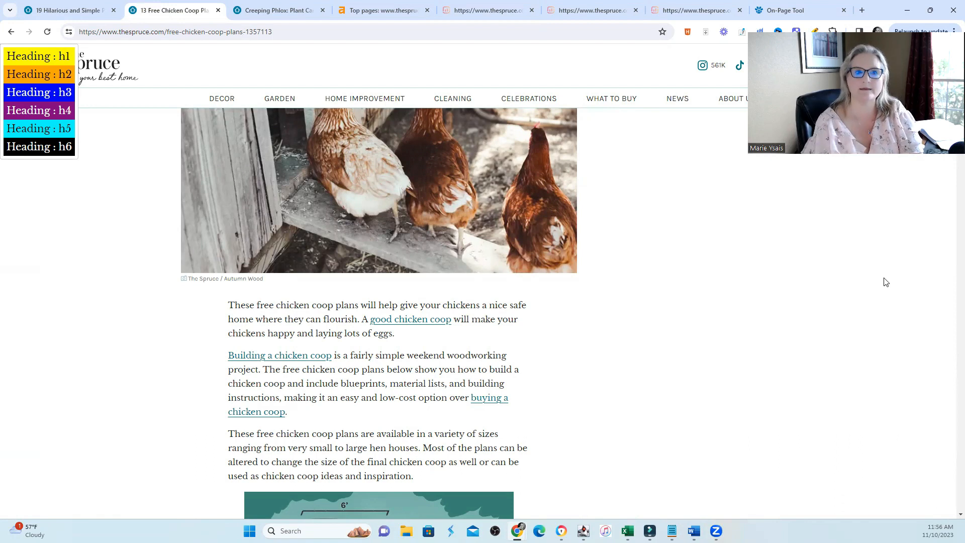
pyautogui.moveTo(673, 371)
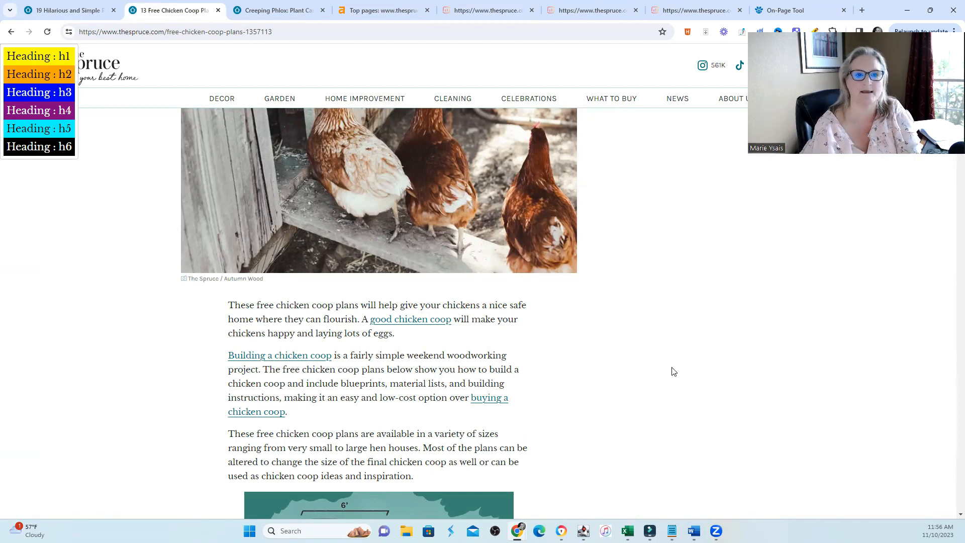
pyautogui.scroll(3)
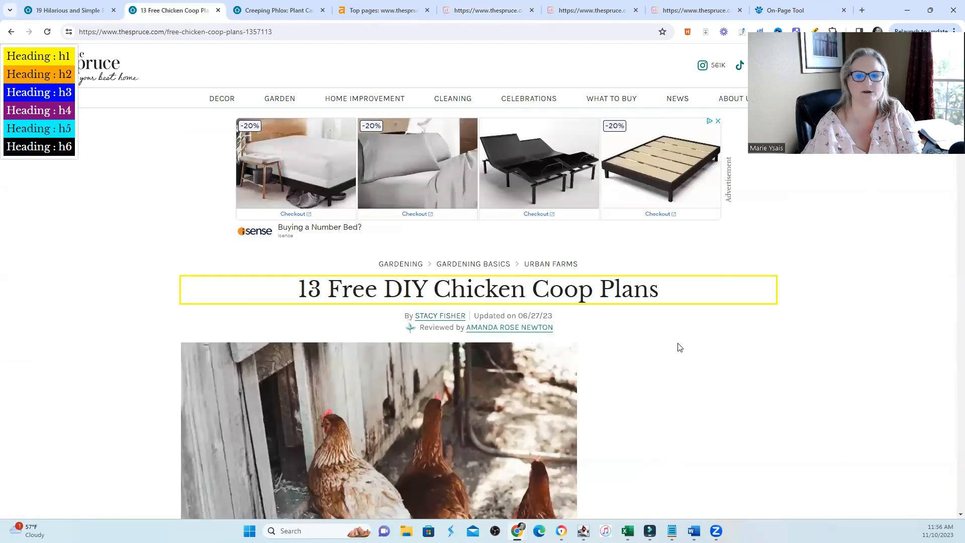
pyautogui.scroll(-3)
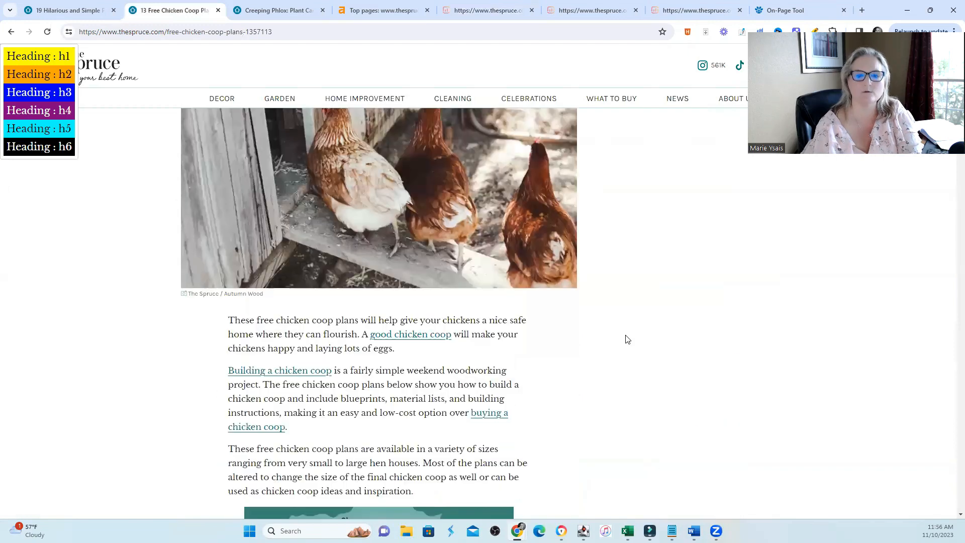
pyautogui.scroll(-3)
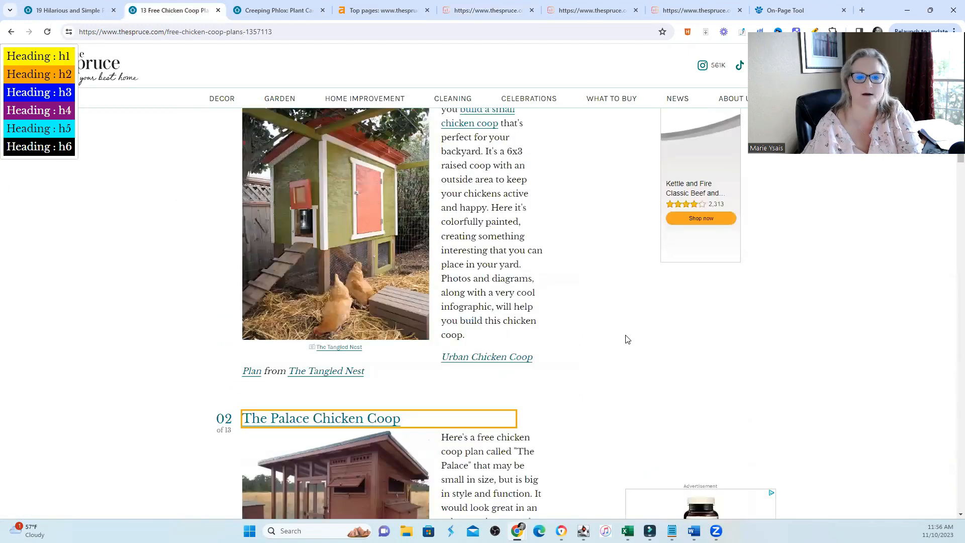
pyautogui.scroll(-3)
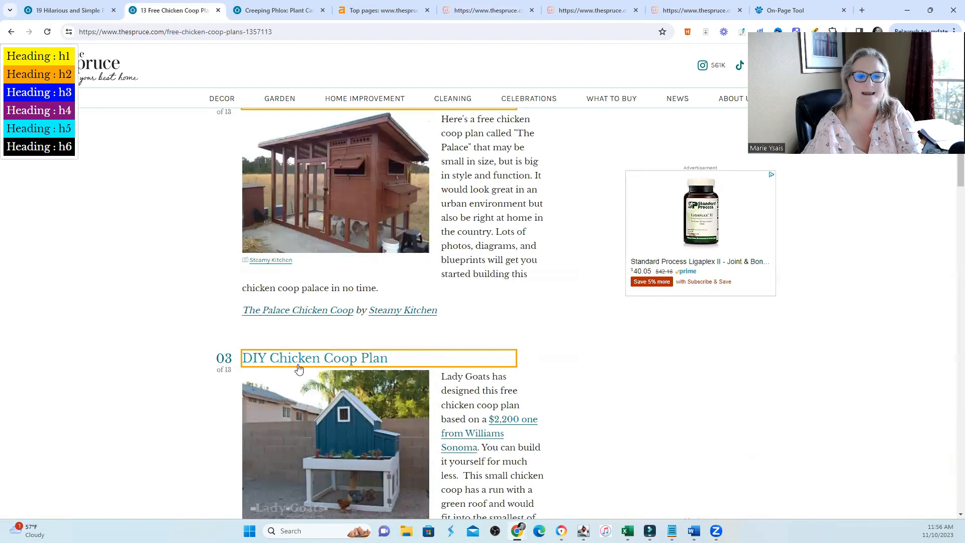
pyautogui.moveTo(360, 373)
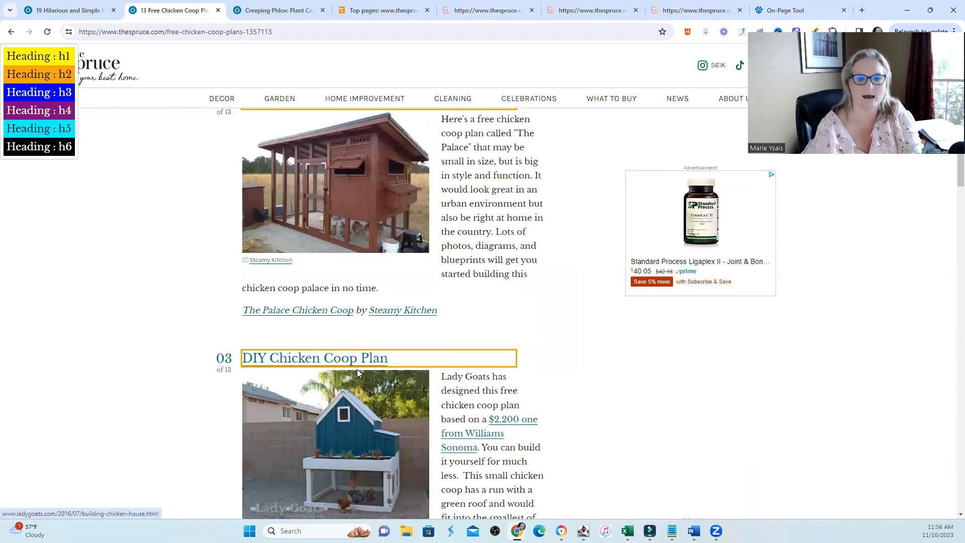
# Review the article's h2 heading outlines and switch to its Surfer audit tab.
pyautogui.scroll(3)
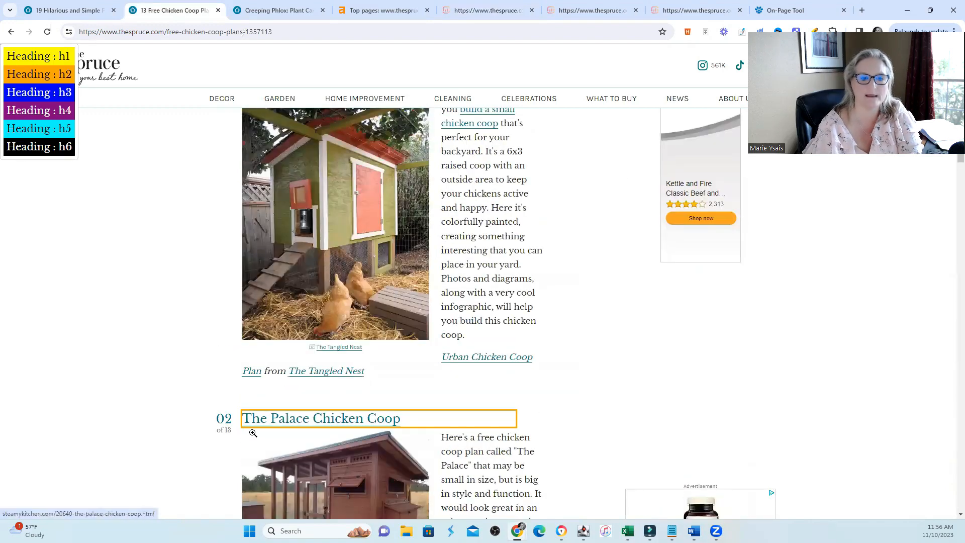
pyautogui.moveTo(565, 420)
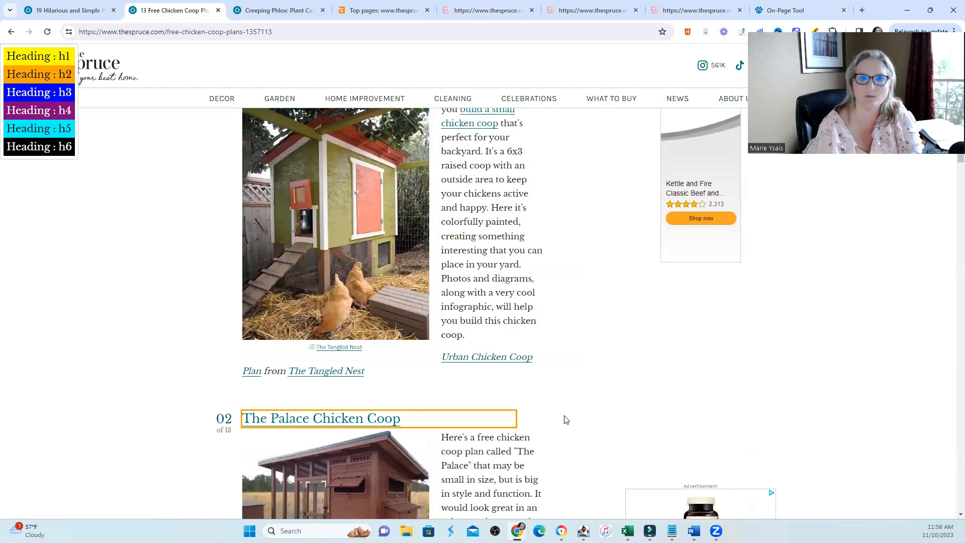
pyautogui.scroll(3)
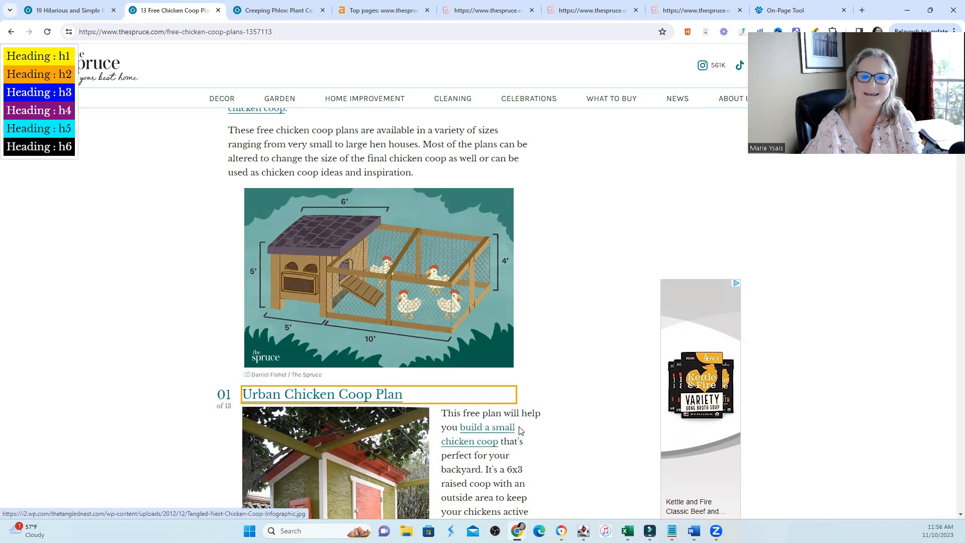
pyautogui.scroll(3)
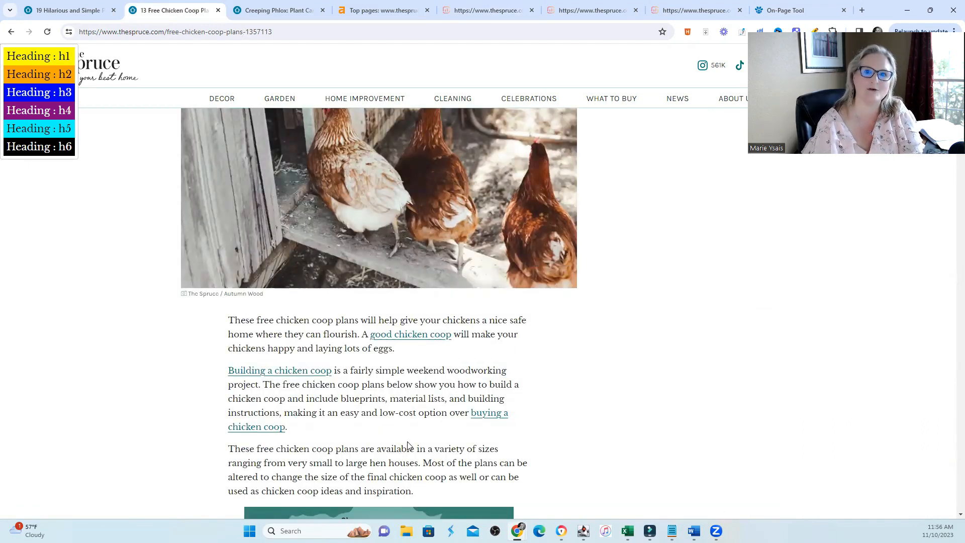
pyautogui.scroll(-3)
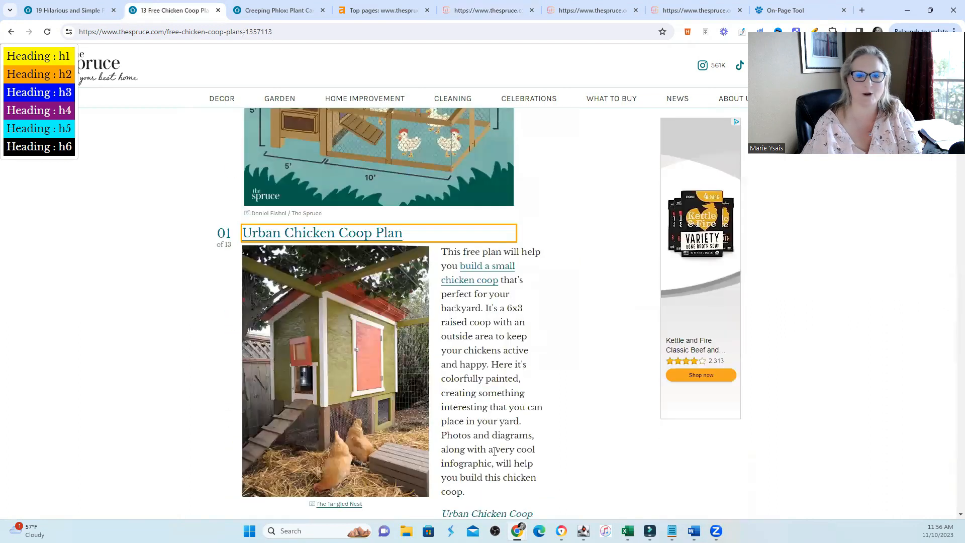
pyautogui.scroll(-3)
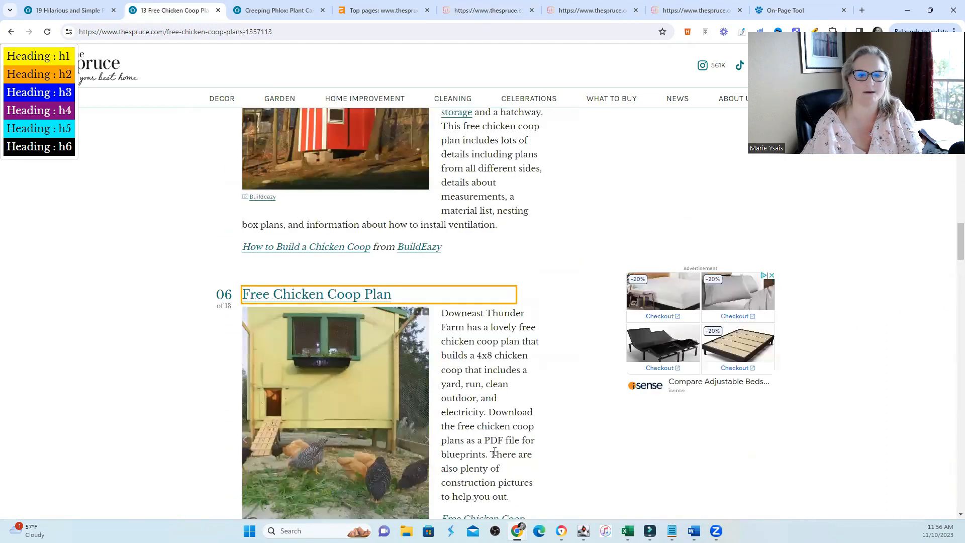
pyautogui.scroll(-3)
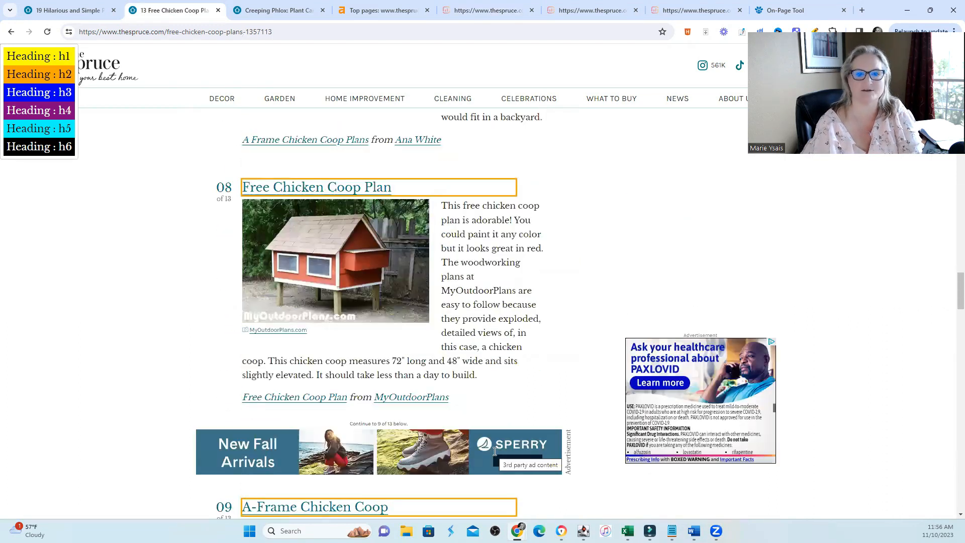
pyautogui.scroll(-3)
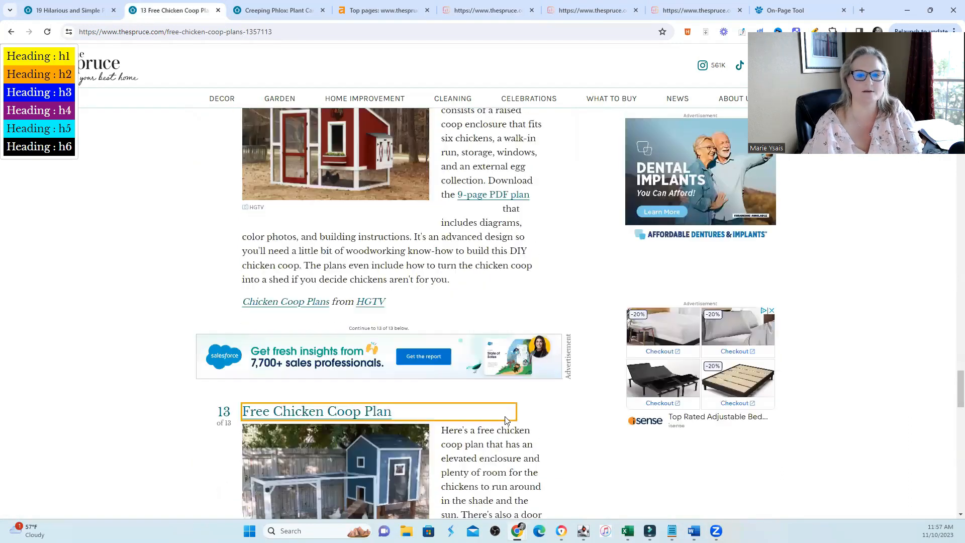
pyautogui.scroll(-3)
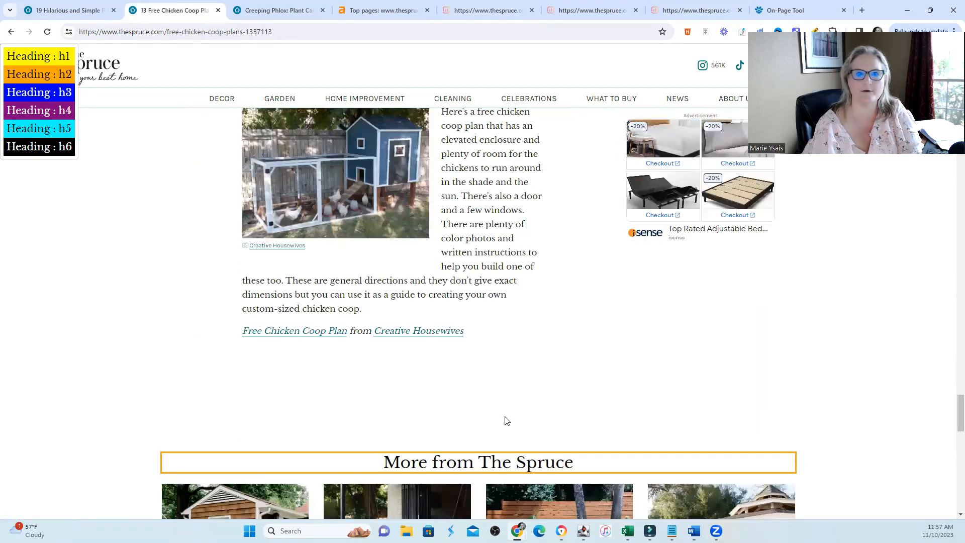
pyautogui.click(591, 10)
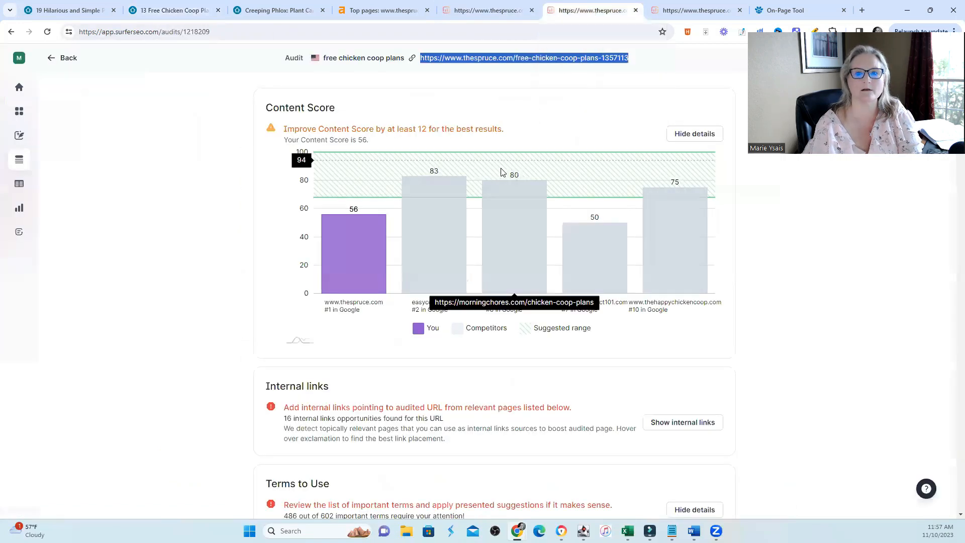
pyautogui.moveTo(330, 290)
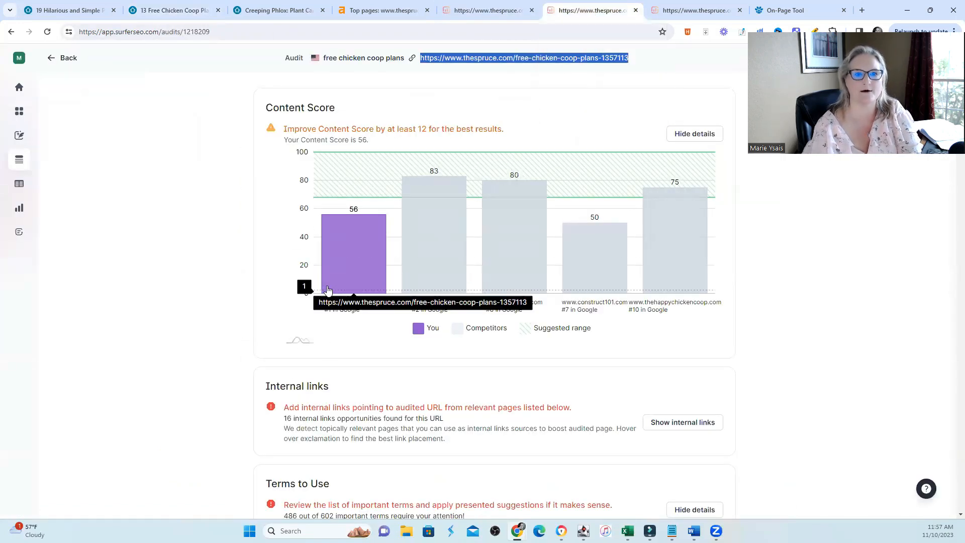
pyautogui.moveTo(461, 133)
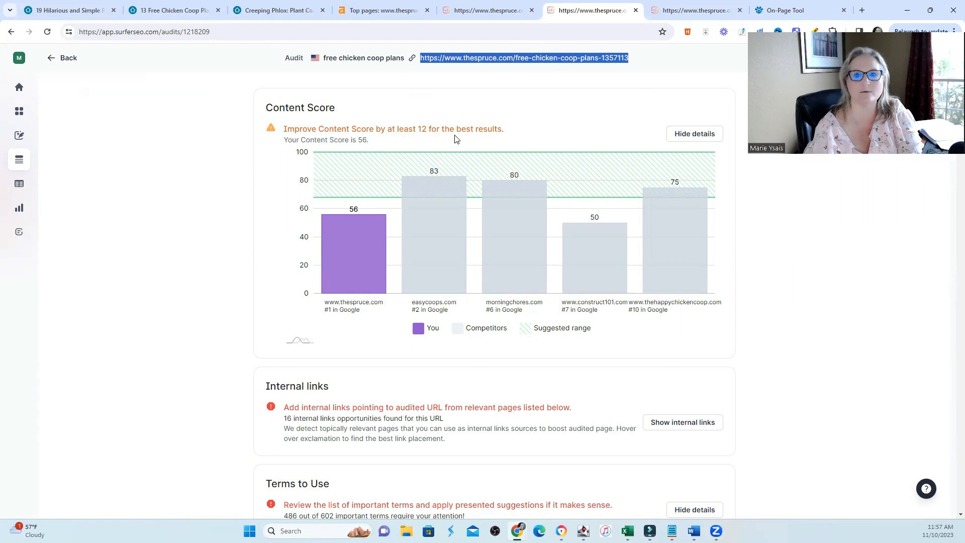
pyautogui.moveTo(428, 191)
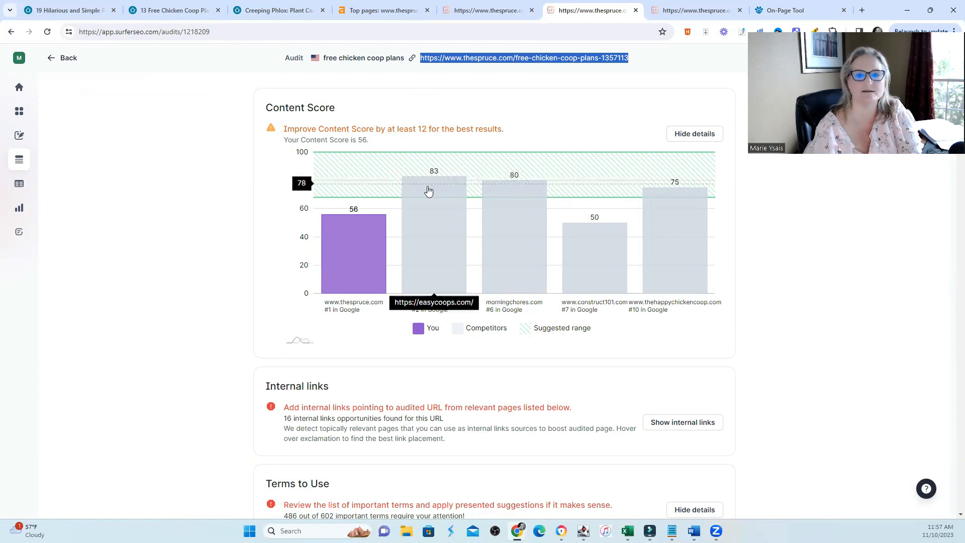
pyautogui.moveTo(494, 240)
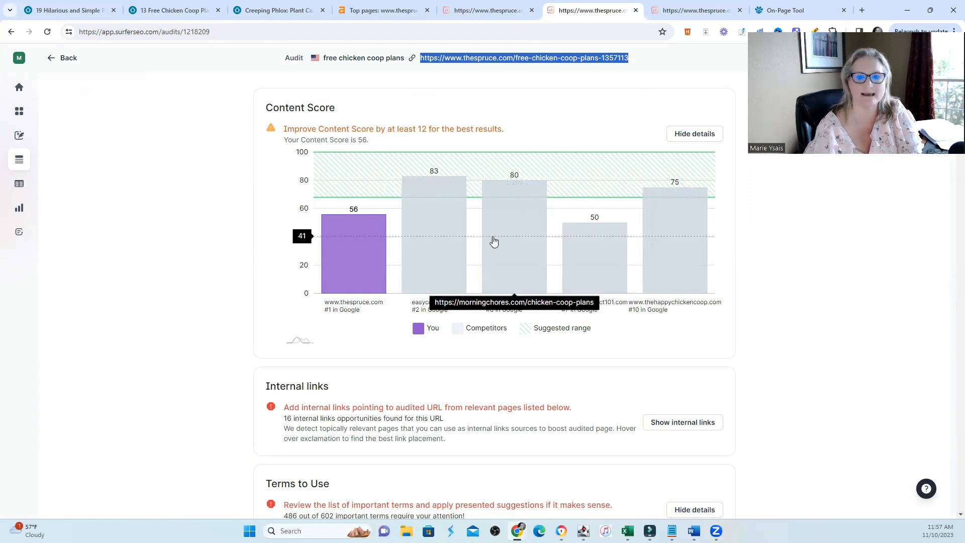
pyautogui.moveTo(716, 246)
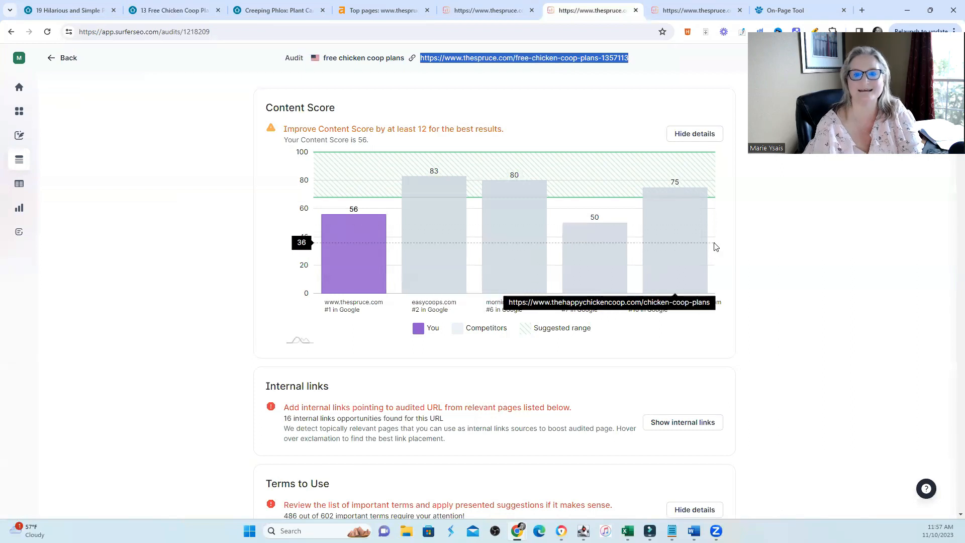
pyautogui.moveTo(308, 276)
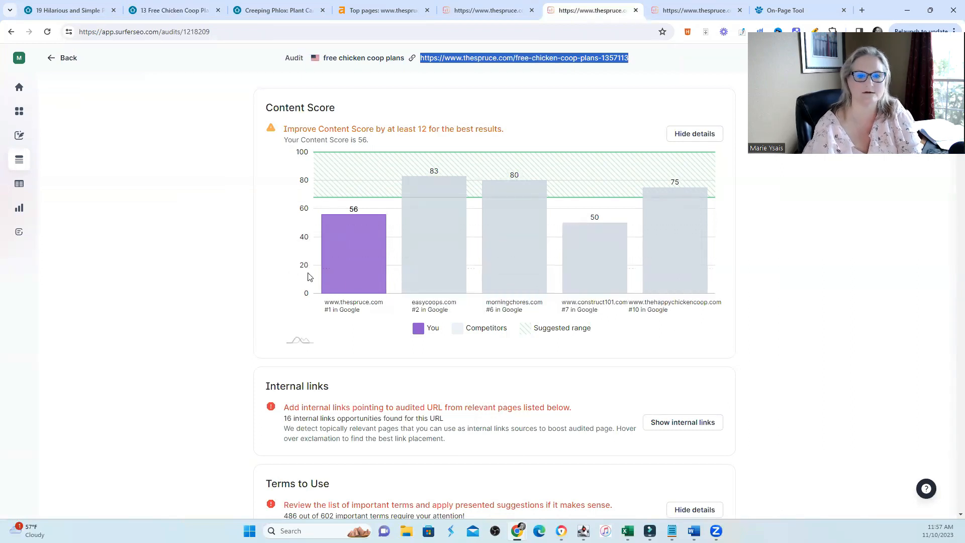
pyautogui.moveTo(594, 274)
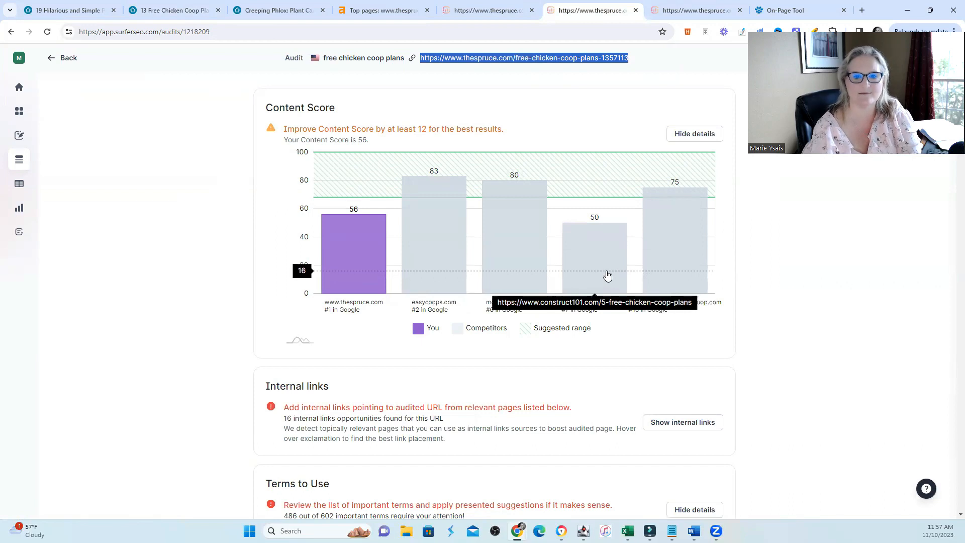
pyautogui.moveTo(647, 359)
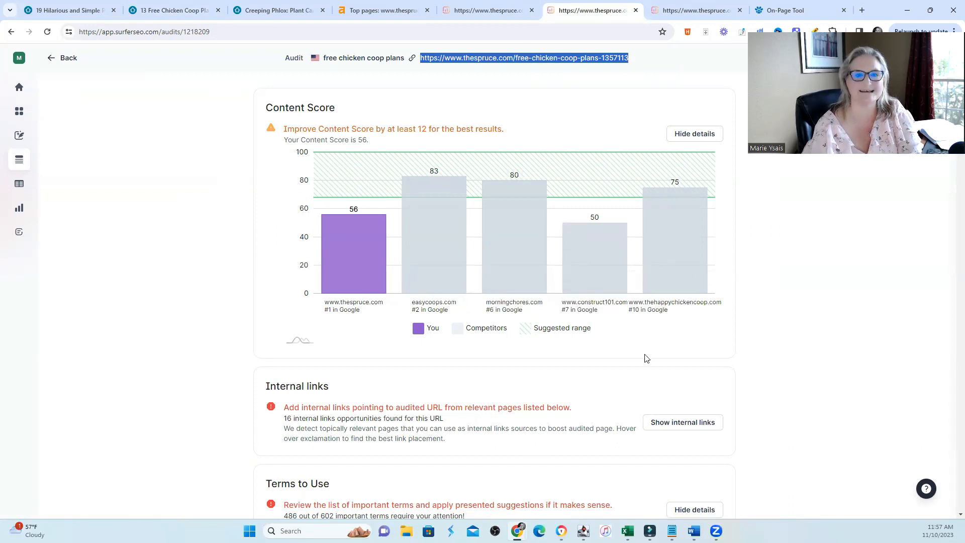
# Scroll below the Content Score chart toward the Terms to Use list (486 of 602 terms).
pyautogui.scroll(-3)
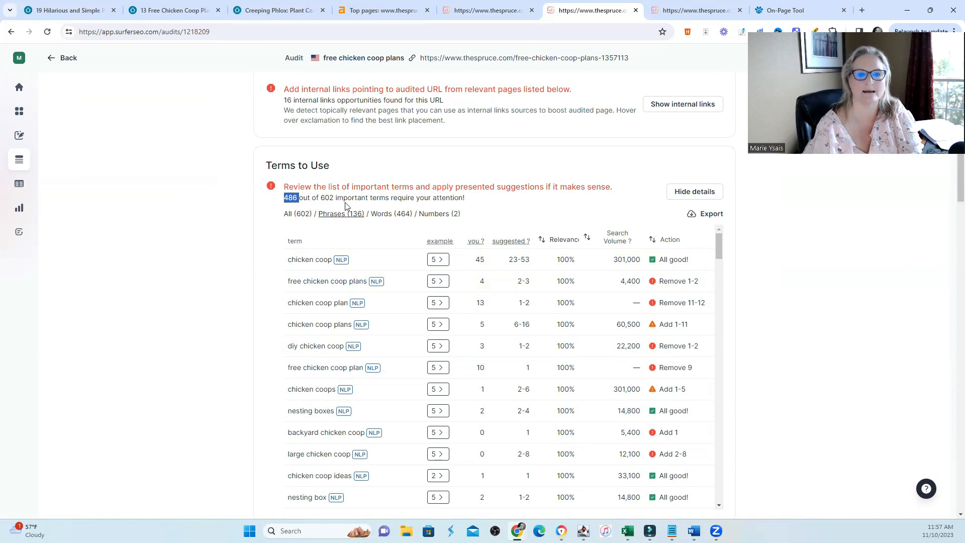
pyautogui.moveTo(724, 245)
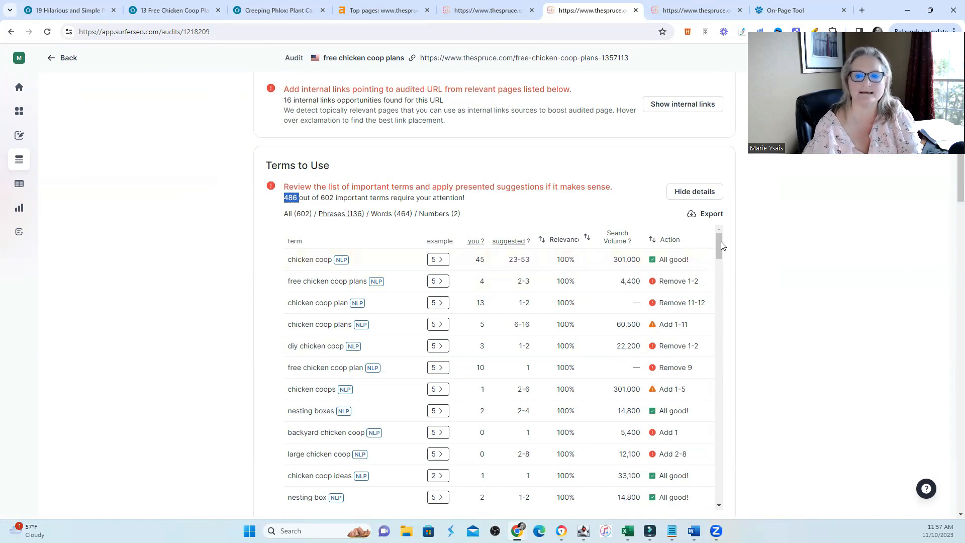
pyautogui.moveTo(537, 291)
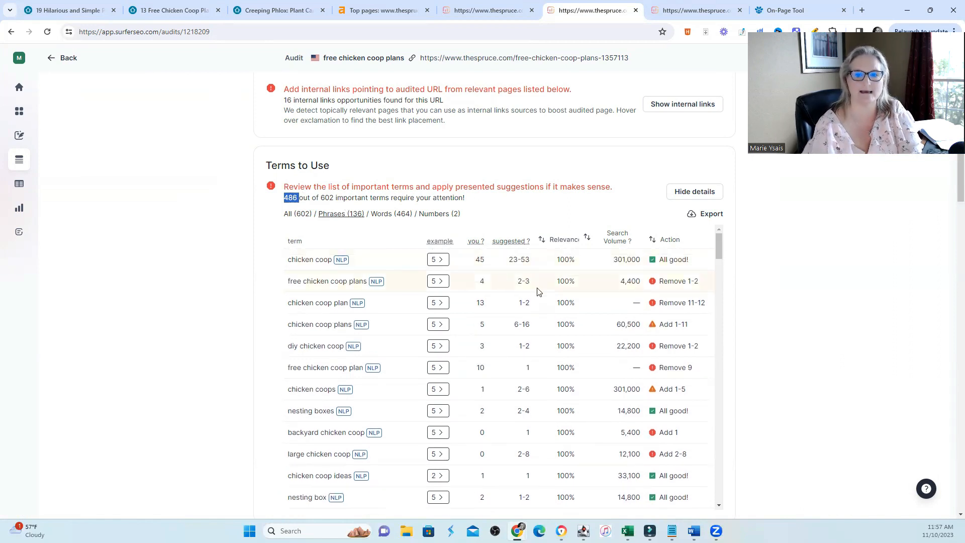
pyautogui.moveTo(707, 302)
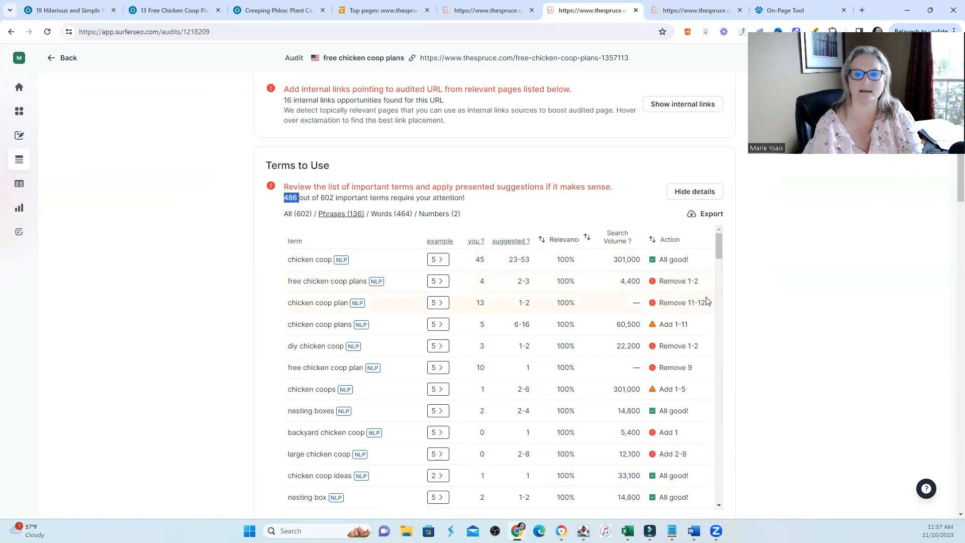
# Scroll through the chicken coop term table's suggested actions to the Exact keywords findings.
pyautogui.scroll(-3)
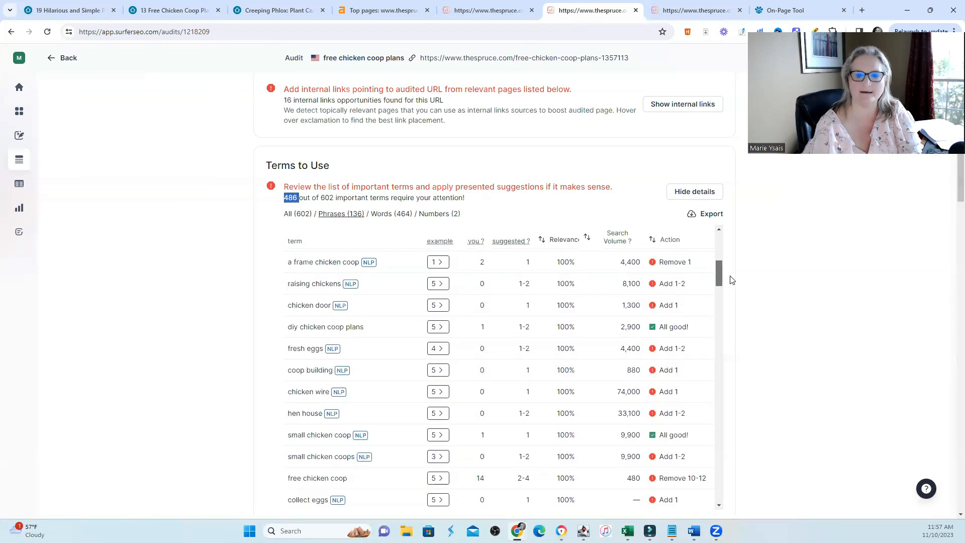
pyautogui.scroll(-3)
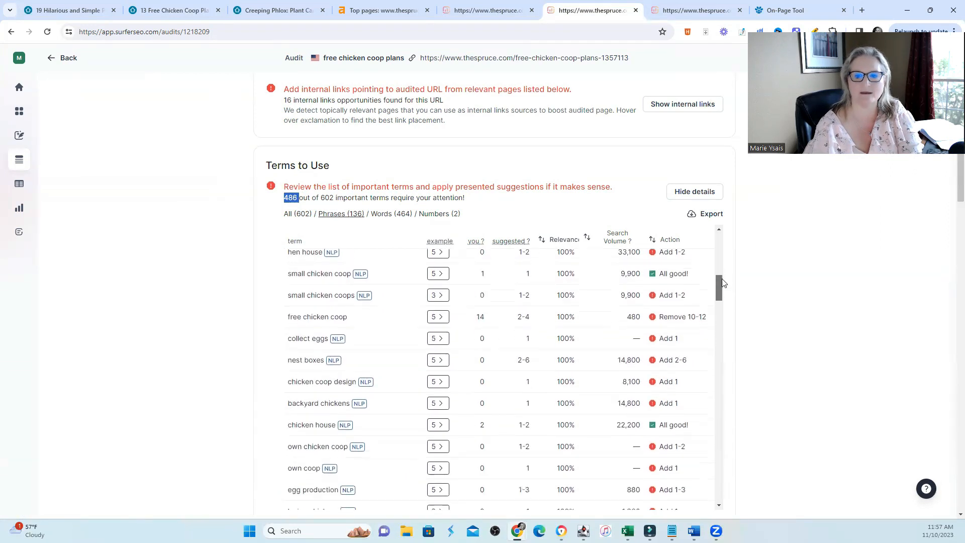
pyautogui.scroll(-3)
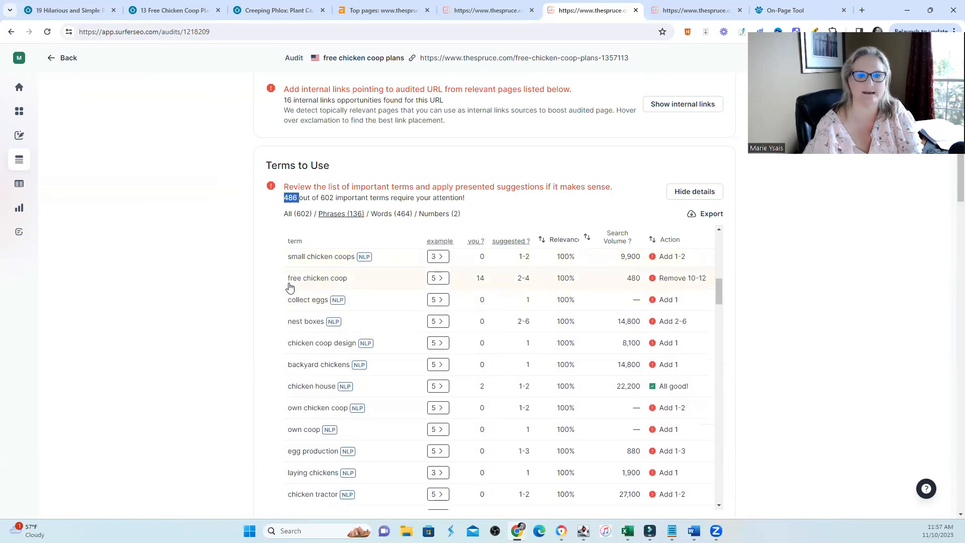
pyautogui.moveTo(708, 284)
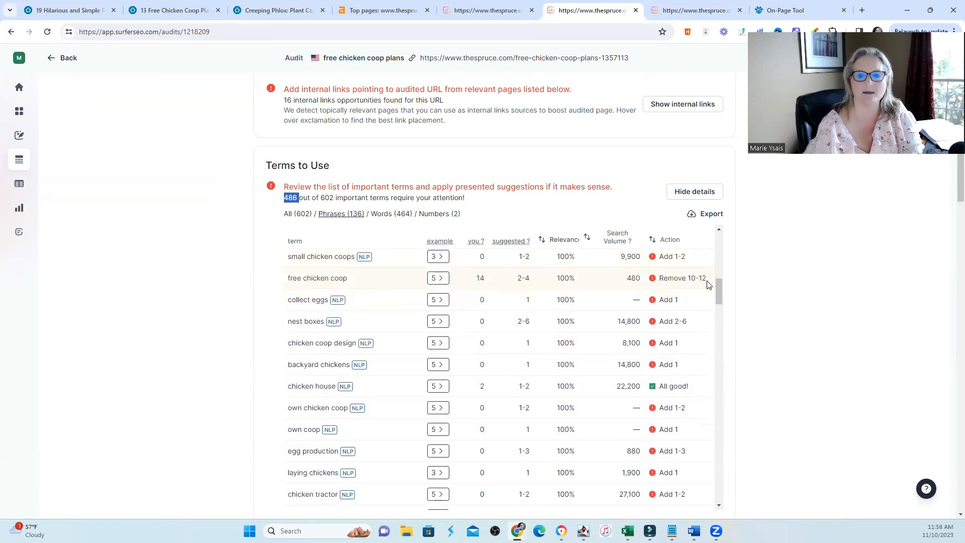
pyautogui.moveTo(713, 309)
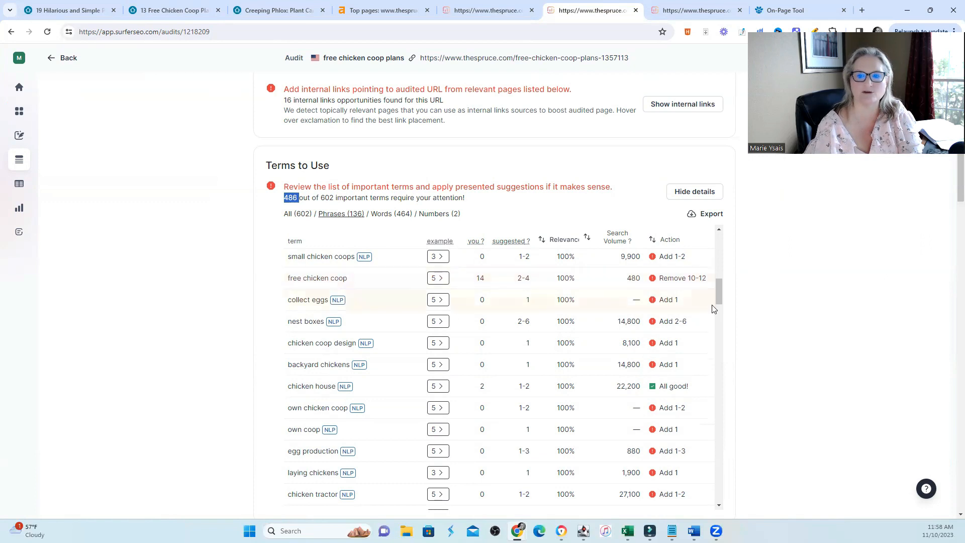
pyautogui.scroll(-3)
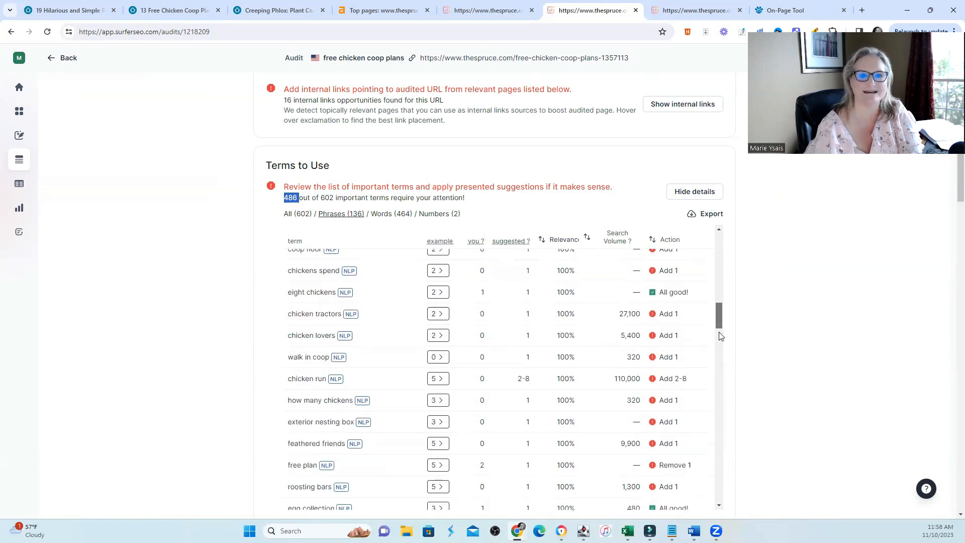
pyautogui.scroll(3)
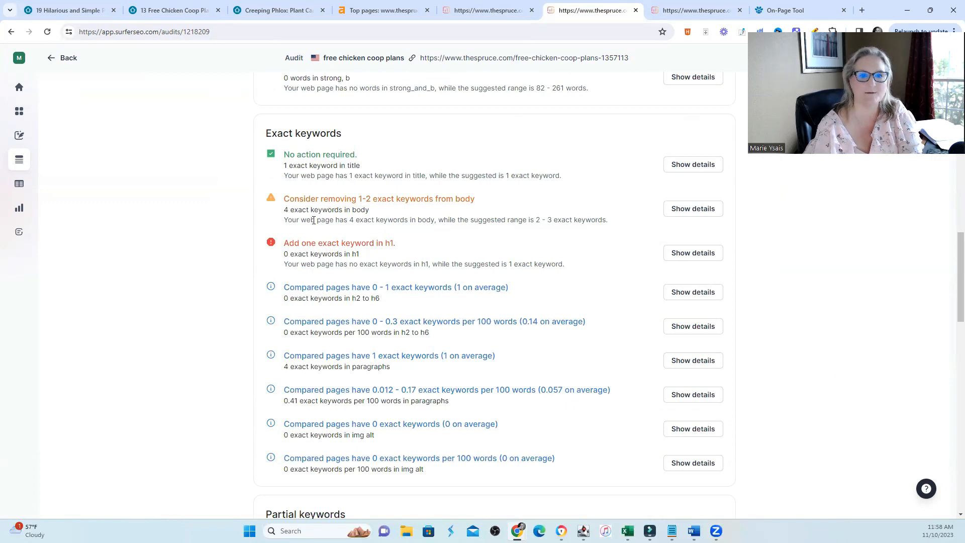
# Highlight the 'Add one exact keyword in h1' note, then scroll back to Content Score 56.
pyautogui.doubleClick(379, 198)
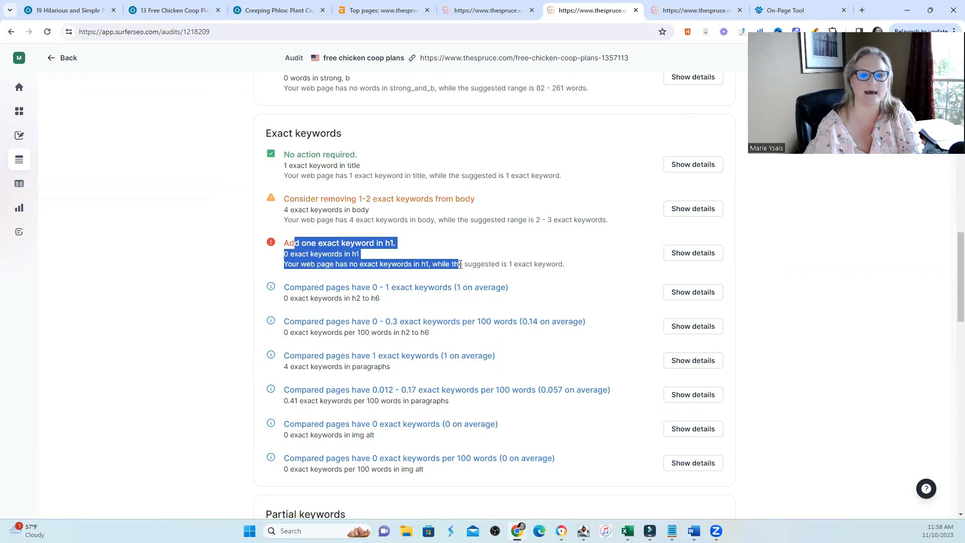
pyautogui.click(629, 332)
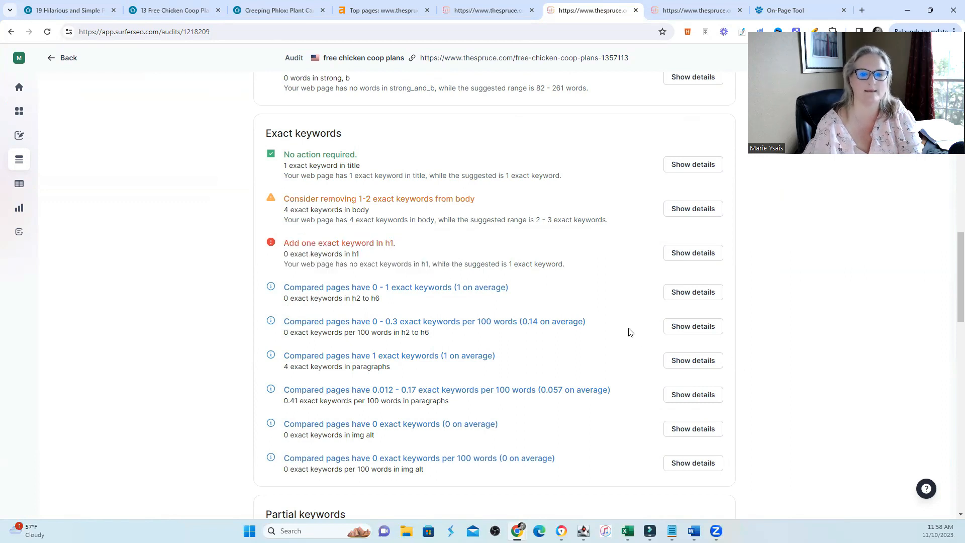
pyautogui.scroll(-3)
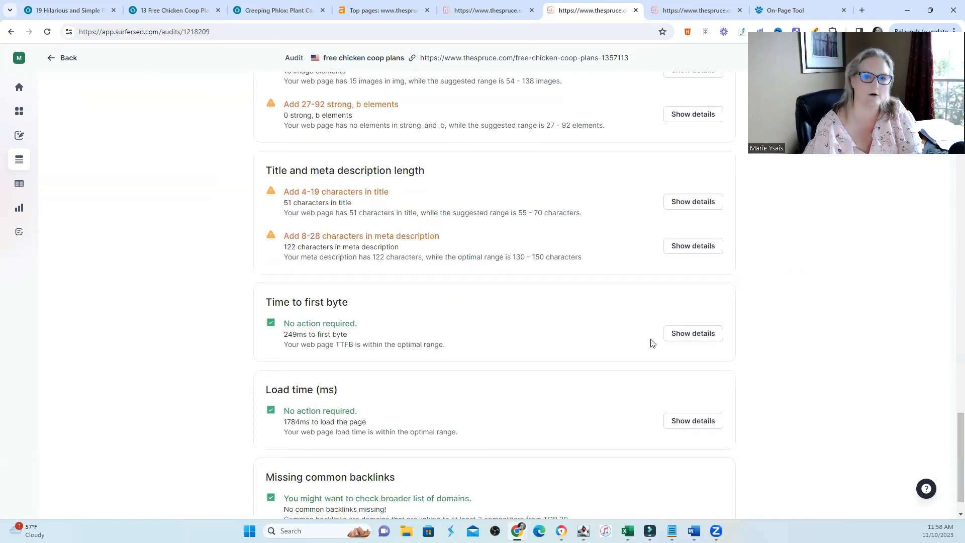
pyautogui.scroll(3)
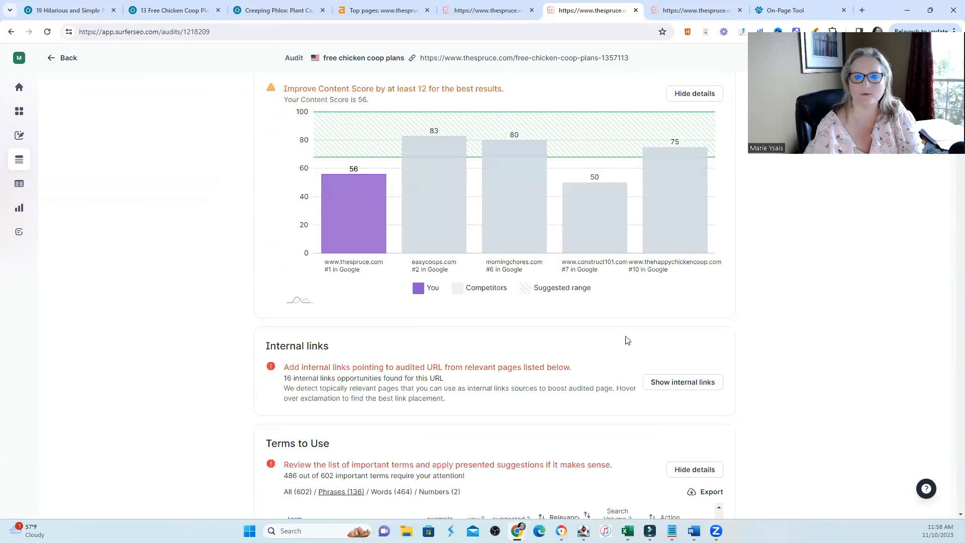
pyautogui.scroll(3)
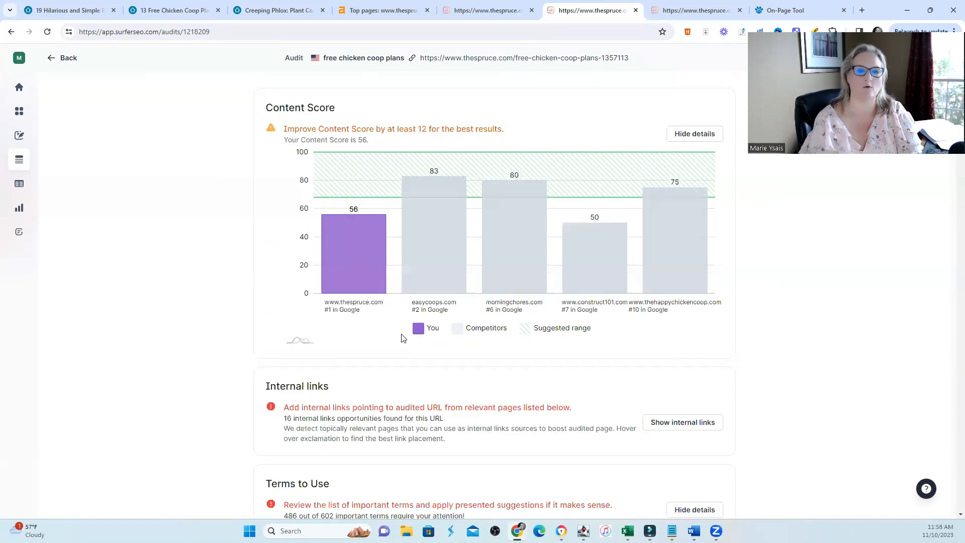
pyautogui.moveTo(622, 334)
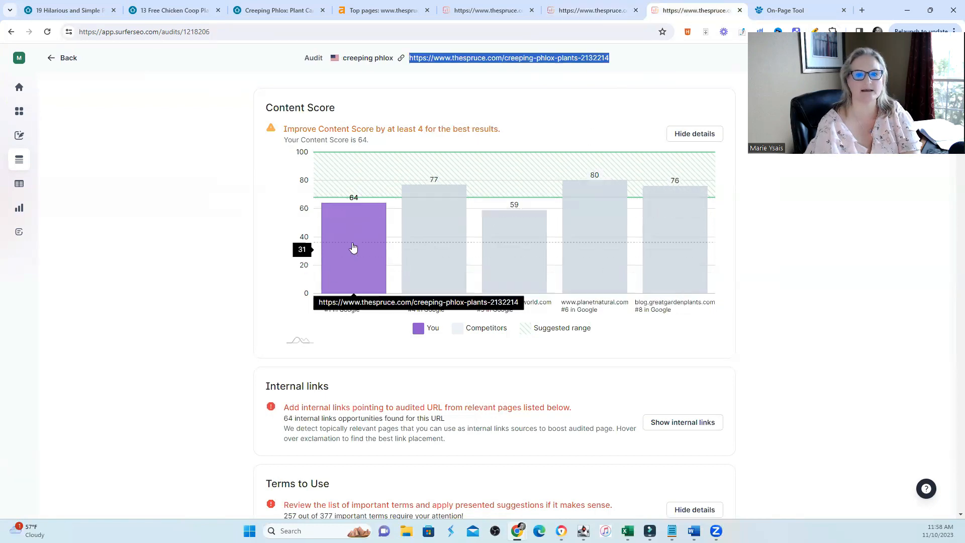
pyautogui.moveTo(353, 281)
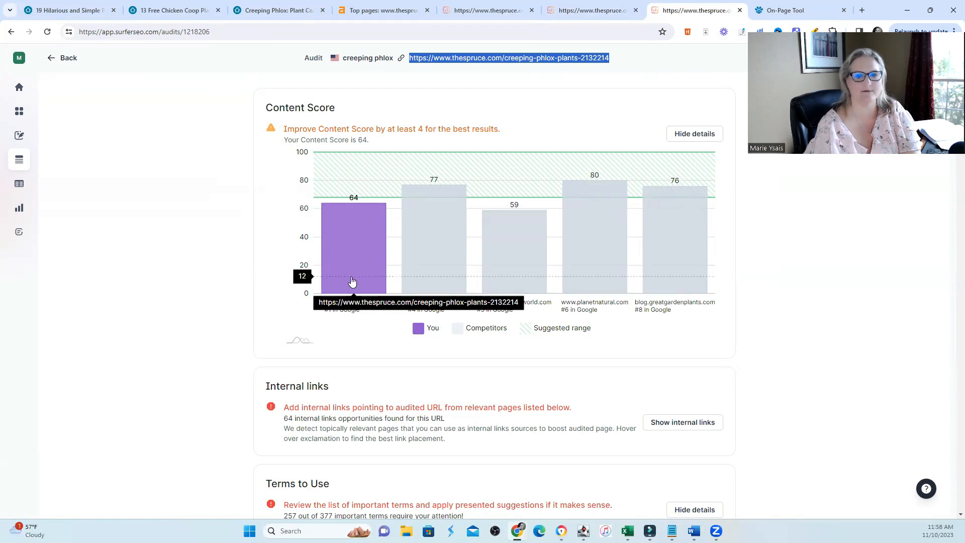
pyautogui.moveTo(477, 217)
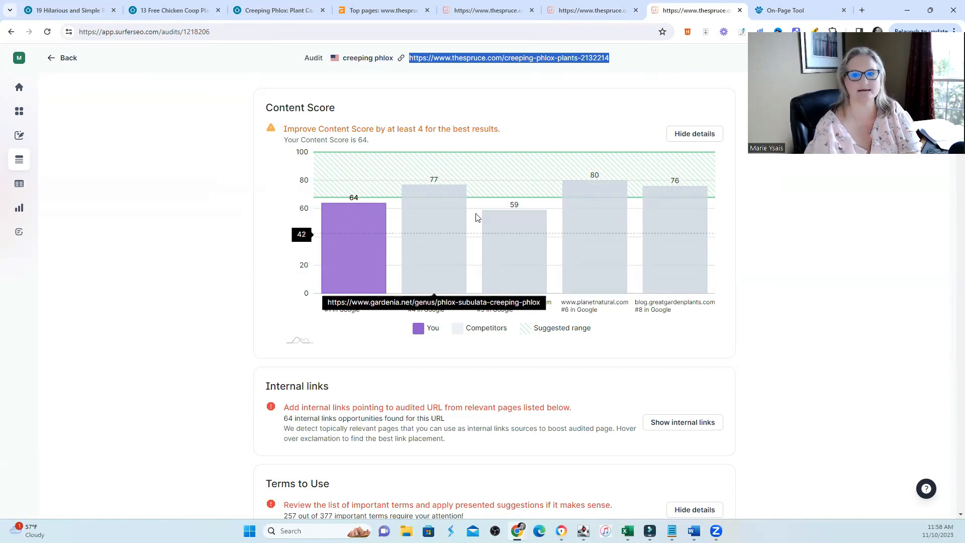
pyautogui.moveTo(489, 372)
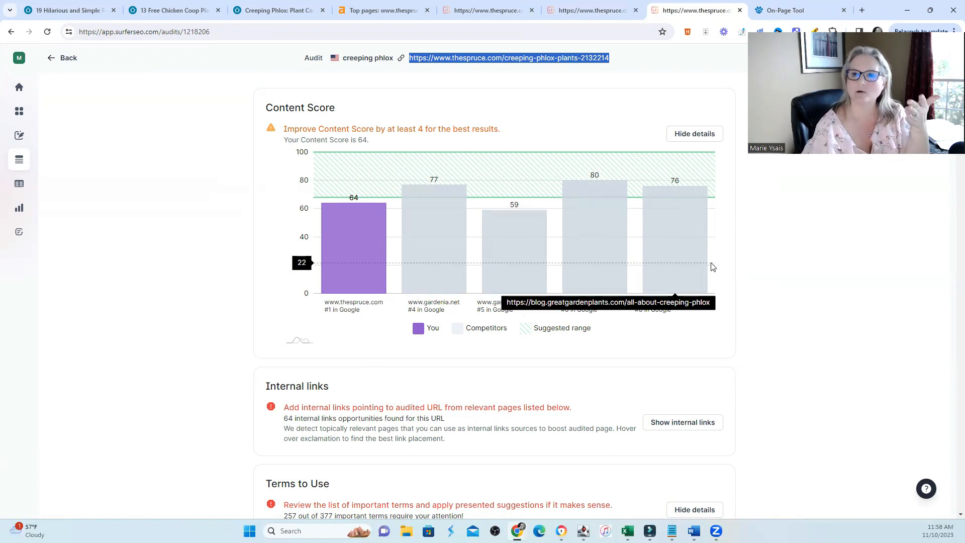
pyautogui.moveTo(343, 217)
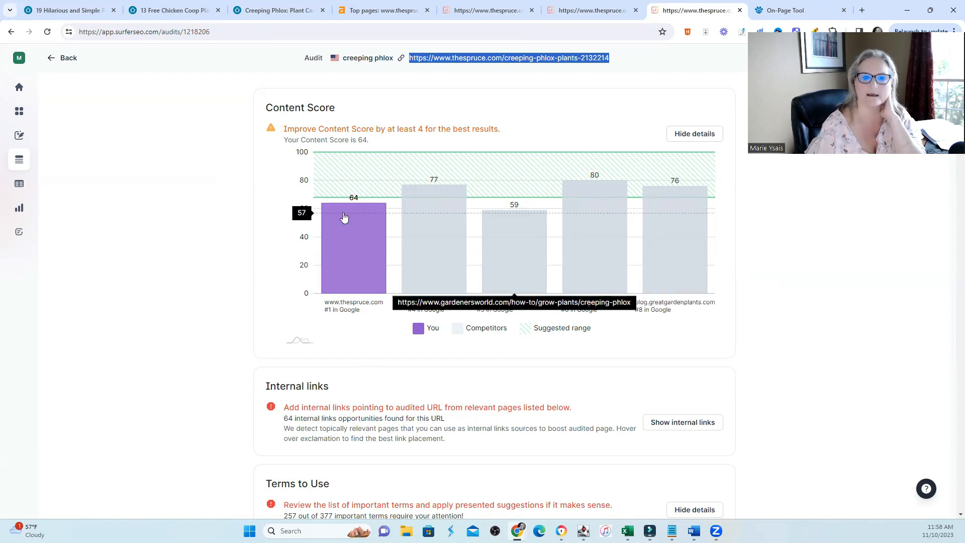
pyautogui.moveTo(345, 209)
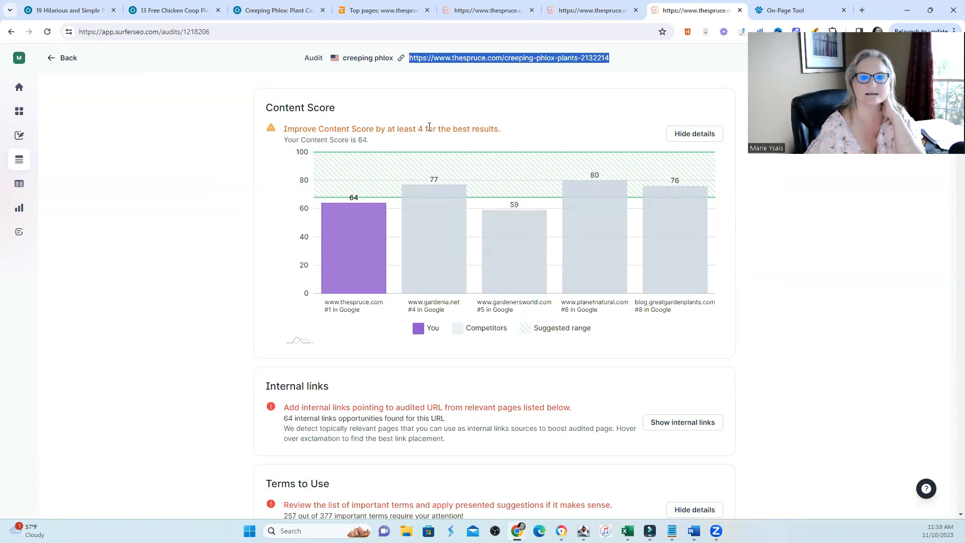
# Scroll down the creeping phlox audit below its Content Score of 64.
pyautogui.scroll(-3)
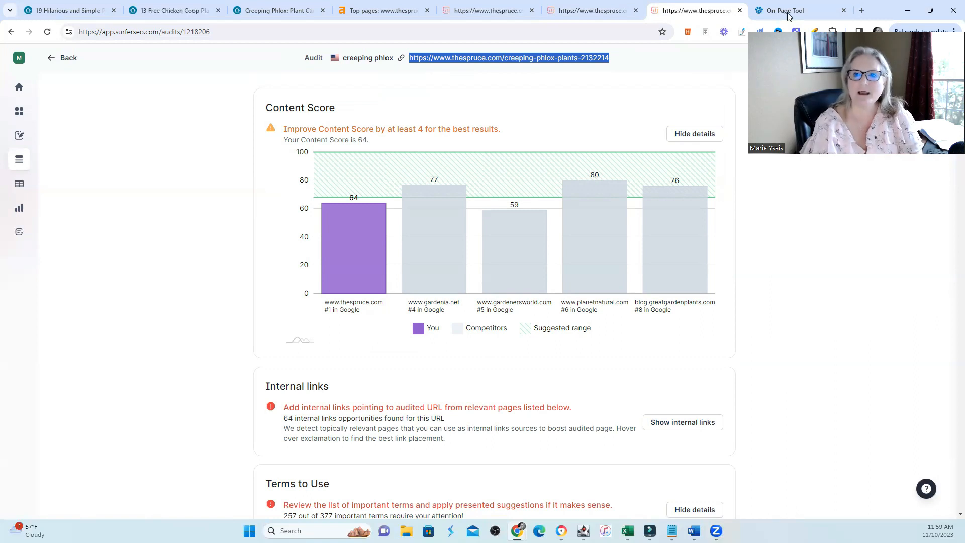
pyautogui.click(782, 10)
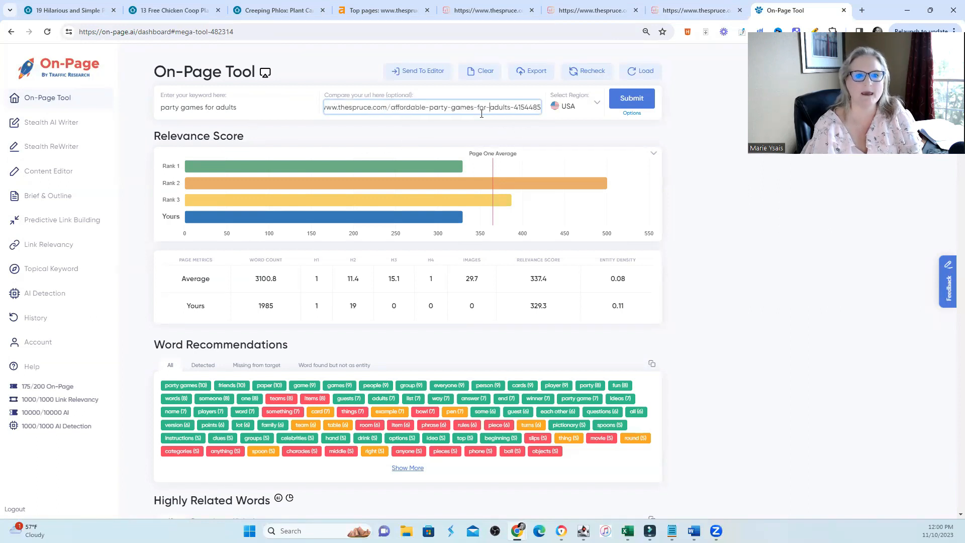
pyautogui.moveTo(328, 165)
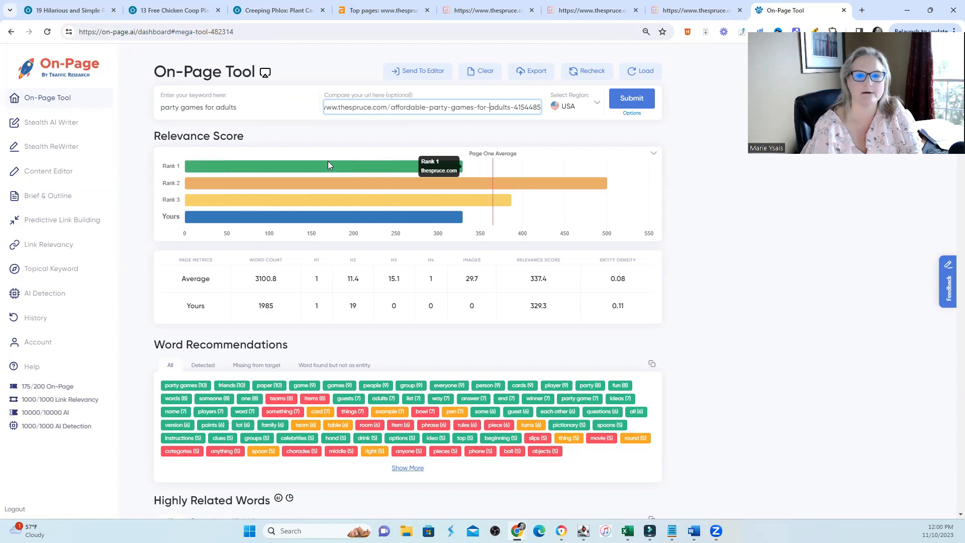
pyautogui.moveTo(527, 180)
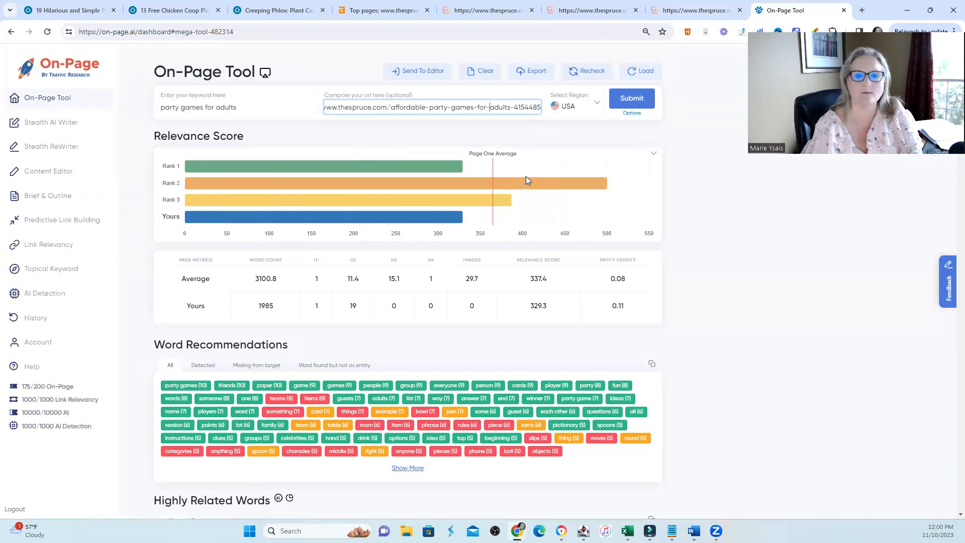
pyautogui.moveTo(505, 202)
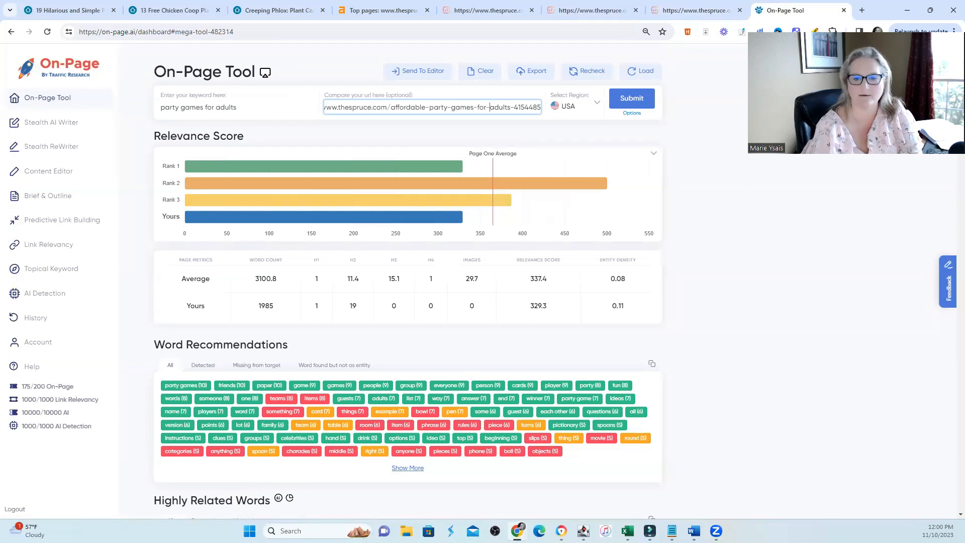
pyautogui.scroll(-3)
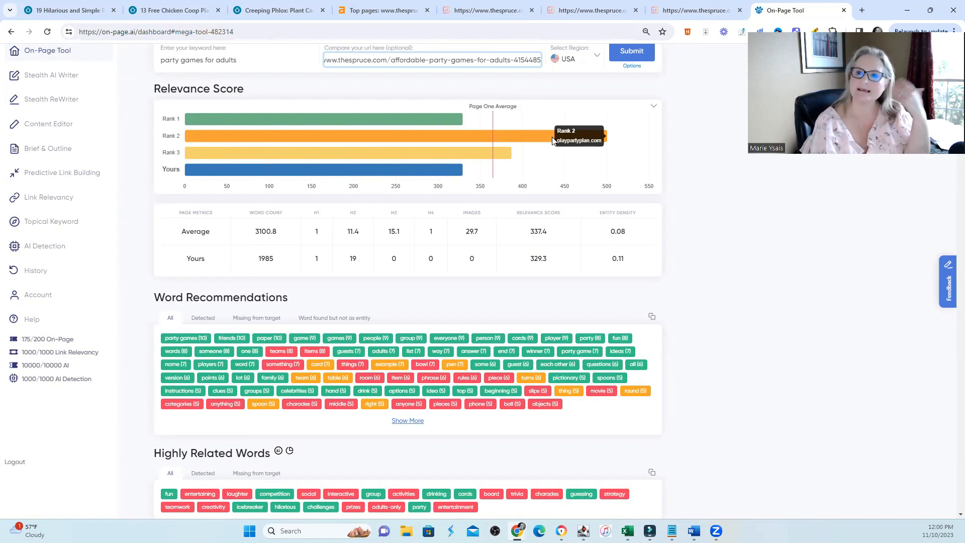
pyautogui.moveTo(910, 219)
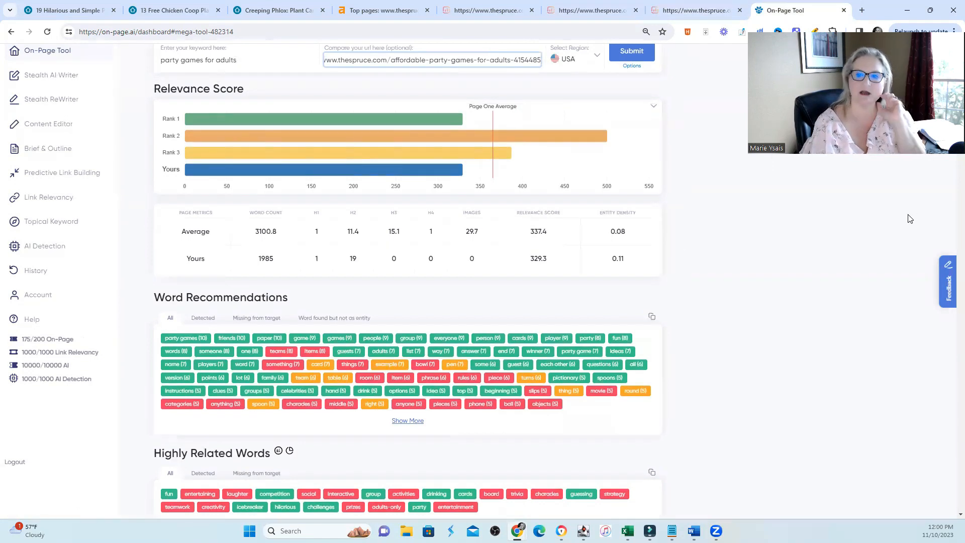
pyautogui.scroll(-3)
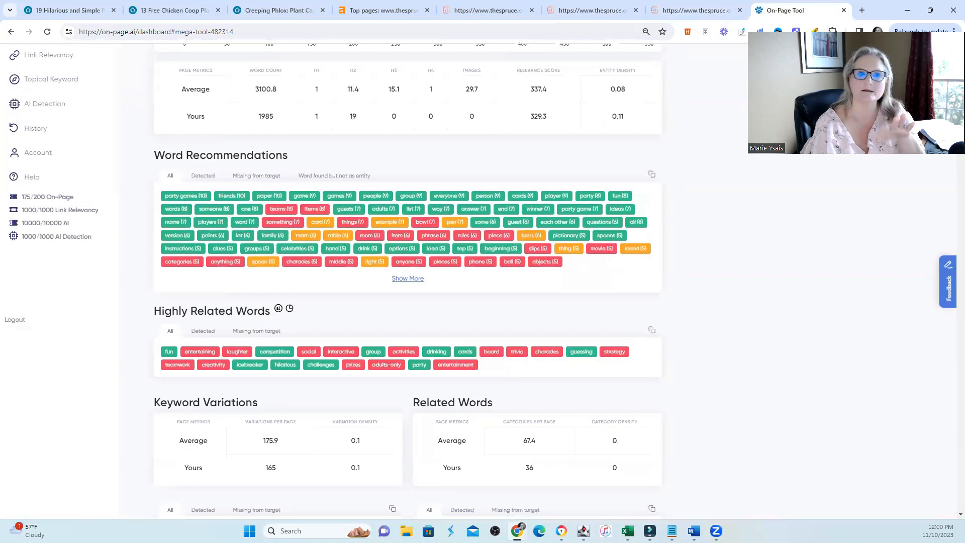
pyautogui.moveTo(428, 360)
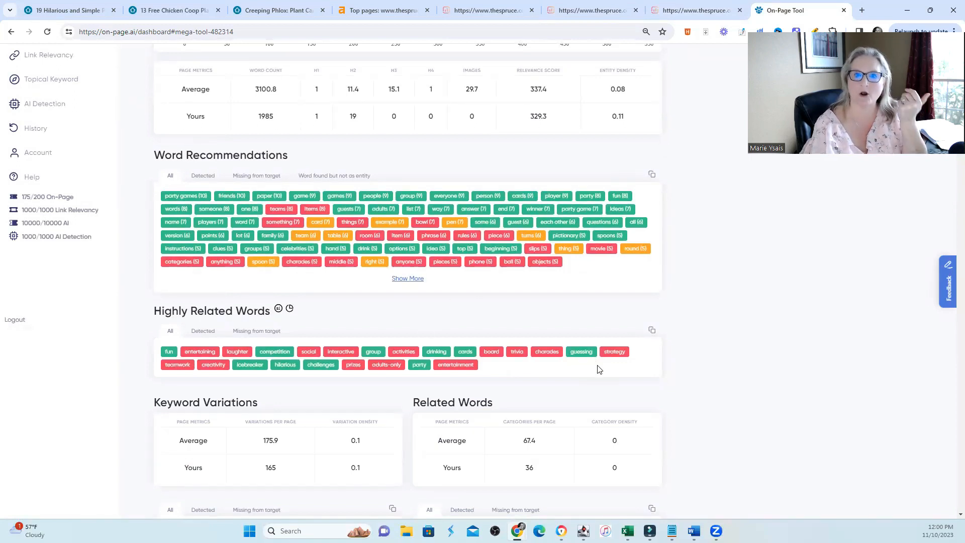
# Switch to the party games for adults audit showing Content Score 57.
pyautogui.click(591, 10)
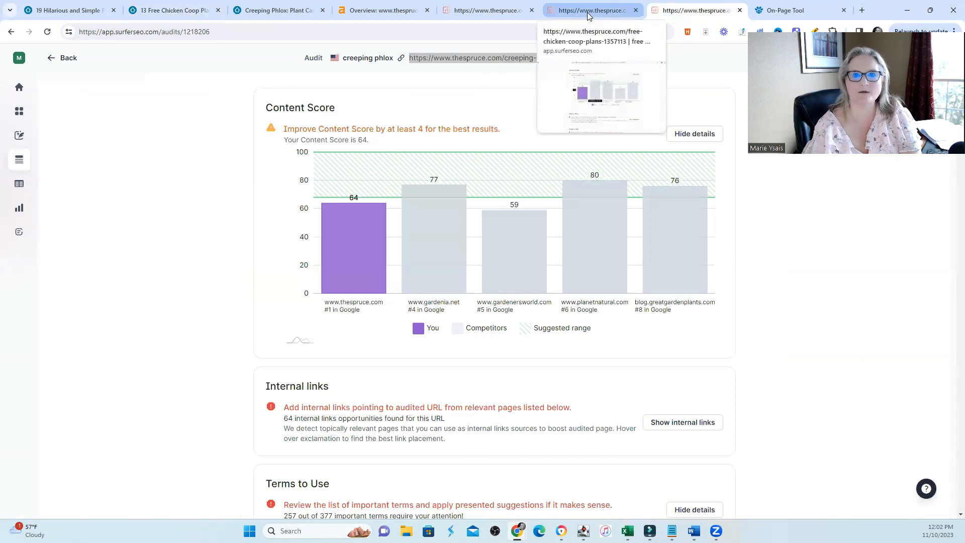
pyautogui.click(489, 10)
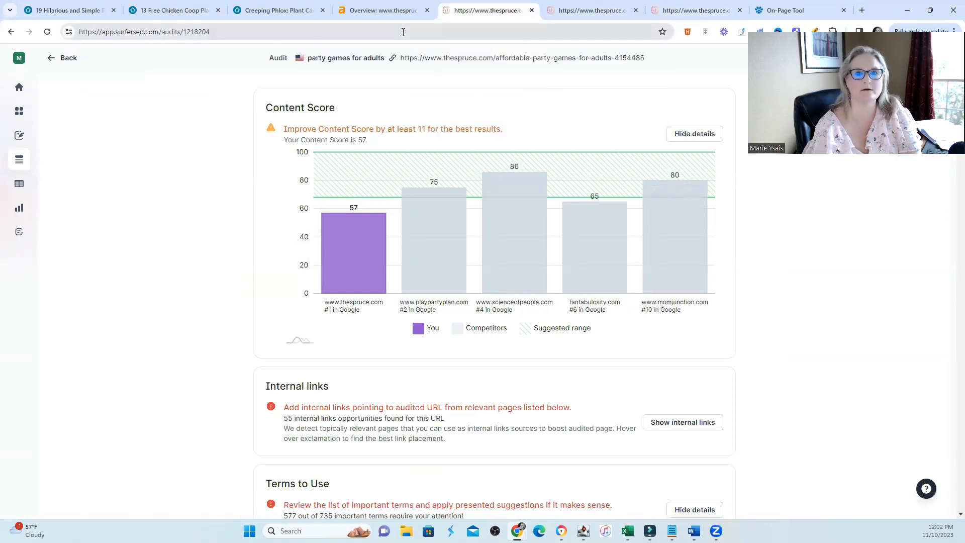
pyautogui.moveTo(382, 10)
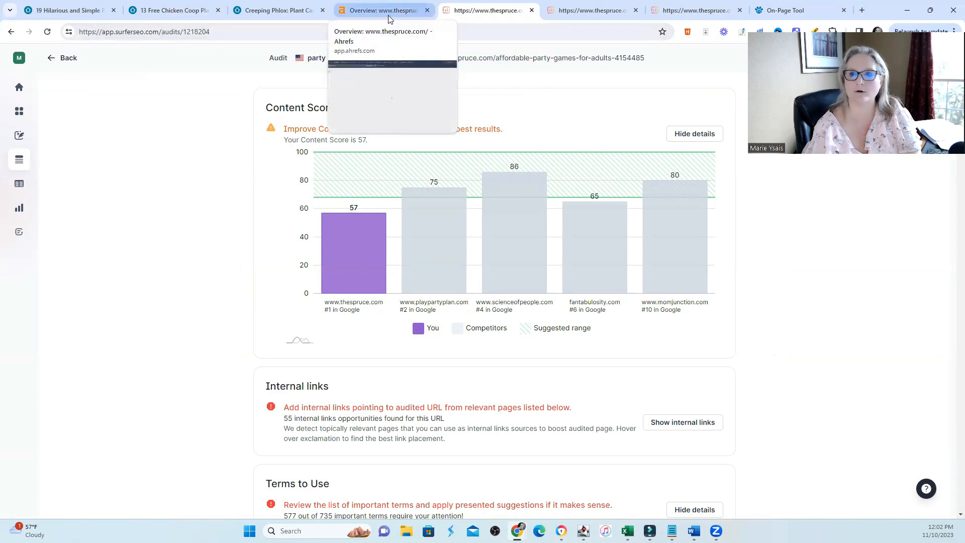
pyautogui.moveTo(693, 269)
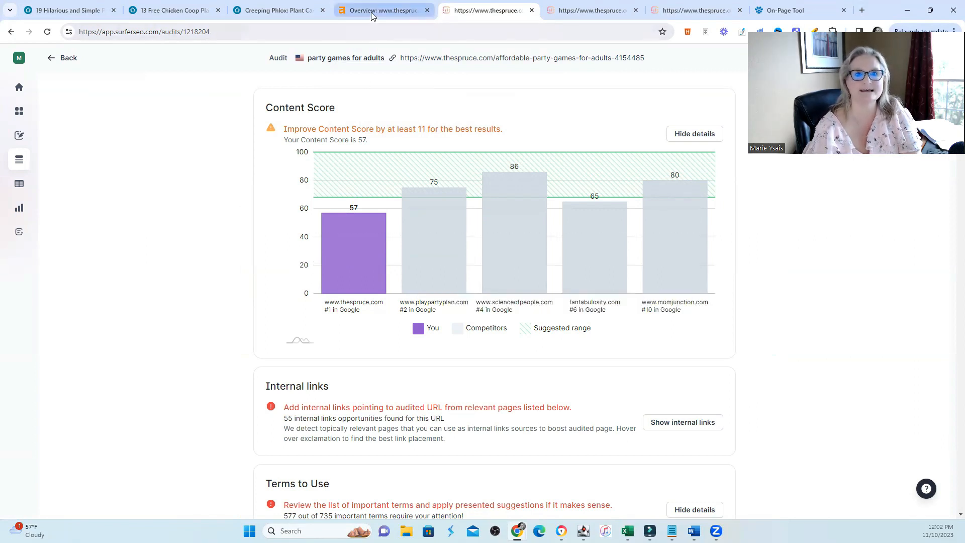
# Glance at Ahrefs' thespruce.com overview, then return to the party games audit.
pyautogui.click(382, 11)
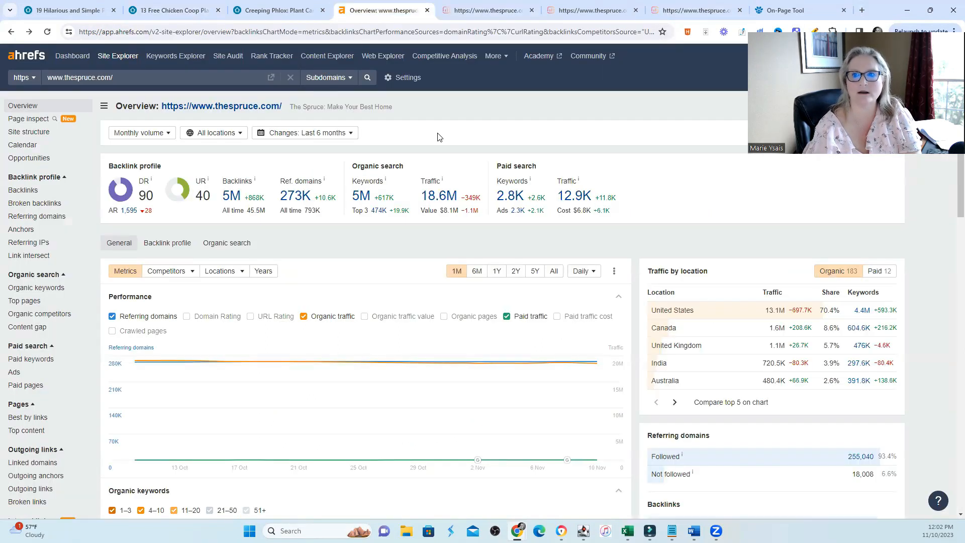
pyautogui.click(488, 10)
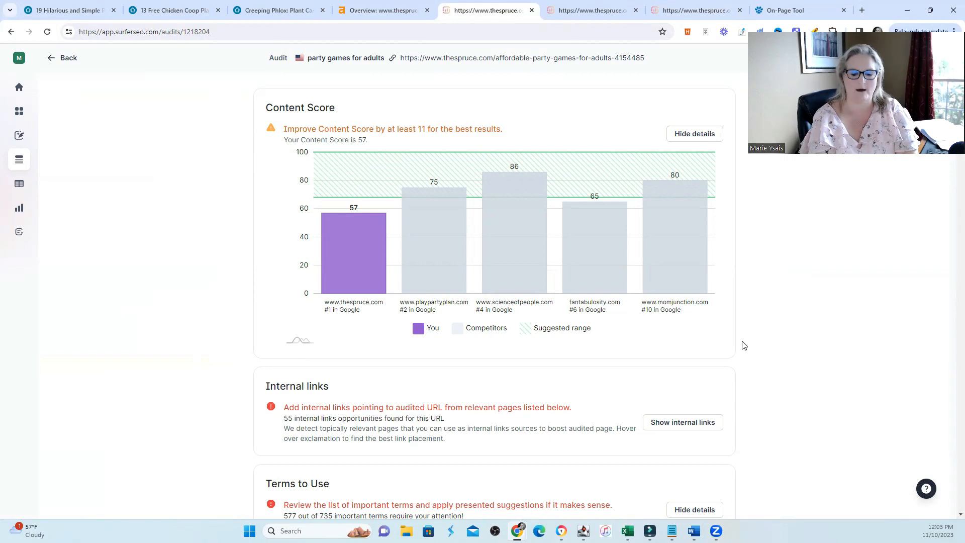
pyautogui.moveTo(768, 287)
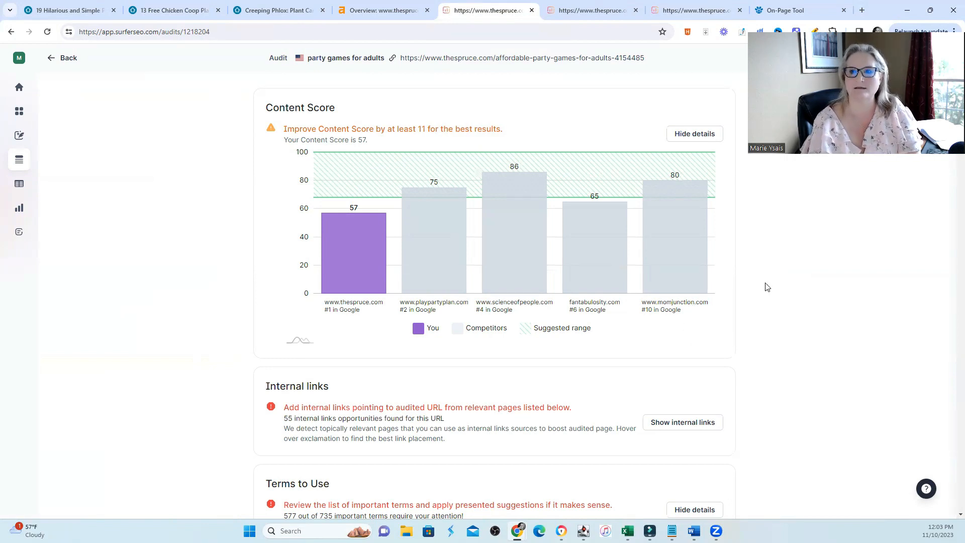
pyautogui.moveTo(773, 286)
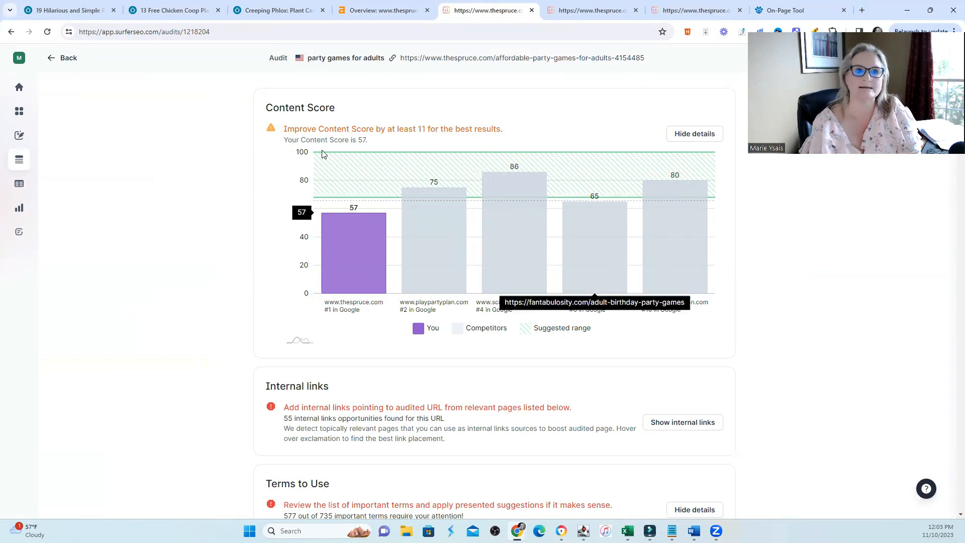
# Switch to the creeping phlox article, glance back at the party games audit, then return to the article.
pyautogui.click(279, 10)
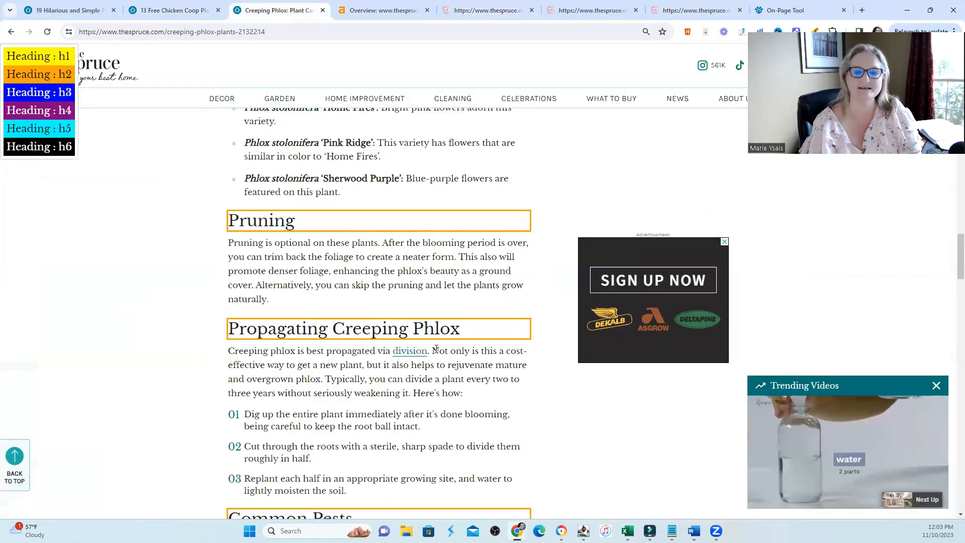
pyautogui.click(488, 10)
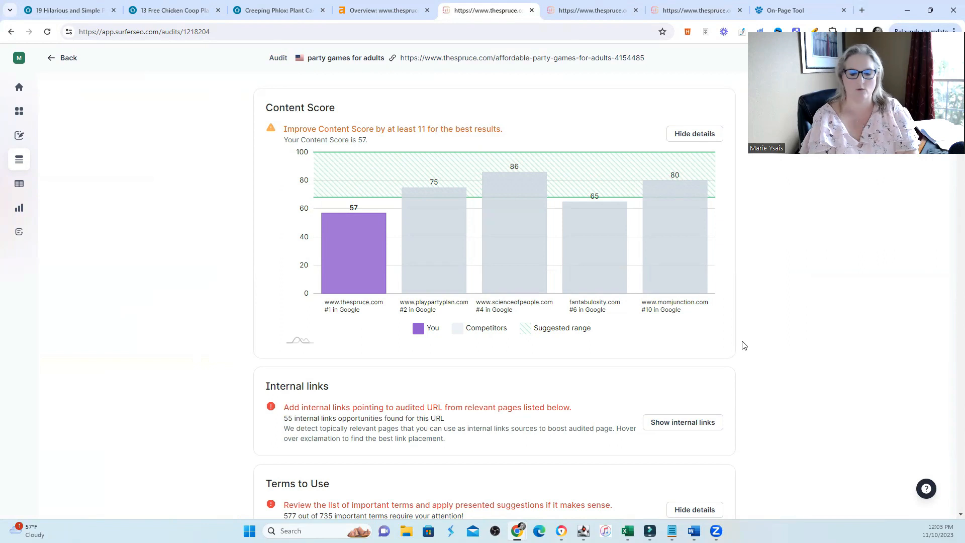
pyautogui.click(277, 10)
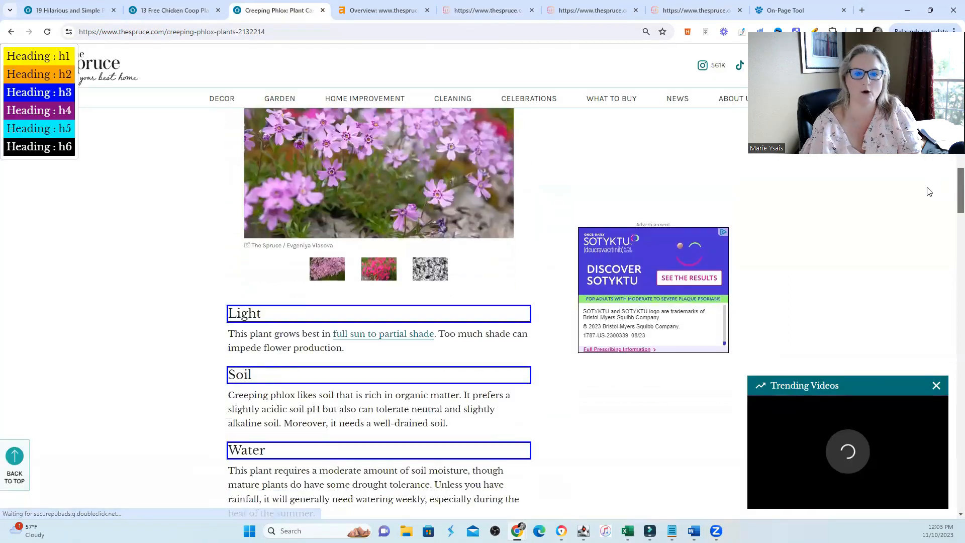
pyautogui.scroll(-3)
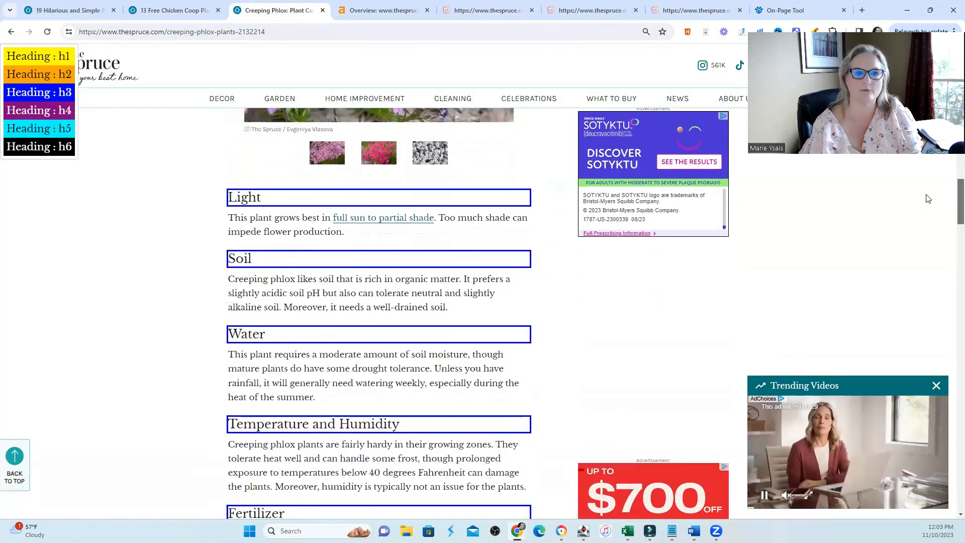
pyautogui.scroll(-3)
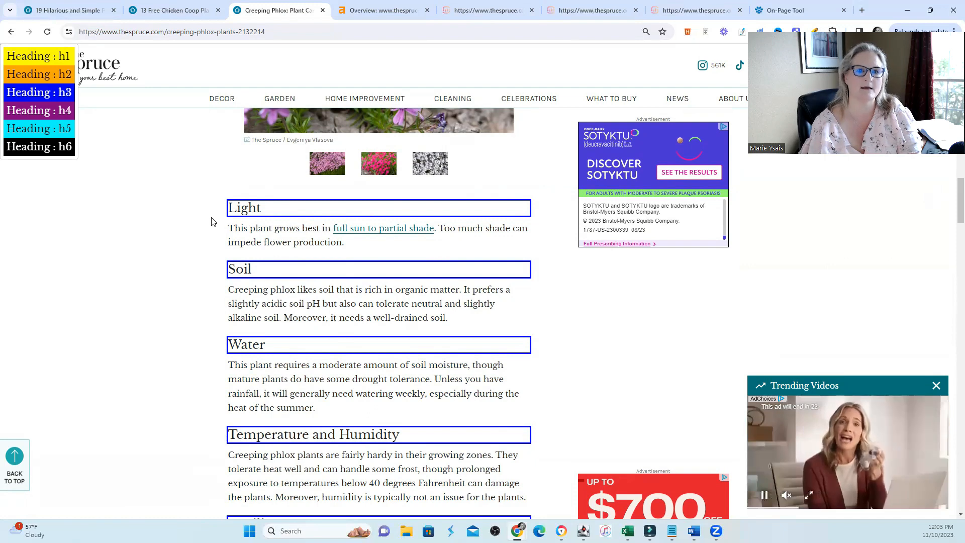
pyautogui.moveTo(274, 274)
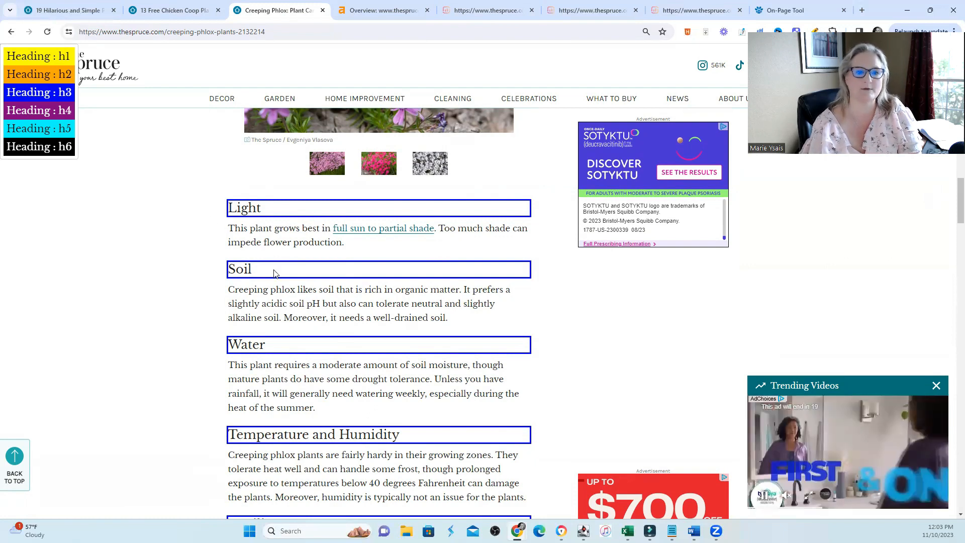
pyautogui.moveTo(359, 285)
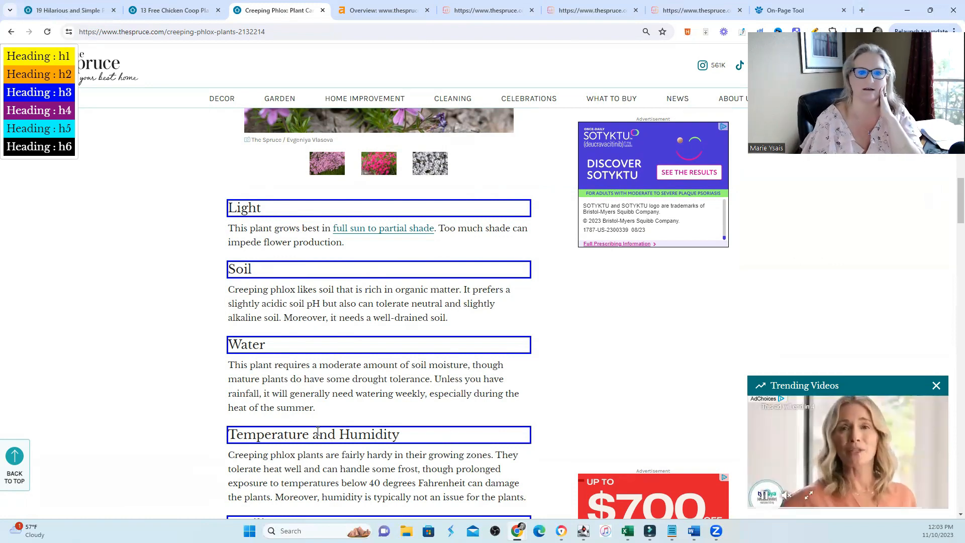
pyautogui.scroll(-3)
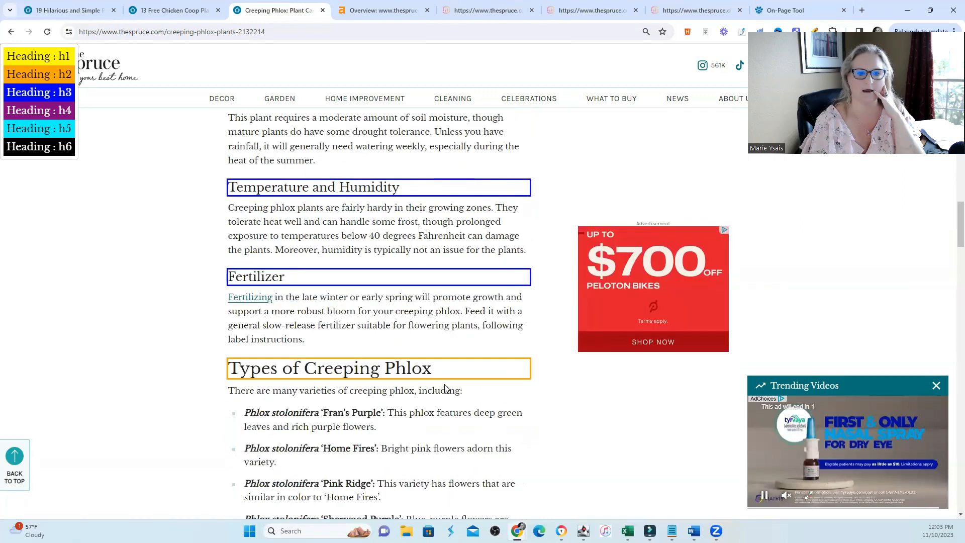
pyautogui.scroll(-3)
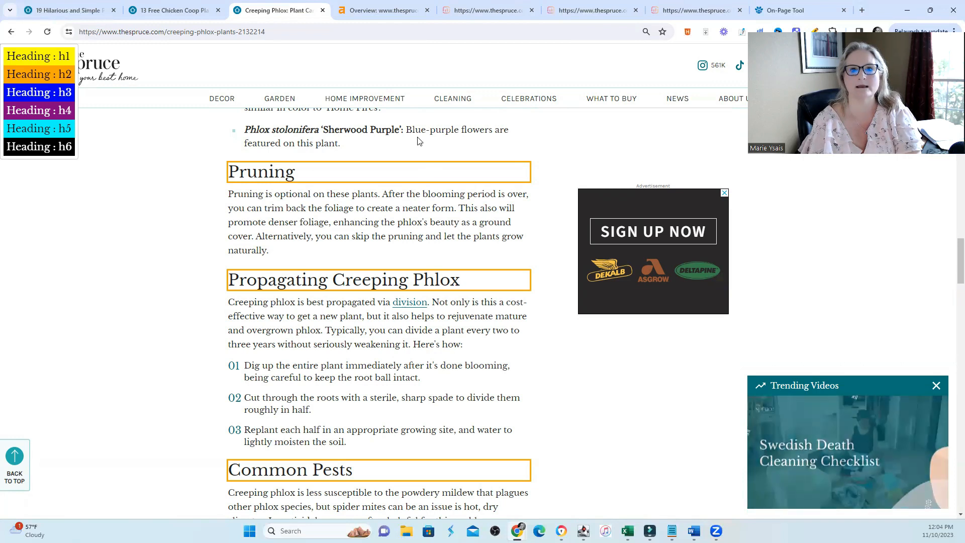
pyautogui.click(486, 10)
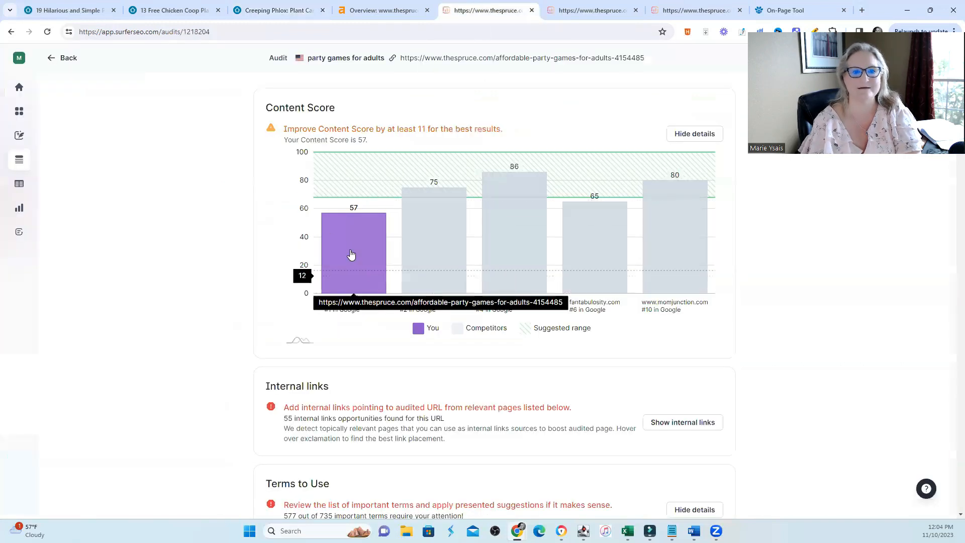
pyautogui.moveTo(365, 250)
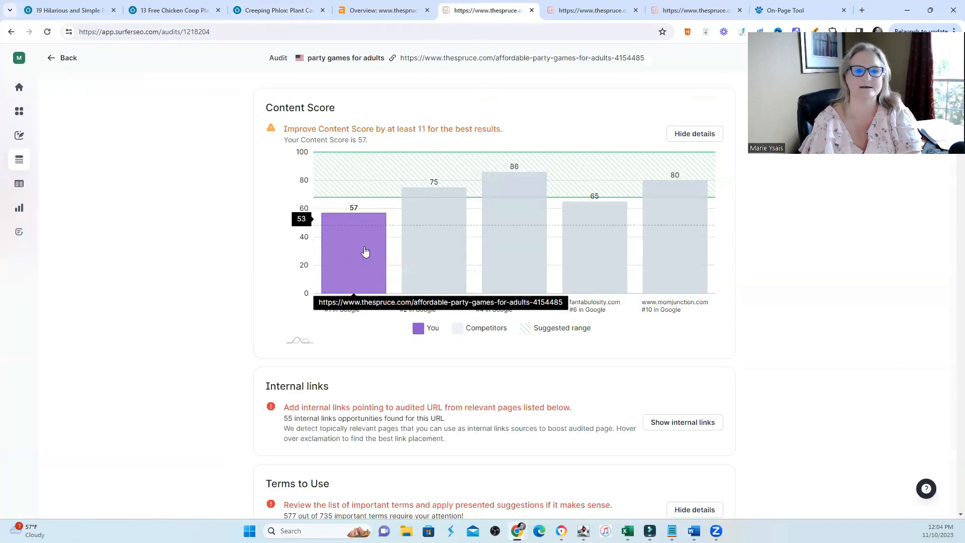
pyautogui.moveTo(603, 386)
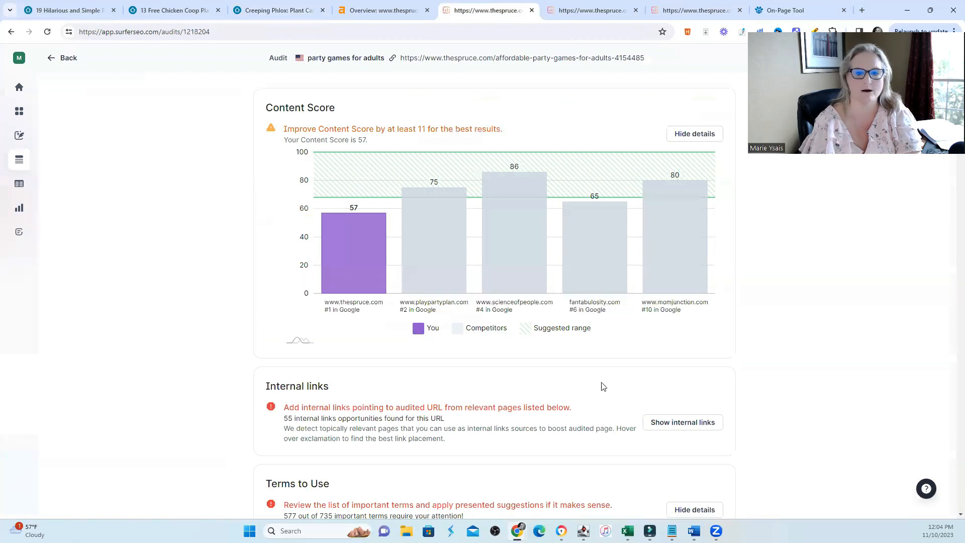
pyautogui.click(278, 11)
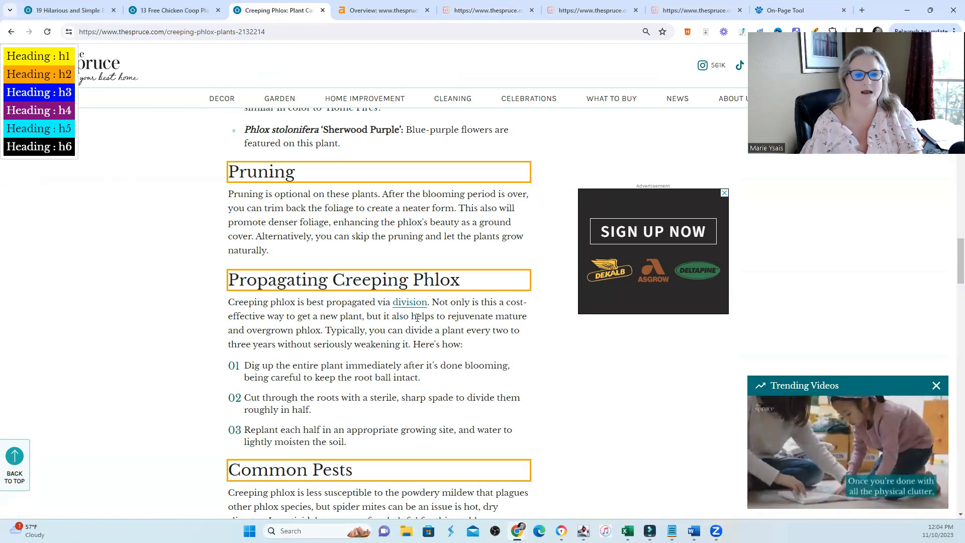
pyautogui.scroll(3)
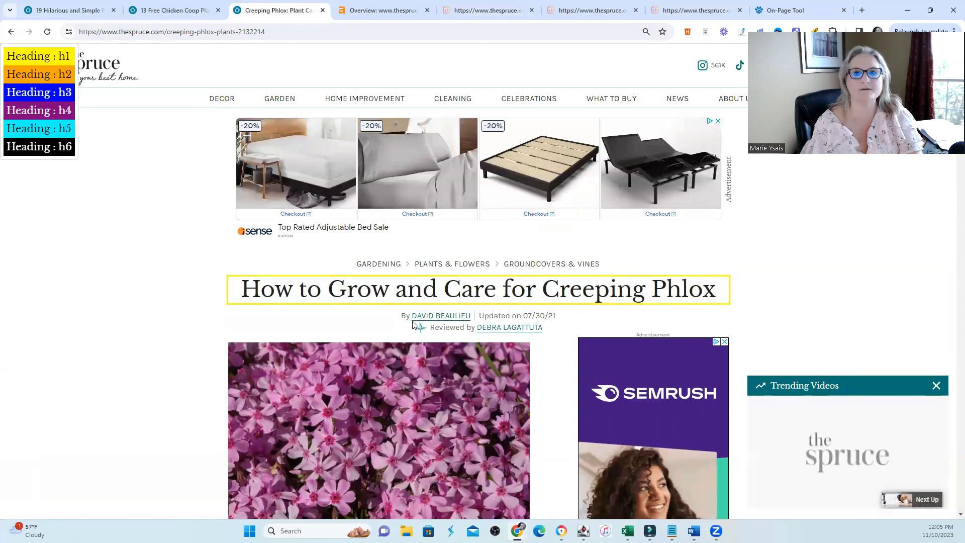
pyautogui.moveTo(320, 314)
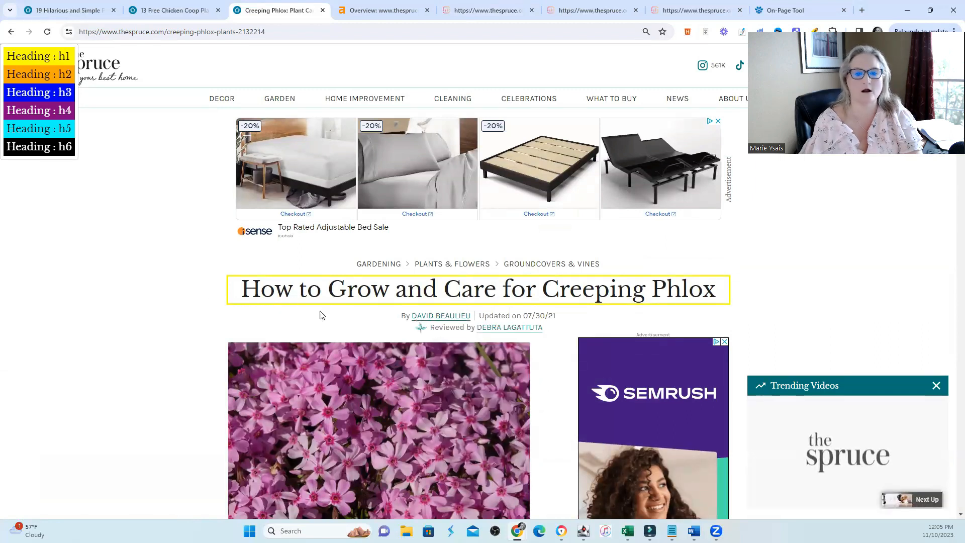
pyautogui.scroll(-3)
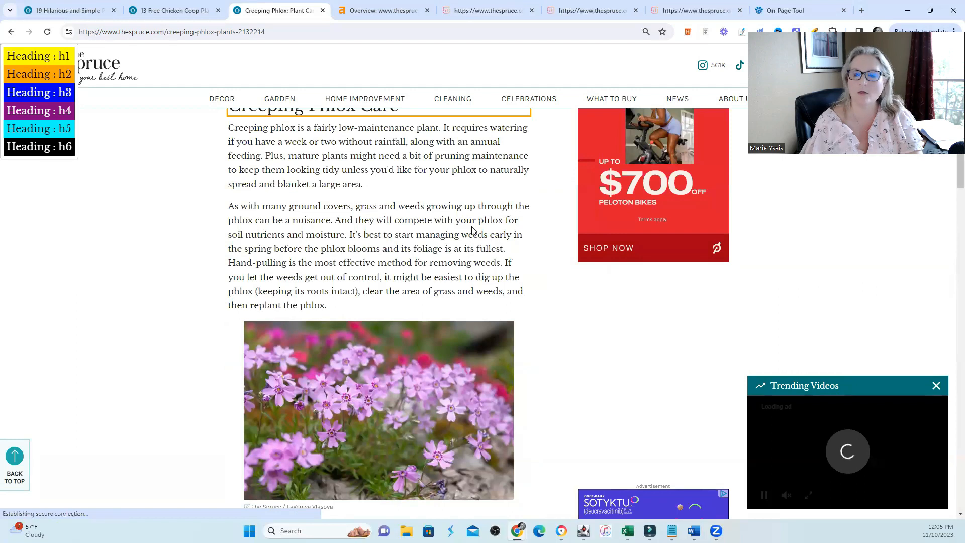